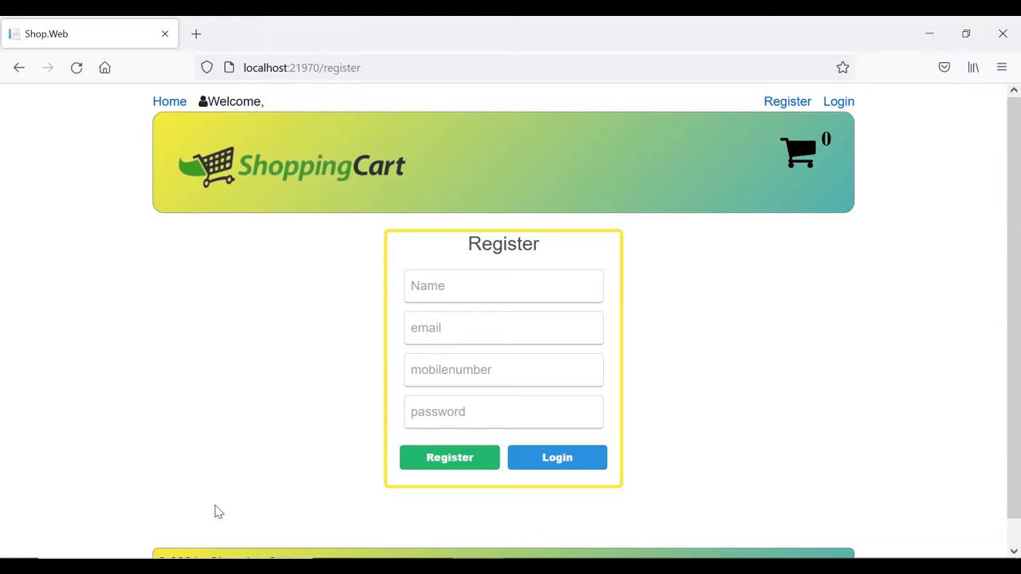
{"action": "mouse_move", "coordinate": [4, 19]}
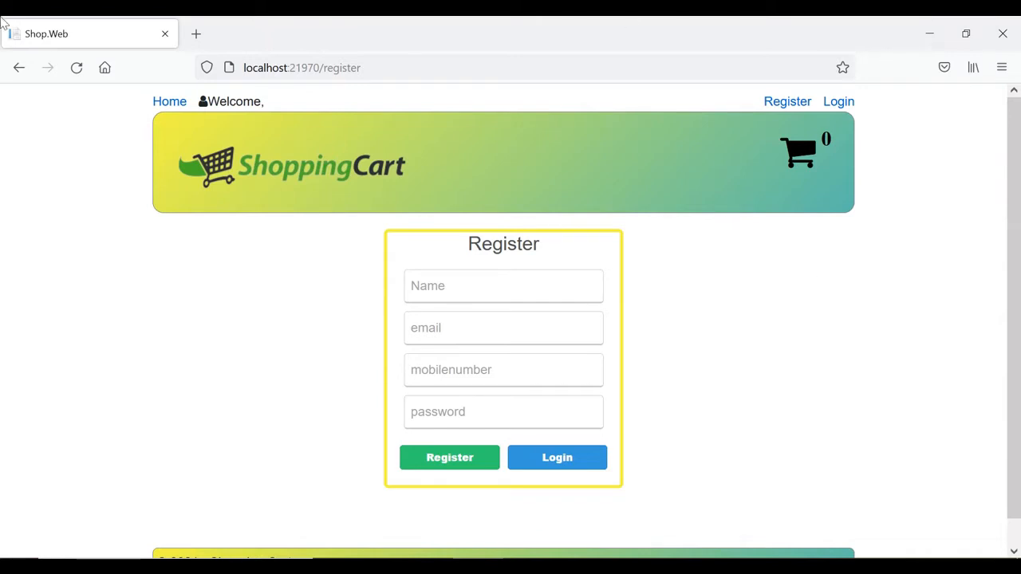
{"action": "mouse_move", "coordinate": [729, 254]}
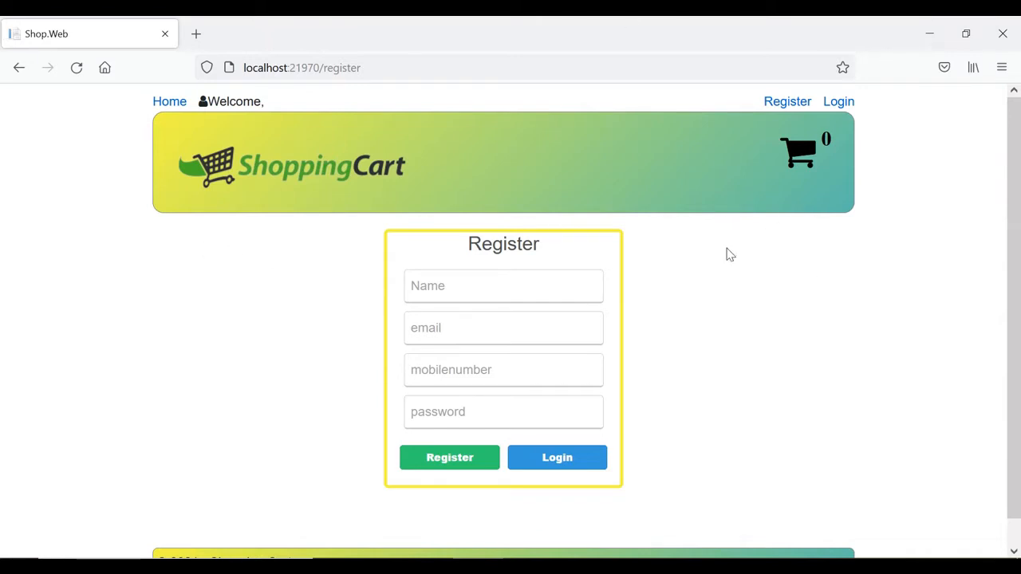
{"action": "mouse_move", "coordinate": [718, 245]}
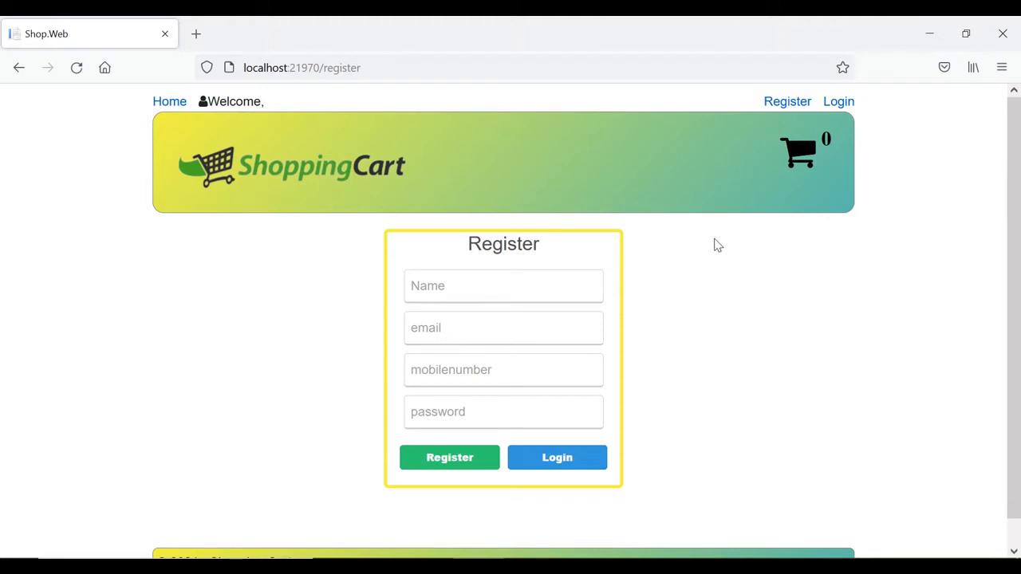
- Navigate from the Register page to the shop's Login page via the header link
{"action": "left_click", "coordinate": [556, 456]}
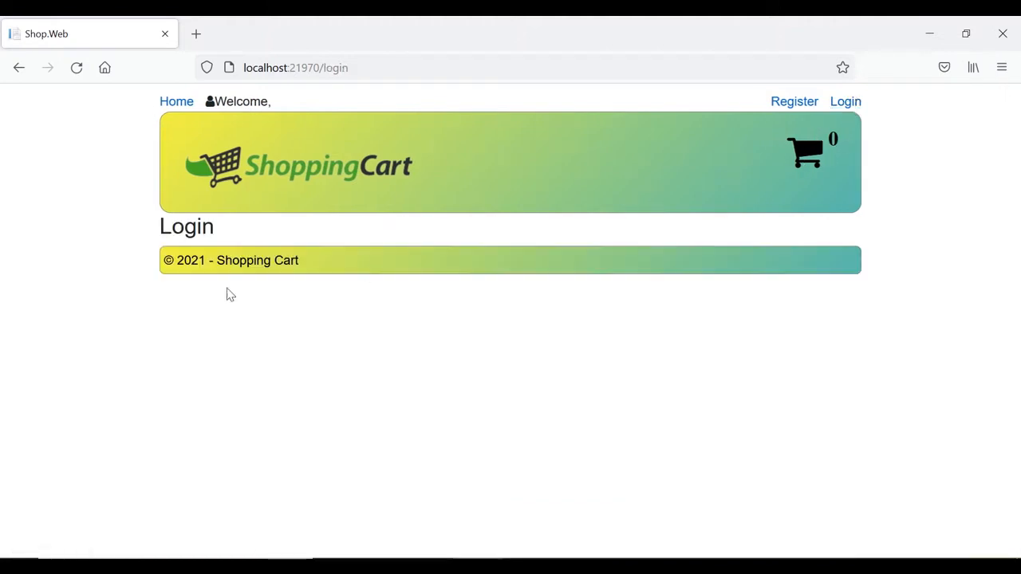
{"action": "mouse_move", "coordinate": [335, 226]}
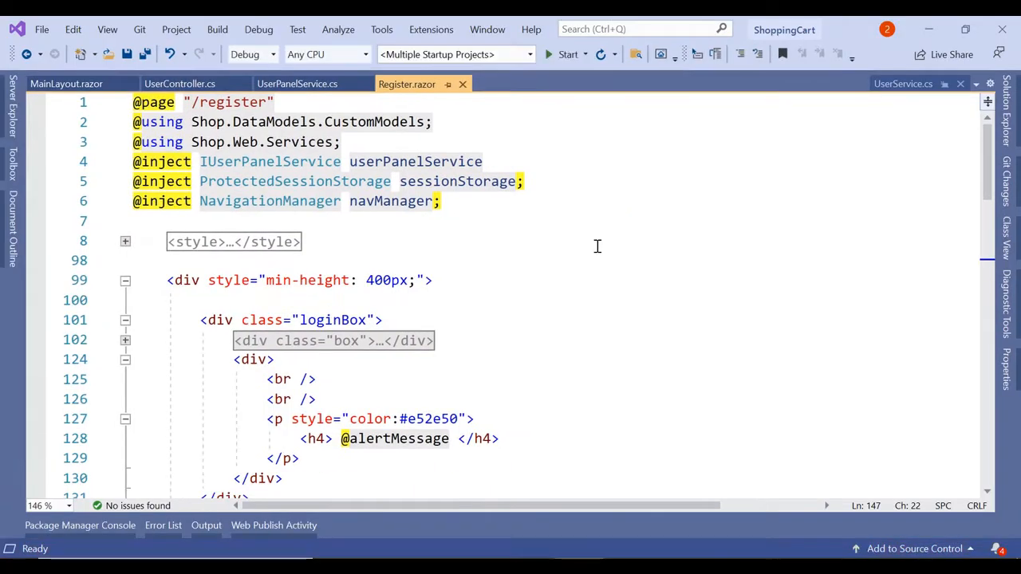
{"action": "mouse_move", "coordinate": [504, 274]}
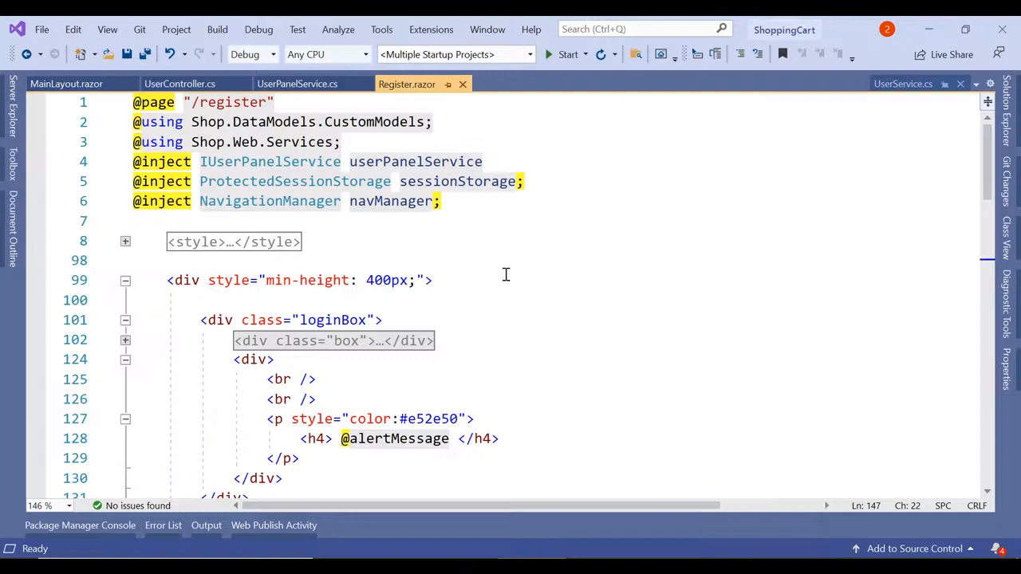
- Remove the placeholder Login heading from Login.razor and save the file
{"action": "left_click", "coordinate": [140, 260]}
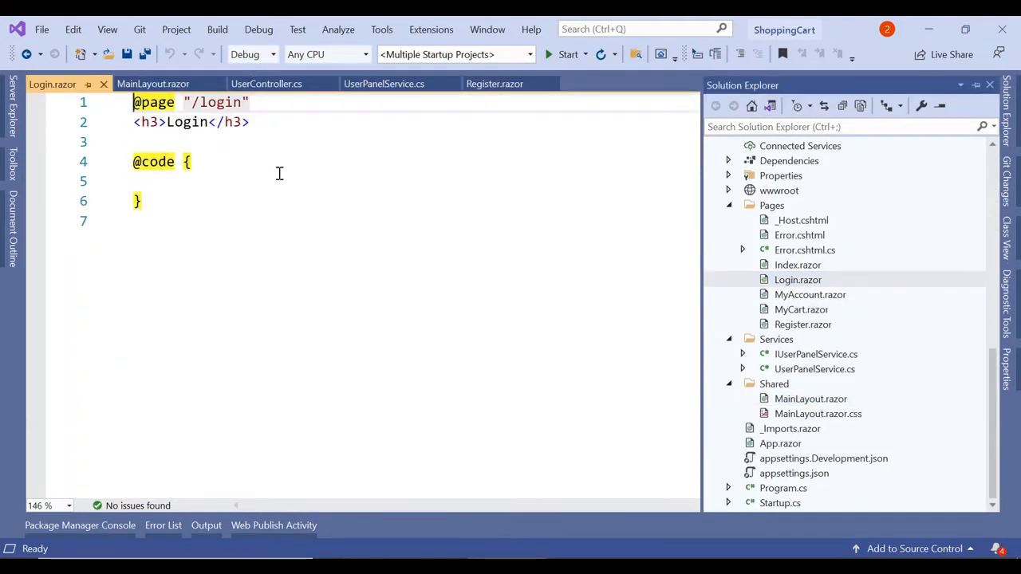
{"action": "key", "text": "Delete"}
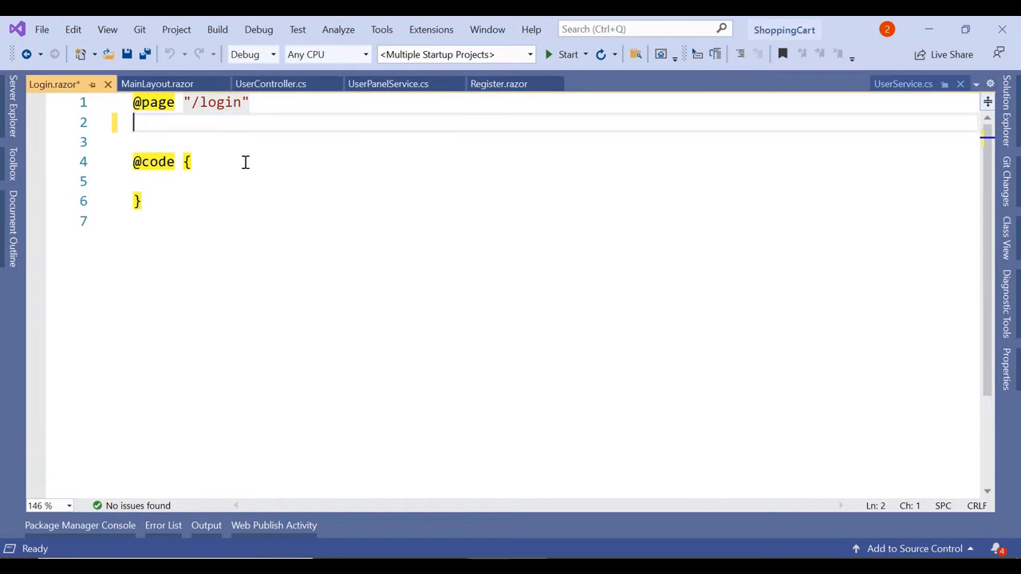
{"action": "key", "text": "ctrl+s"}
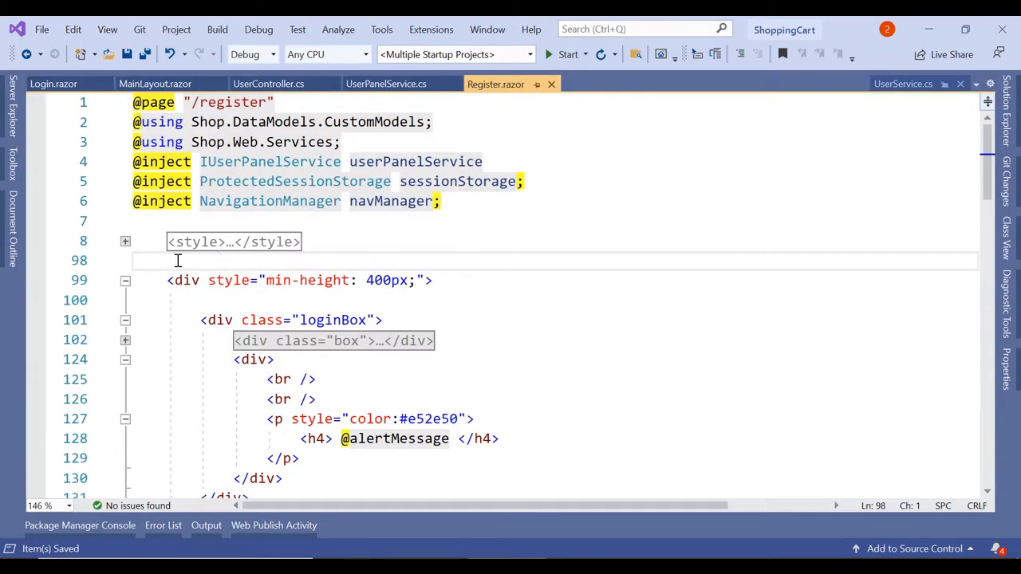
{"action": "left_click", "coordinate": [125, 281]}
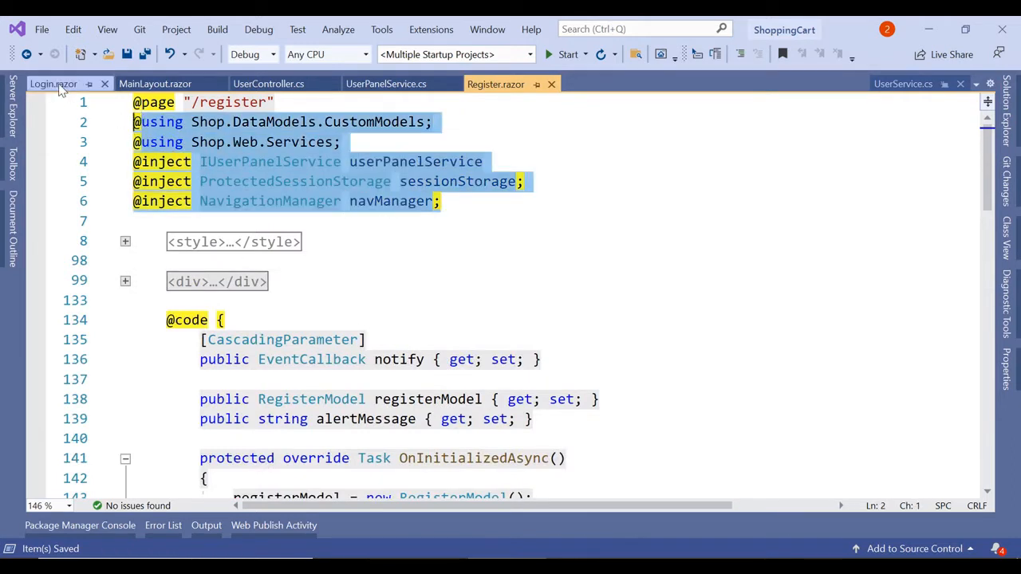
{"action": "left_click", "coordinate": [54, 83]}
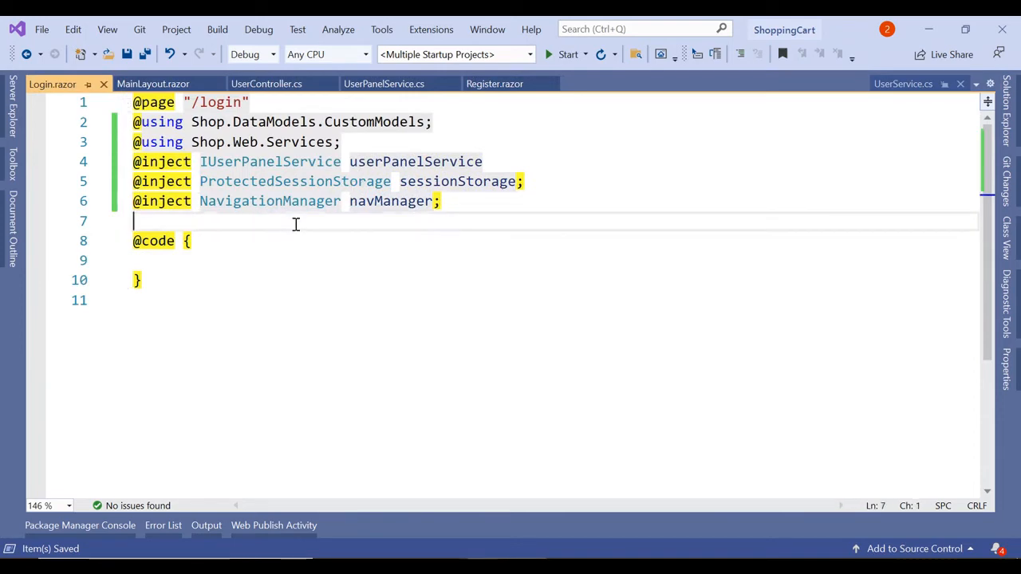
{"action": "left_click", "coordinate": [494, 83]}
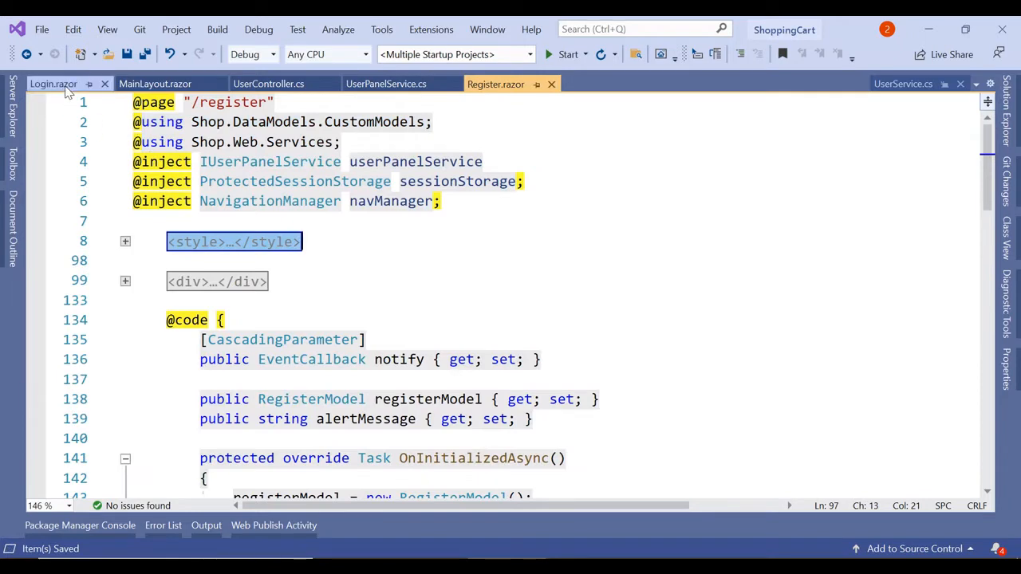
{"action": "left_click", "coordinate": [54, 83]}
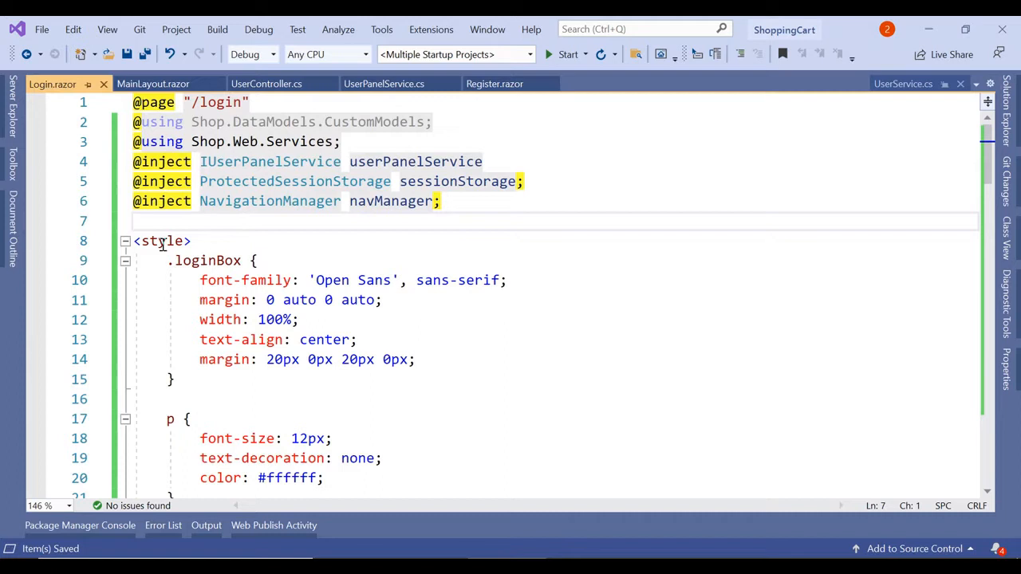
{"action": "left_click", "coordinate": [124, 241]}
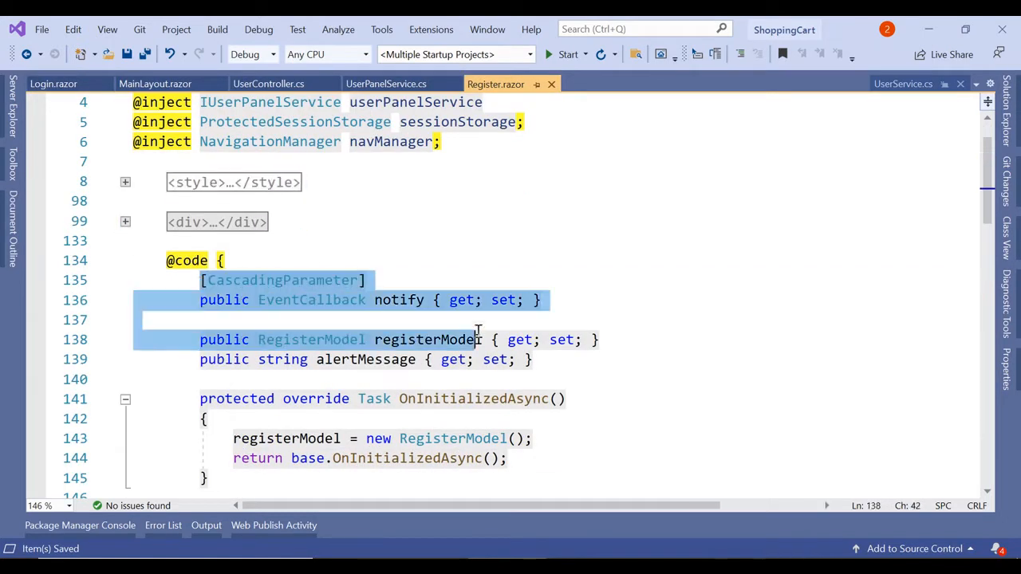
- Paste the register properties into Login.razor, renaming RegisterModel registerModel to LoginModel loginModel
{"action": "left_click", "coordinate": [53, 83]}
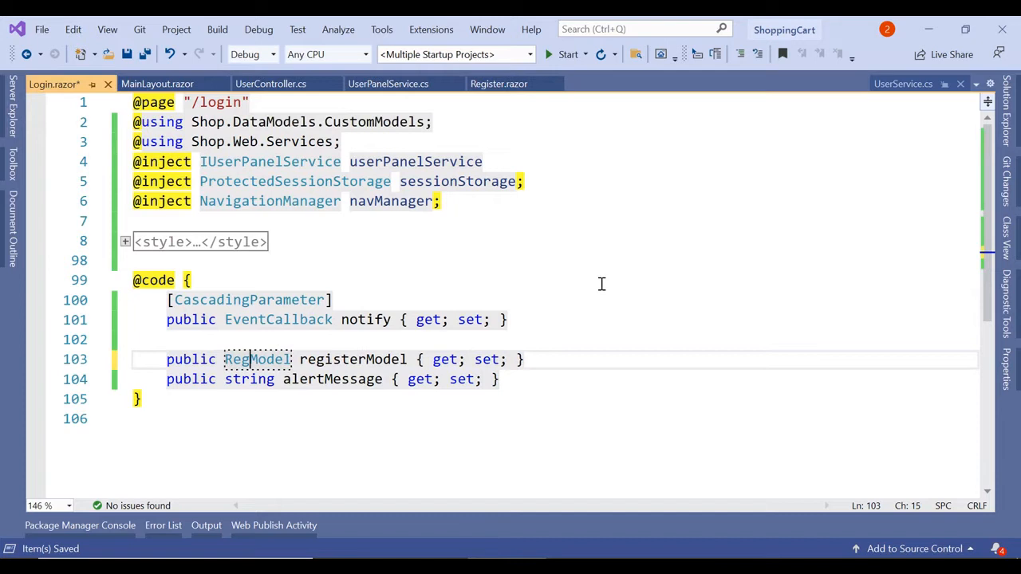
{"action": "type", "text": "LoginModel"}
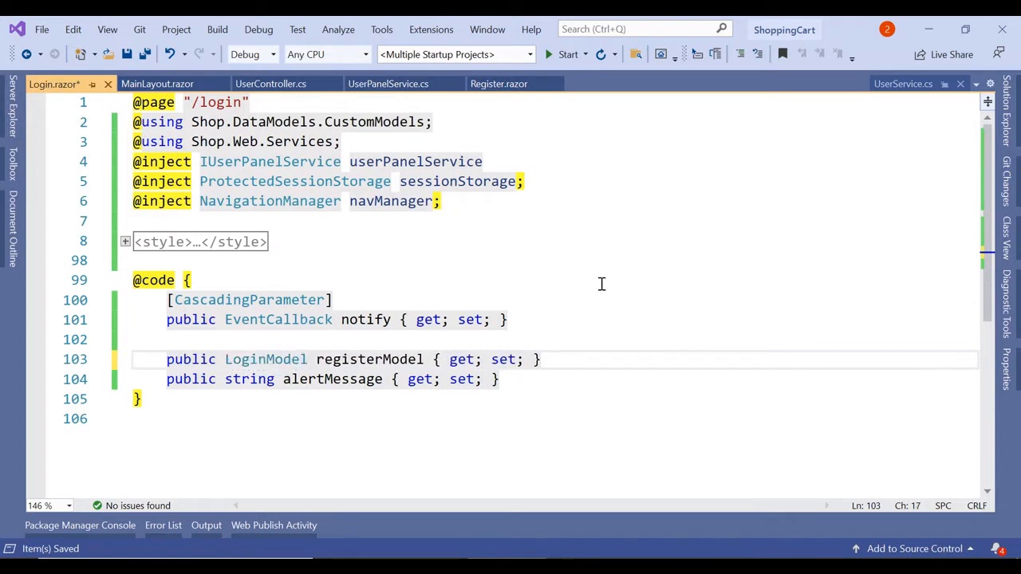
{"action": "double_click", "coordinate": [369, 359]}
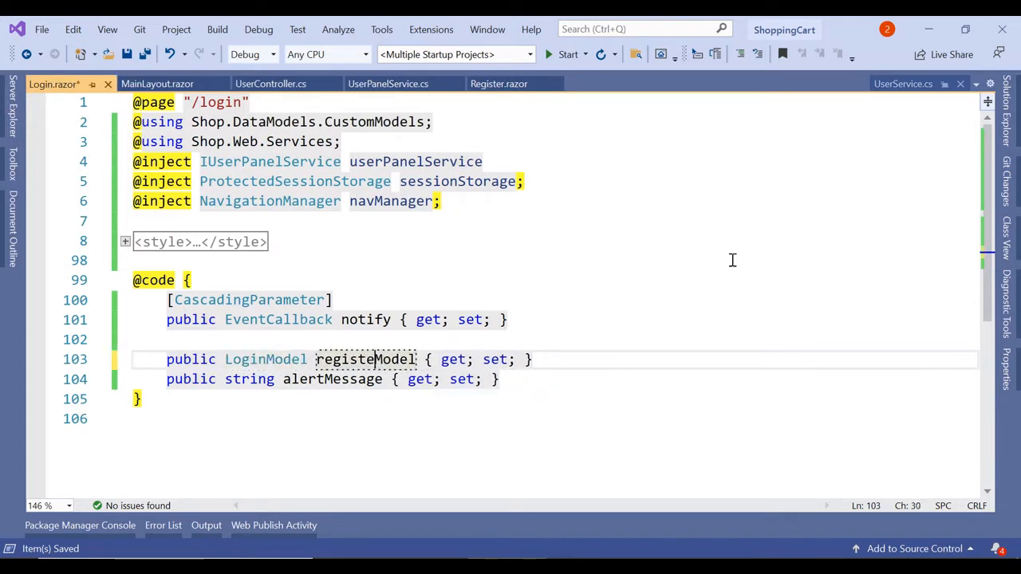
{"action": "type", "text": "loginModel"}
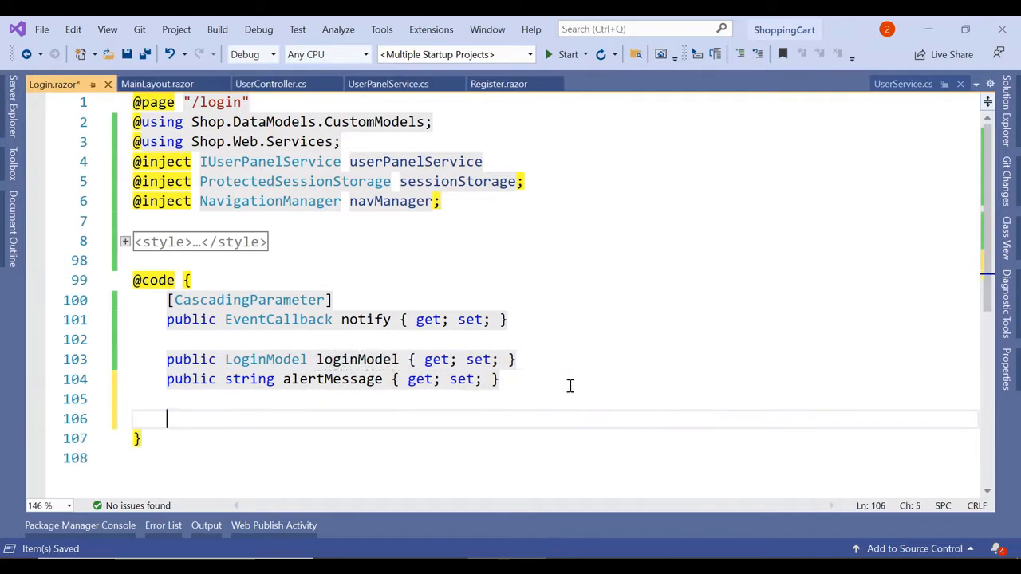
- Copy OnInitializedAsync into Login.razor so it creates a new LoginModel
{"action": "left_click", "coordinate": [494, 83]}
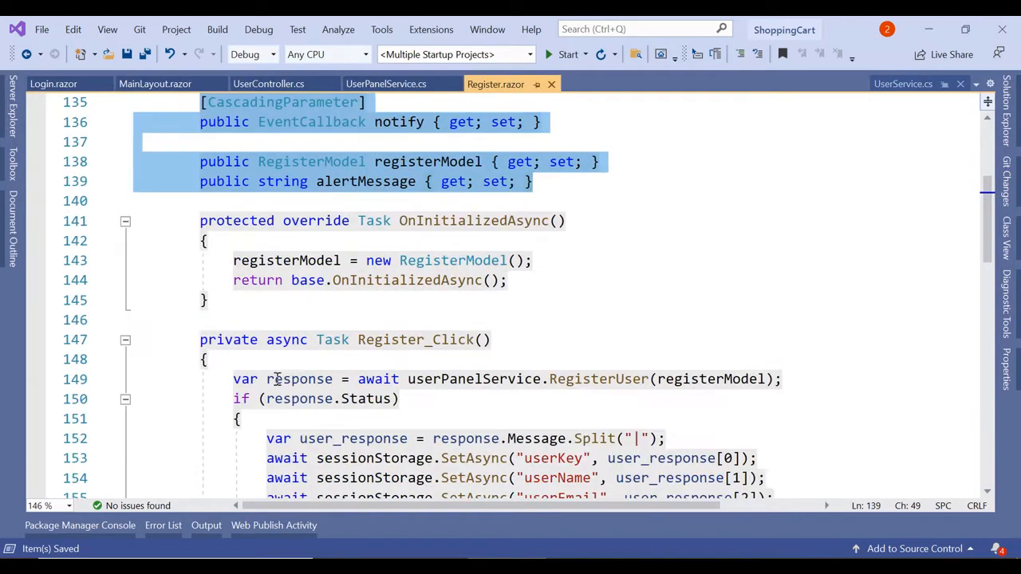
{"action": "left_click", "coordinate": [54, 83]}
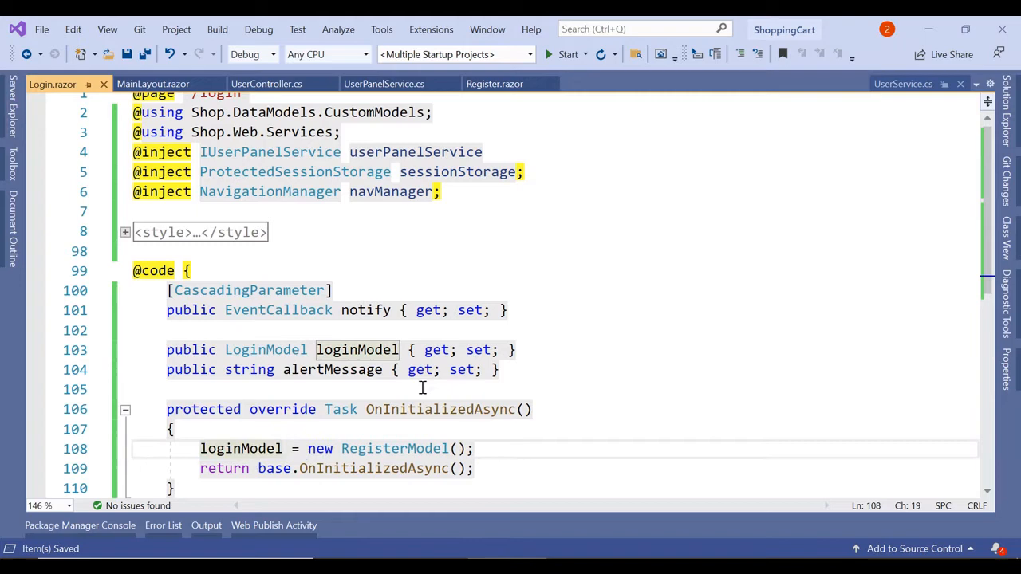
{"action": "type", "text": "LoginModel"}
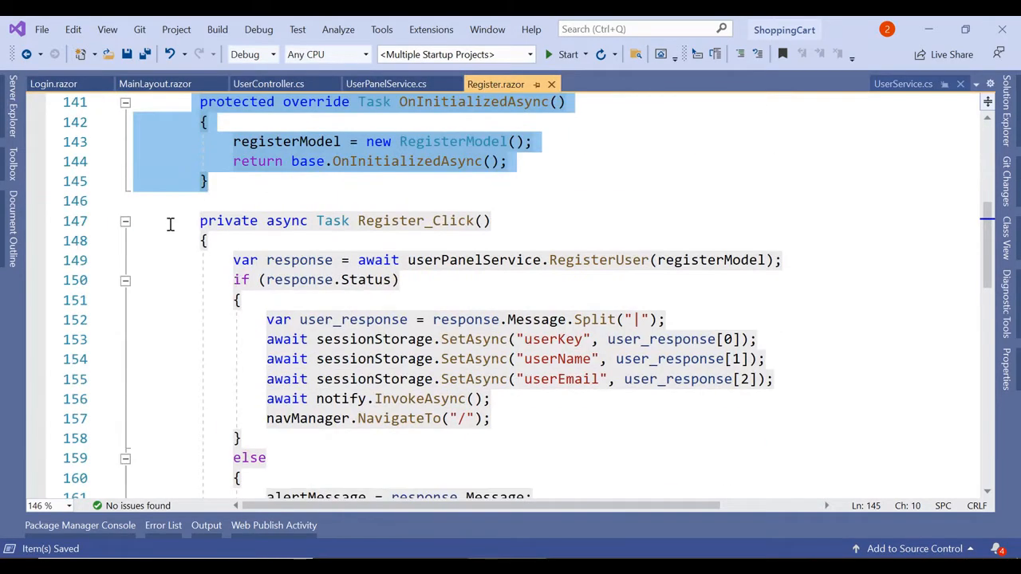
{"action": "left_click", "coordinate": [125, 221]}
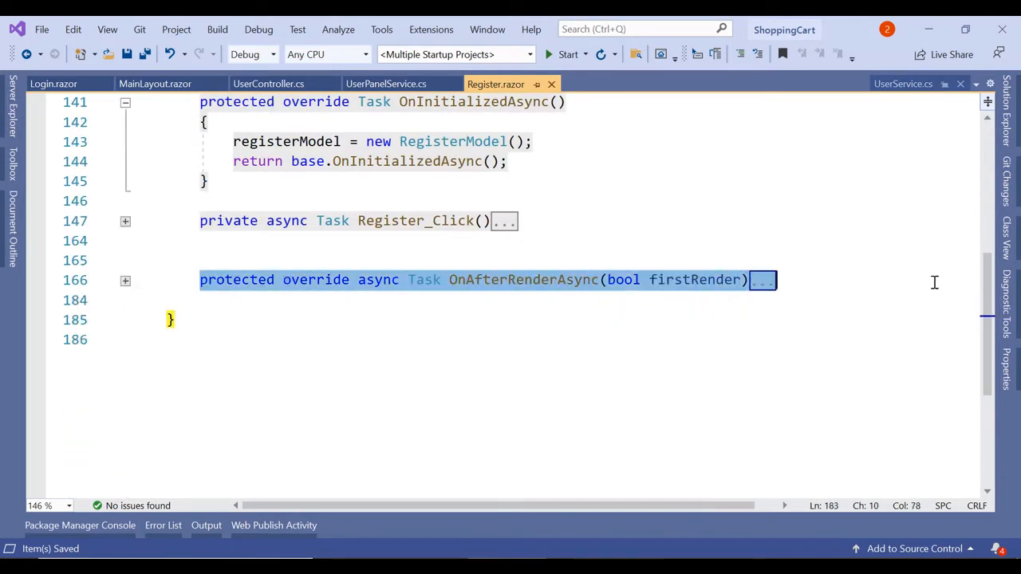
- Paste OnAfterRenderAsync into Login.razor below OnInitializedAsync and return to the top
{"action": "left_click", "coordinate": [53, 83]}
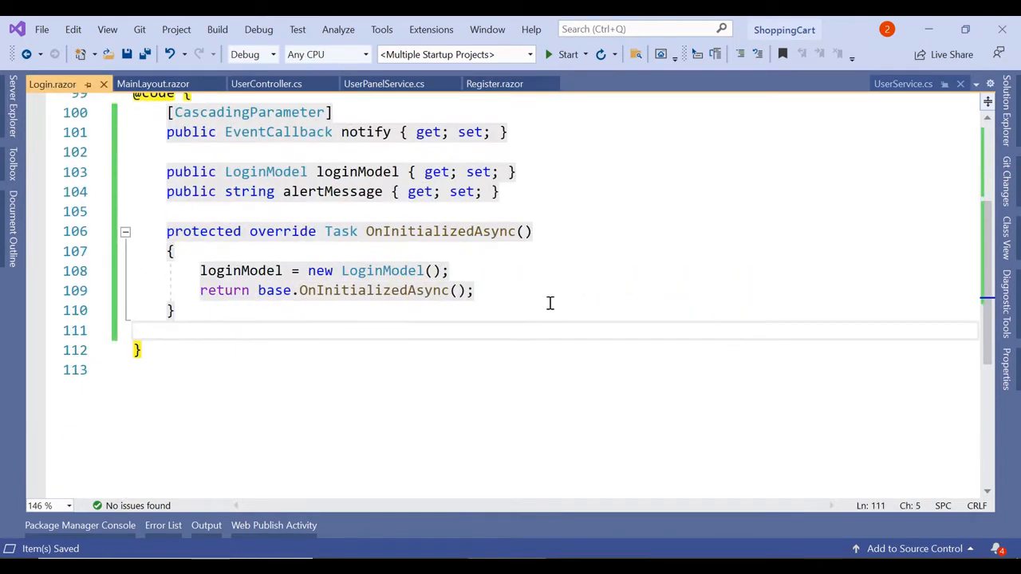
{"action": "scroll", "scroll_direction": "down", "scroll_amount": 3}
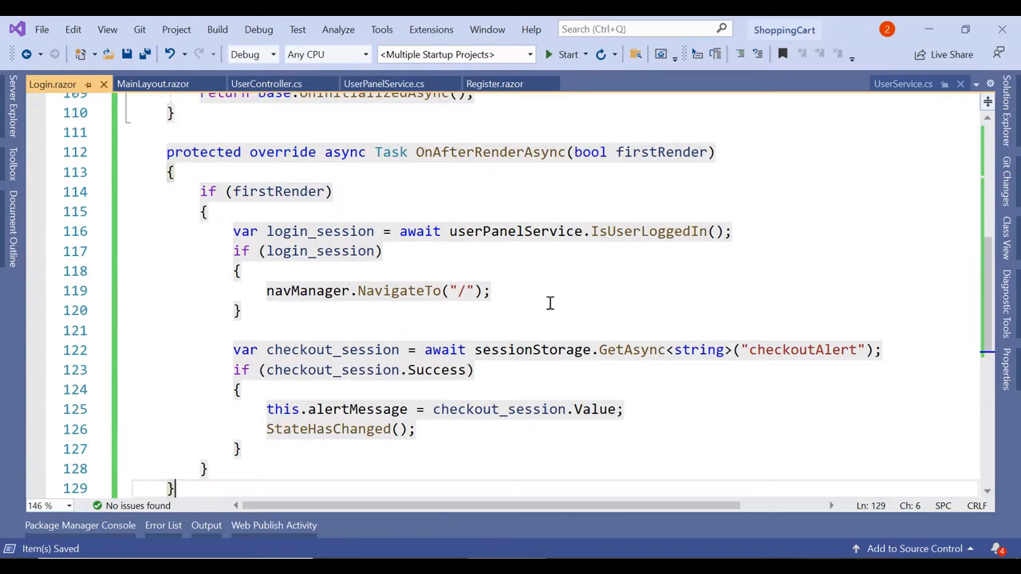
{"action": "scroll", "scroll_direction": "up", "scroll_amount": 3}
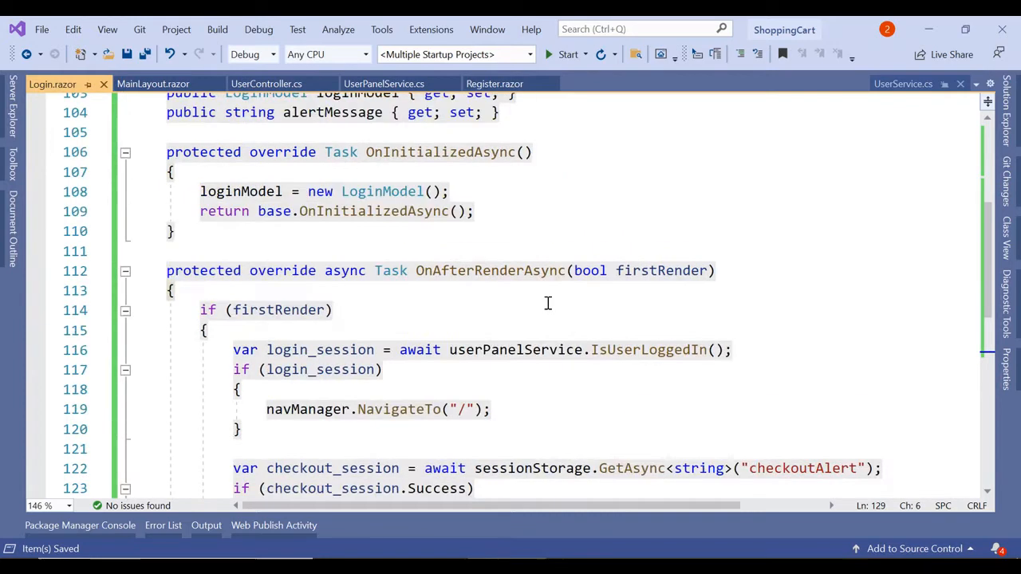
{"action": "left_click", "coordinate": [446, 252]}
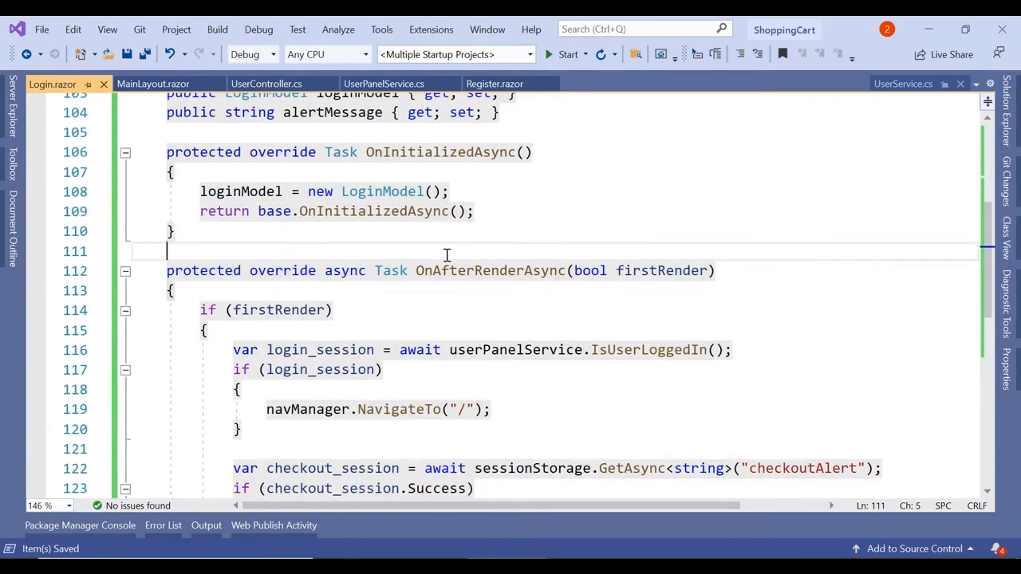
{"action": "scroll", "scroll_direction": "up", "scroll_amount": 3}
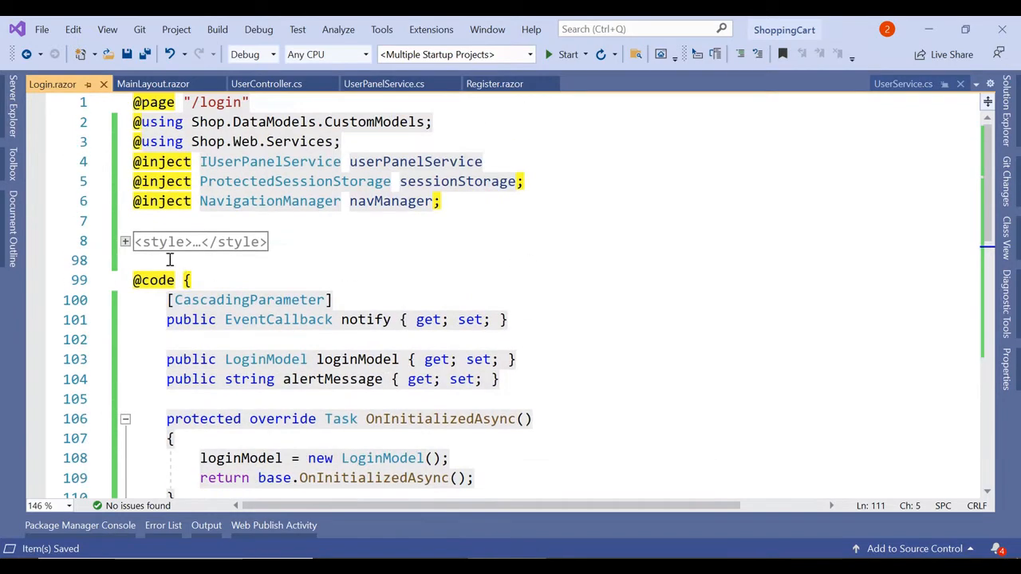
- Review the EditForm bound to loginModel and go to the LoginModel class definition
{"action": "key", "text": "Enter"}
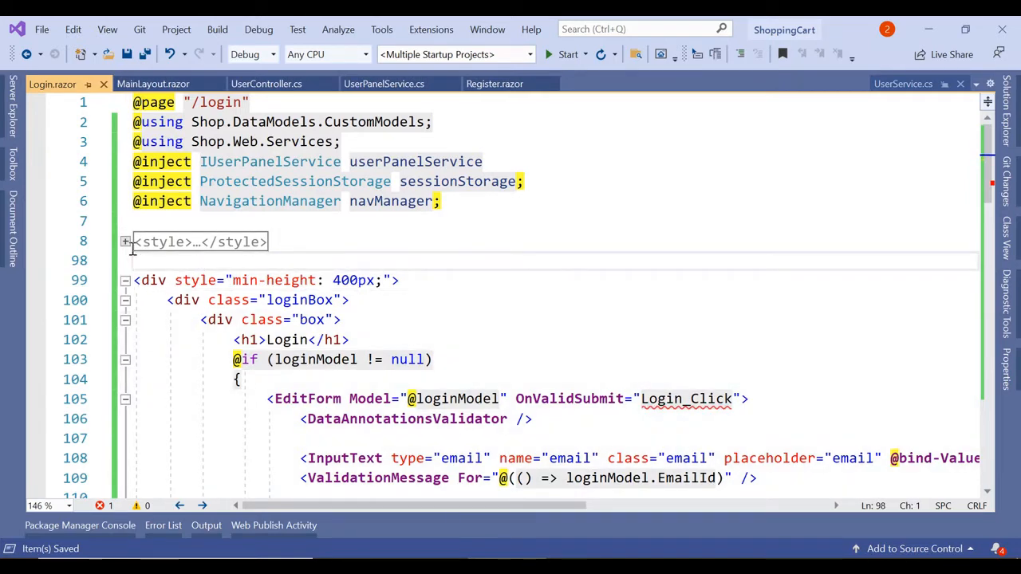
{"action": "left_click", "coordinate": [124, 242]}
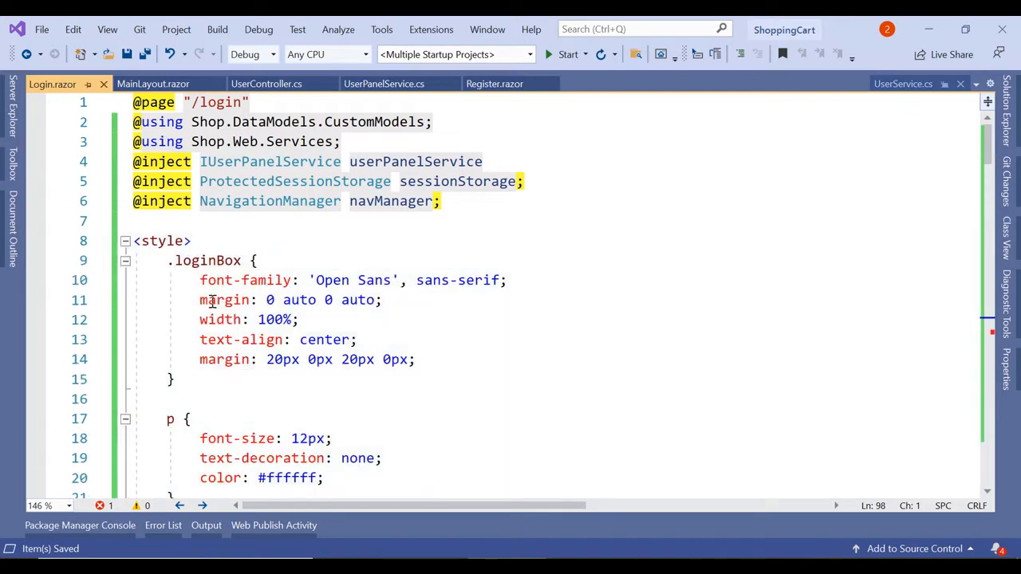
{"action": "scroll", "scroll_direction": "down", "scroll_amount": 3}
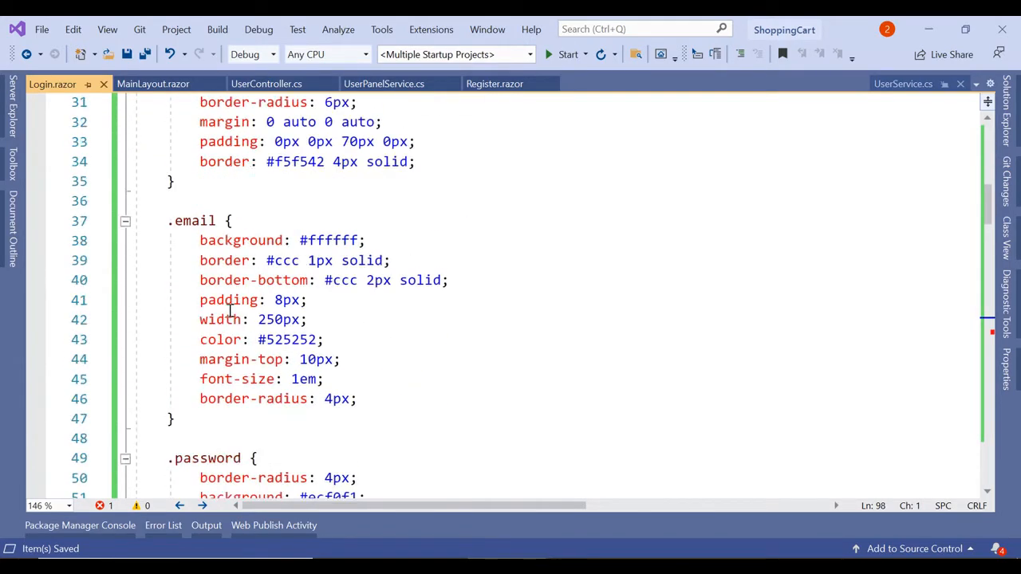
{"action": "scroll", "scroll_direction": "down", "scroll_amount": 3}
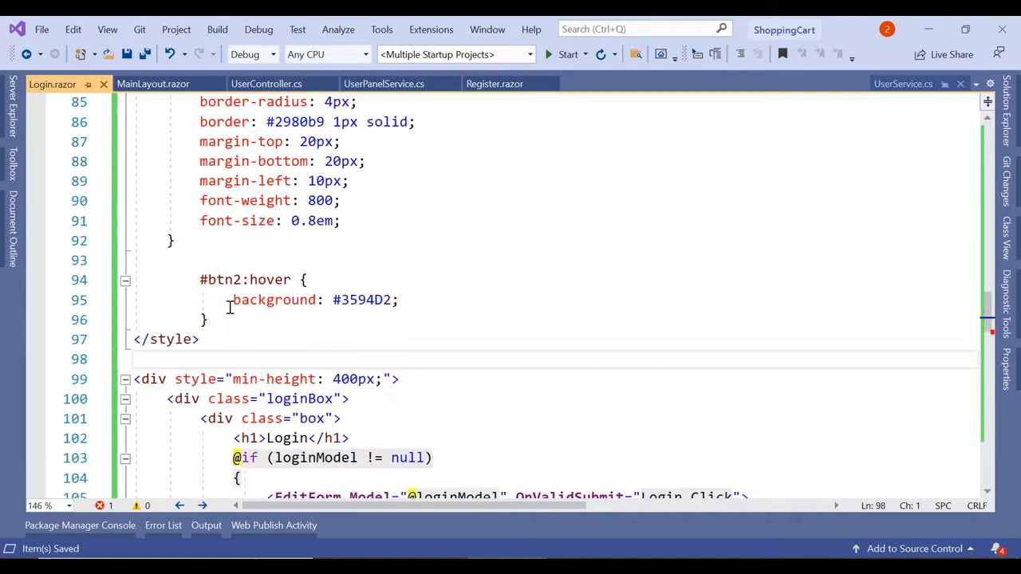
{"action": "scroll", "scroll_direction": "down", "scroll_amount": 3}
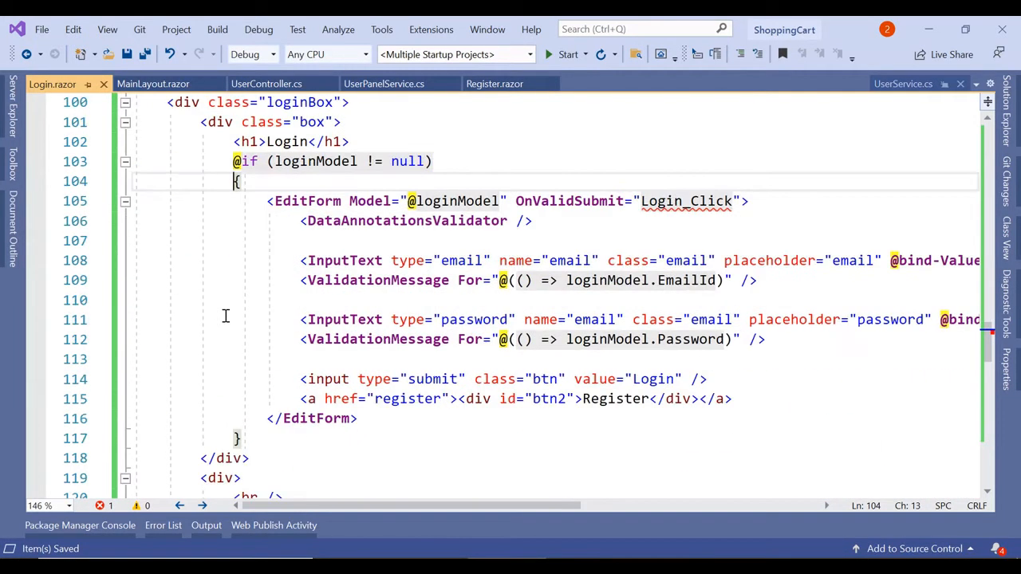
{"action": "scroll", "scroll_direction": "up", "scroll_amount": 3}
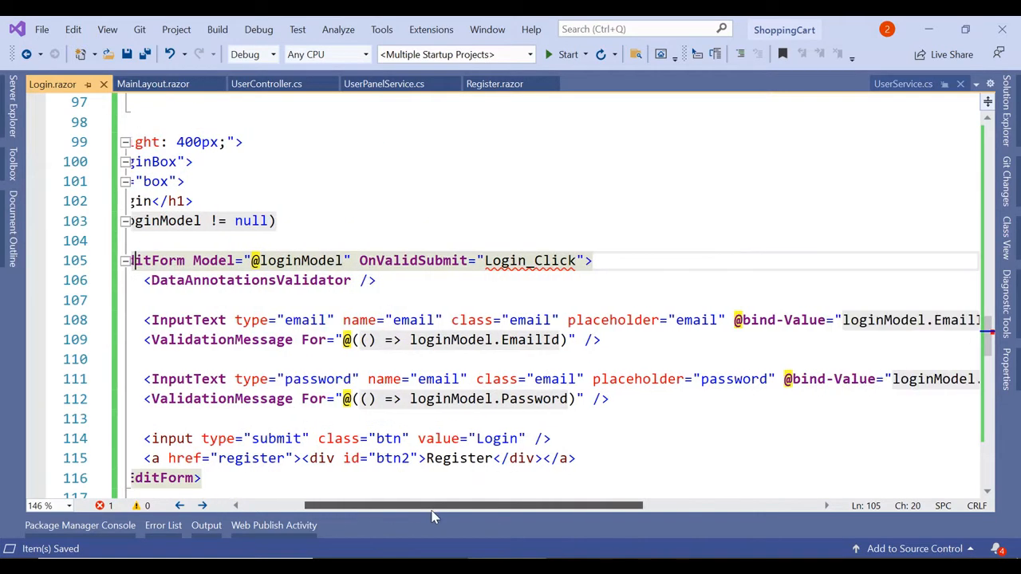
{"action": "double_click", "coordinate": [296, 260]}
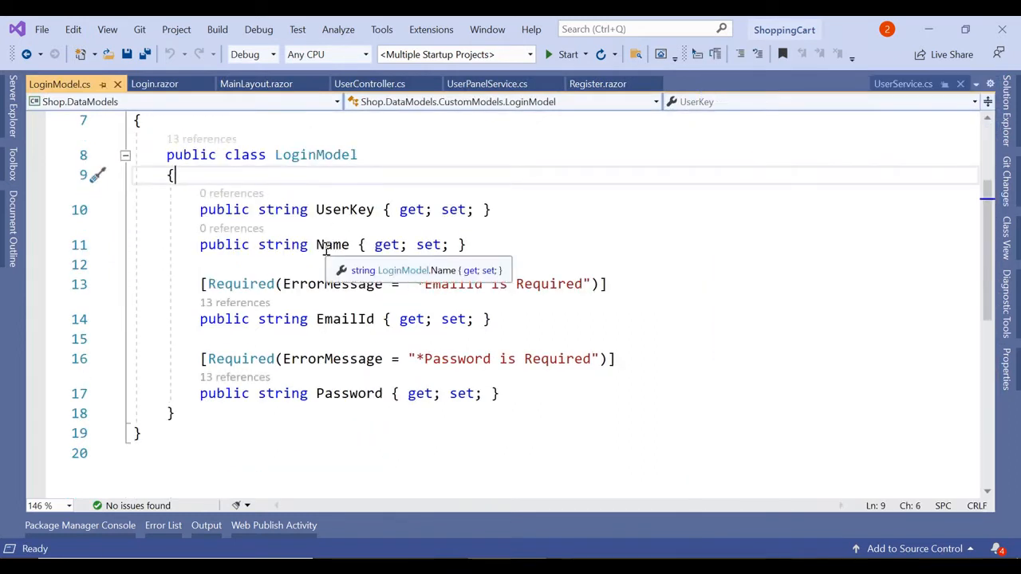
{"action": "mouse_move", "coordinate": [347, 392]}
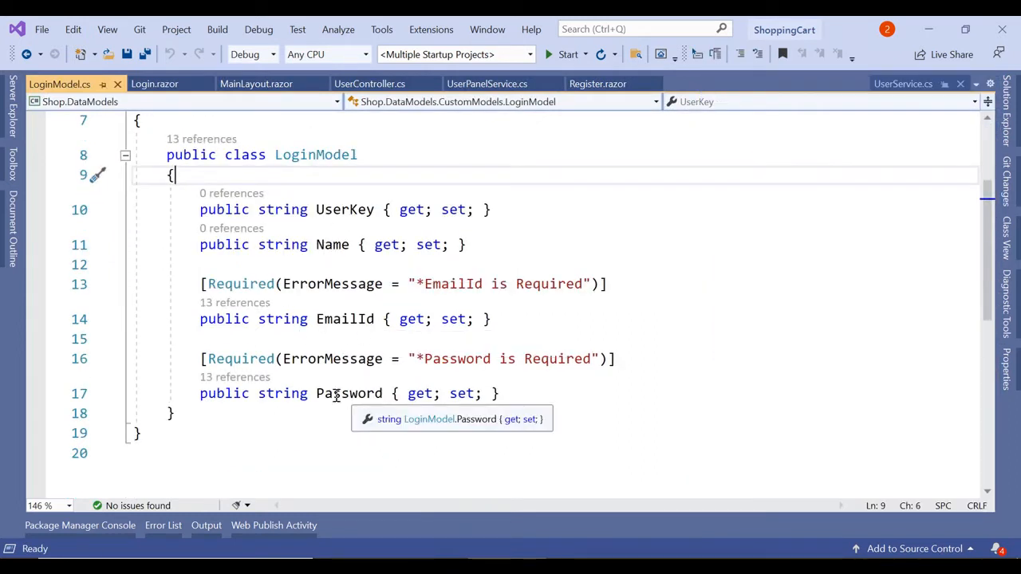
{"action": "mouse_move", "coordinate": [184, 287]}
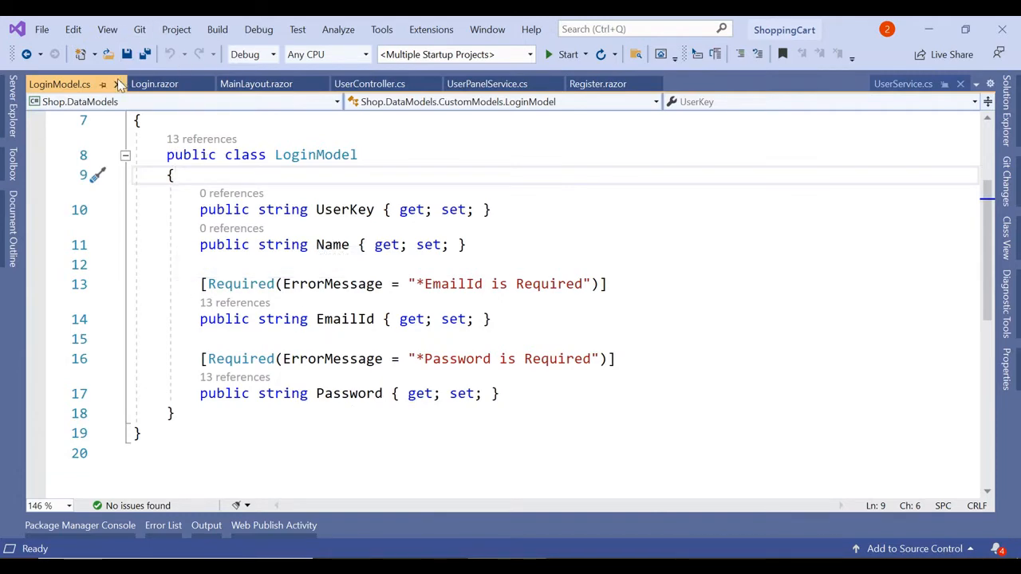
- Close LoginModel.cs after checking its UserKey, Name, EmailId and Password properties
{"action": "left_click", "coordinate": [153, 83]}
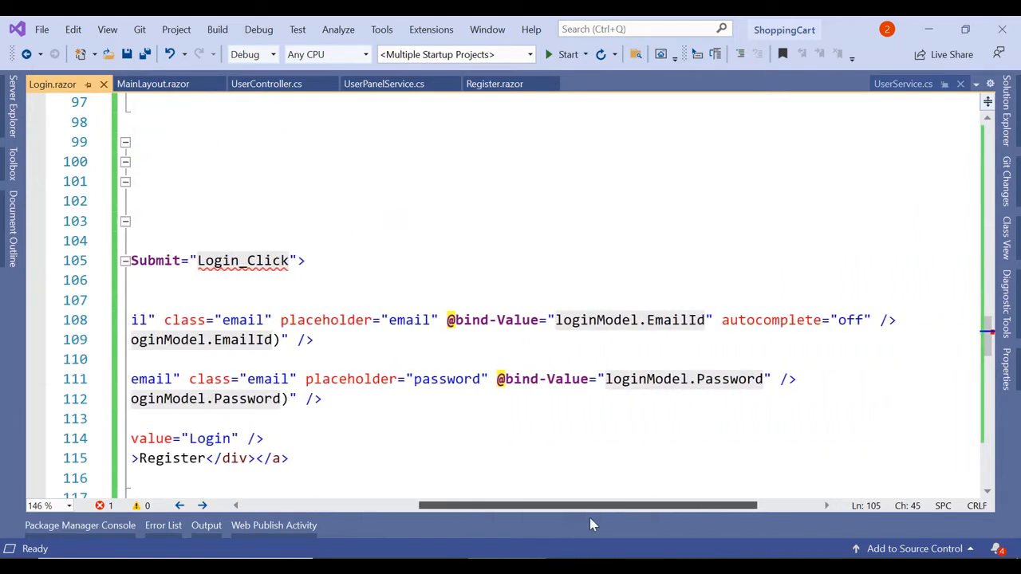
{"action": "scroll", "scroll_direction": "left", "scroll_amount": 3}
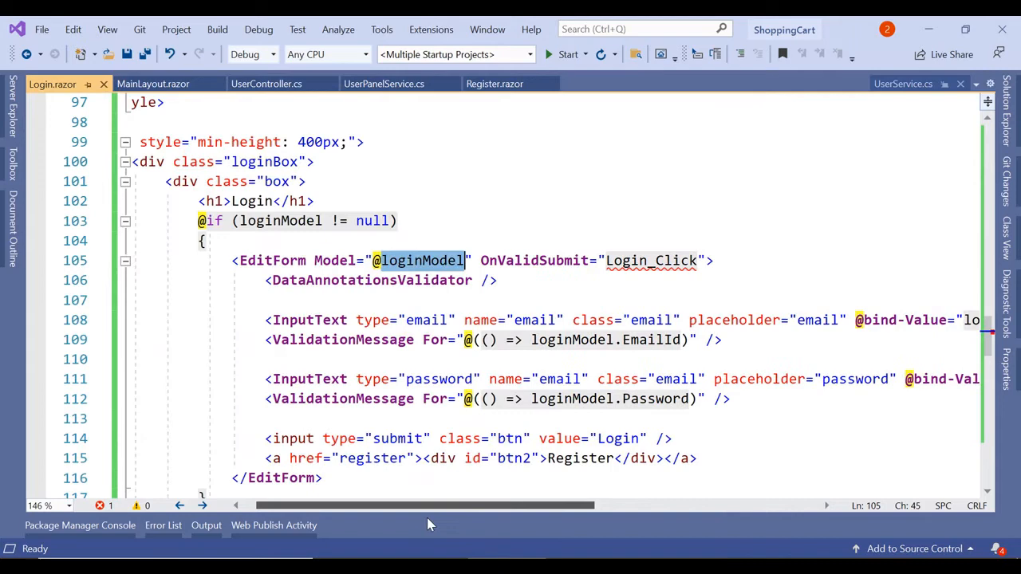
{"action": "scroll", "scroll_direction": "right", "scroll_amount": 3}
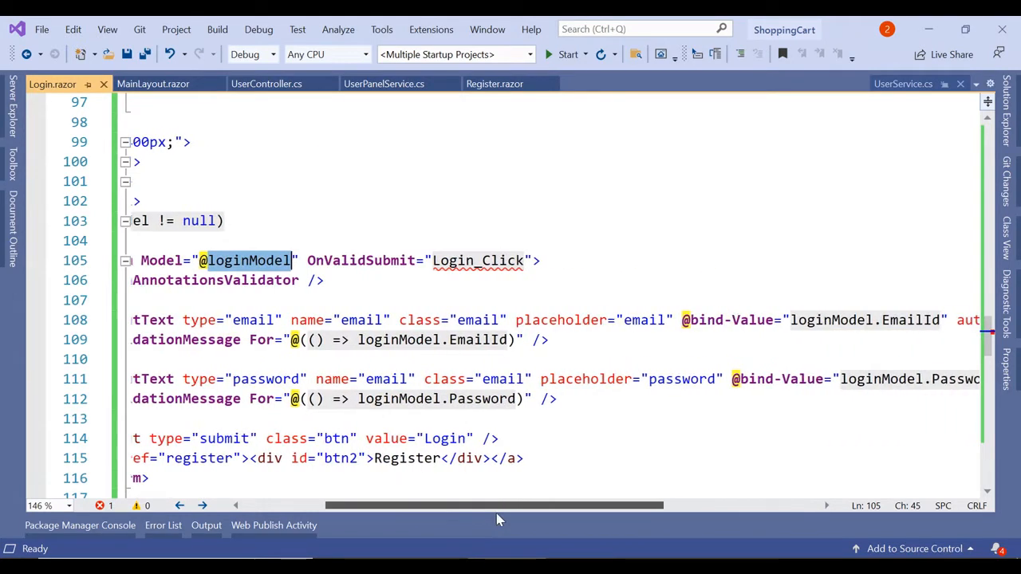
{"action": "scroll", "scroll_direction": "left", "scroll_amount": 3}
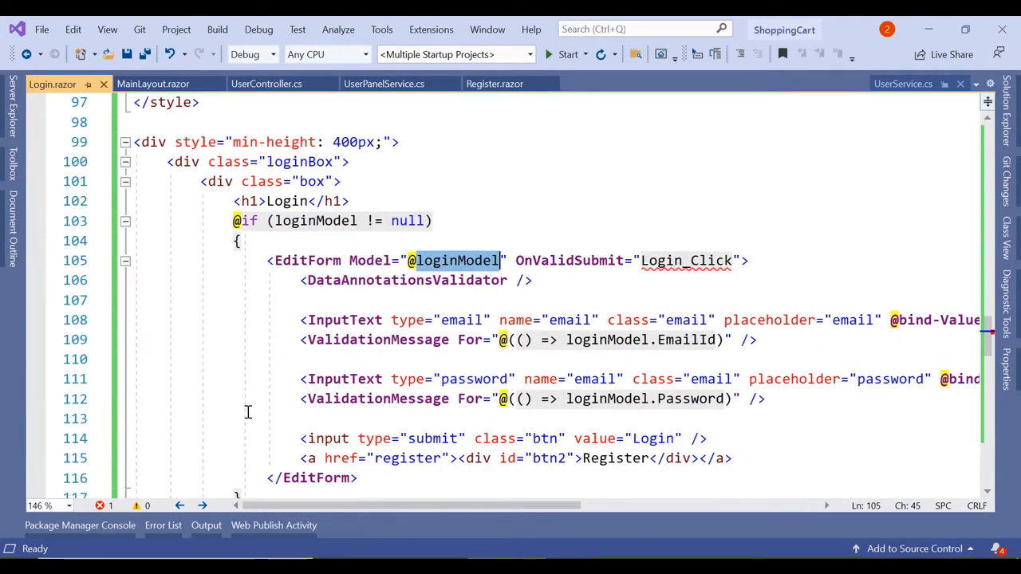
{"action": "scroll", "scroll_direction": "down", "scroll_amount": 3}
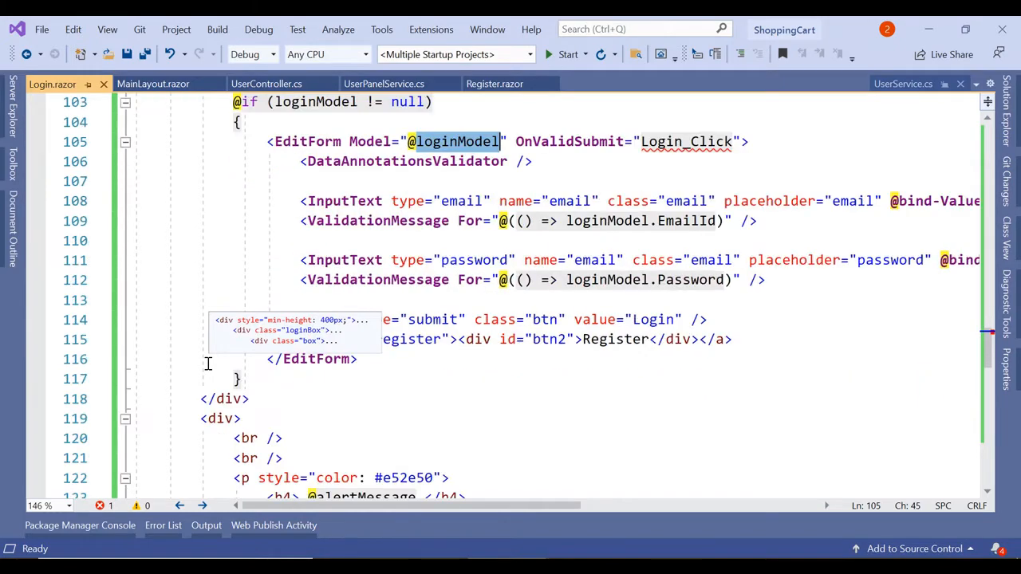
{"action": "scroll", "scroll_direction": "down", "scroll_amount": 3}
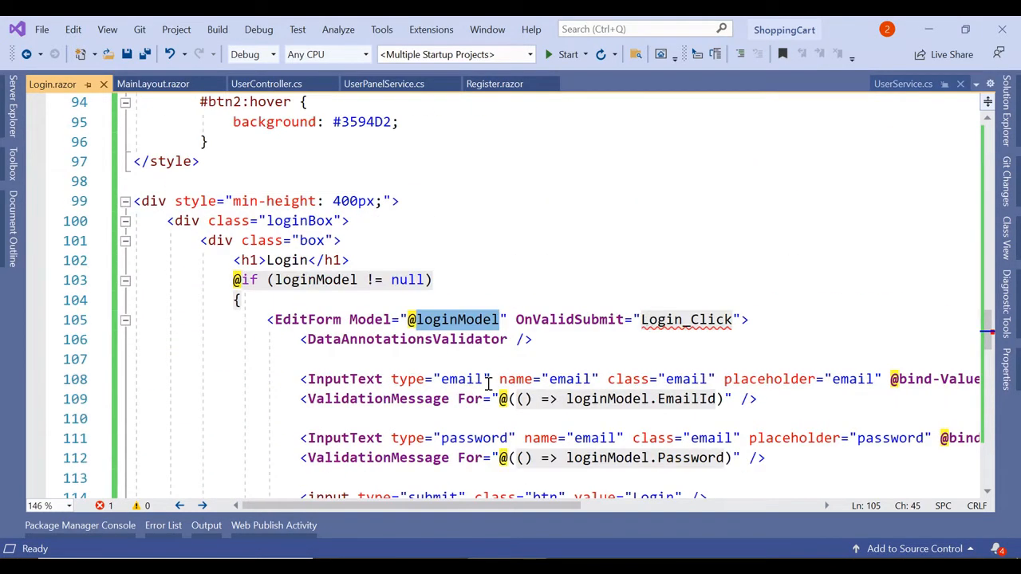
{"action": "scroll", "scroll_direction": "down", "scroll_amount": 3}
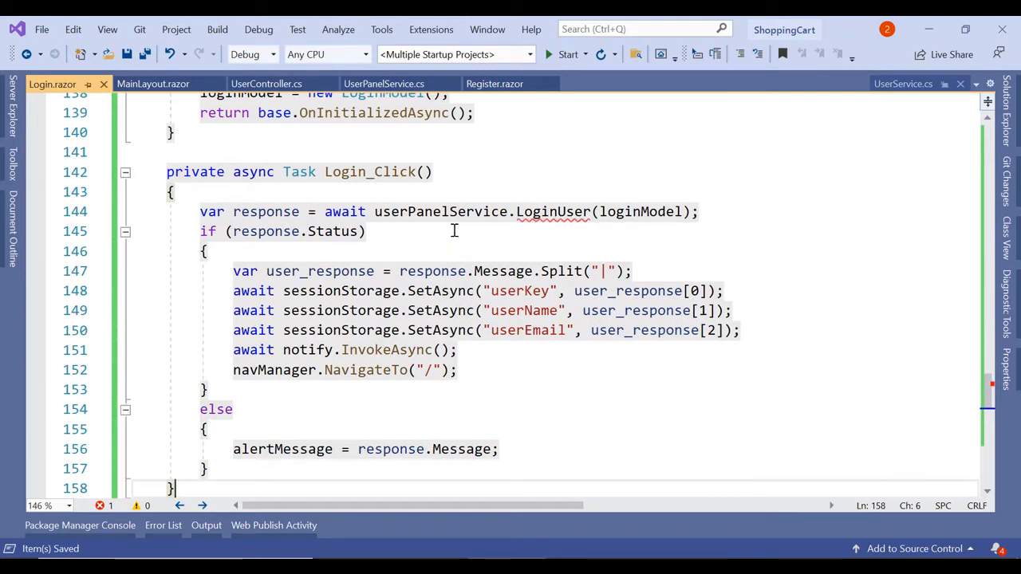
{"action": "mouse_move", "coordinate": [622, 236]}
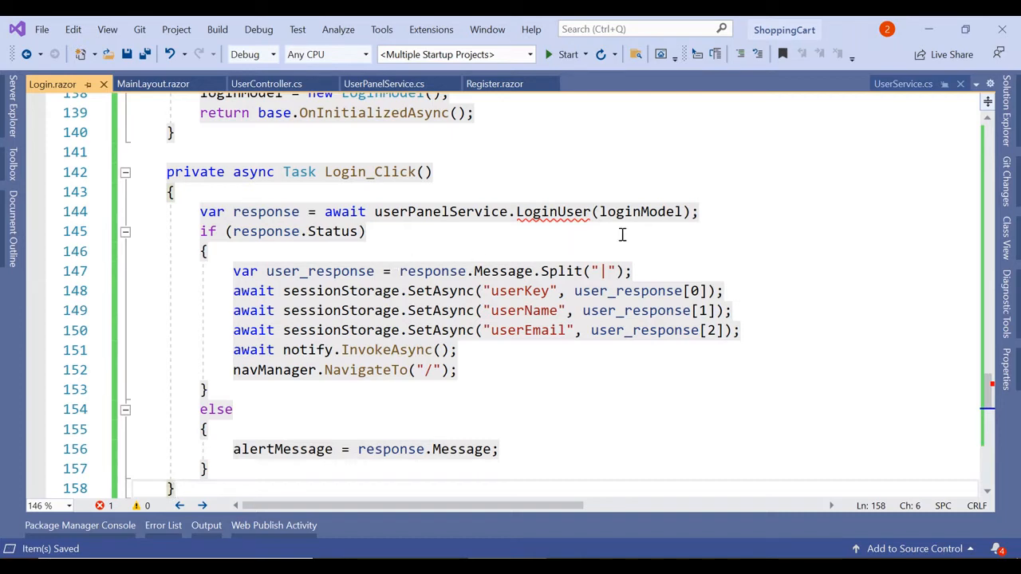
- Show the Solution Explorer project files beside the Login_Click handler code
{"action": "double_click", "coordinate": [638, 211]}
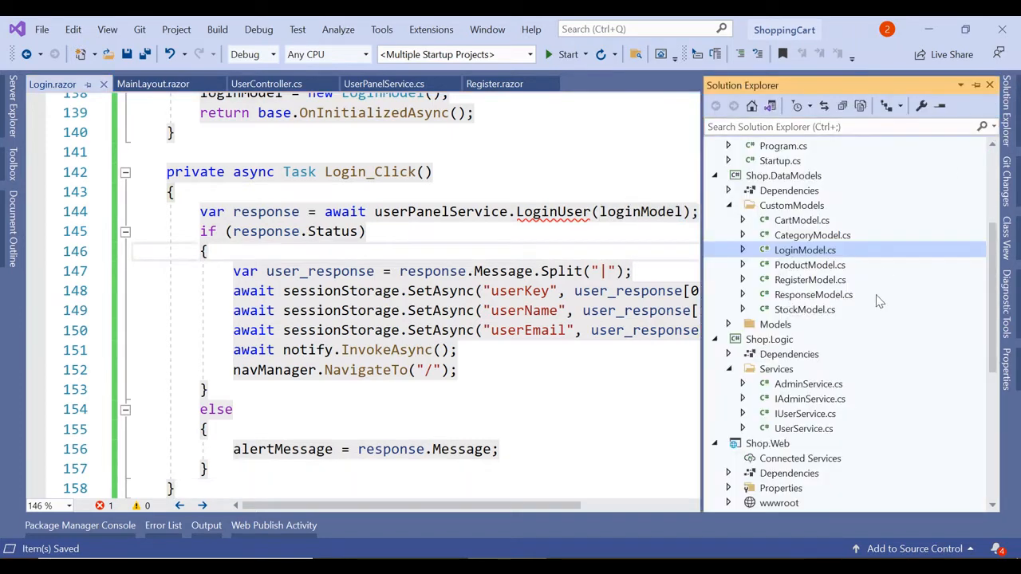
- Declare Task<ResponseModel> LoginUser(LoginModel loginModel); in IUserPanelService below RegisterUser
{"action": "scroll", "scroll_direction": "down", "scroll_amount": 3}
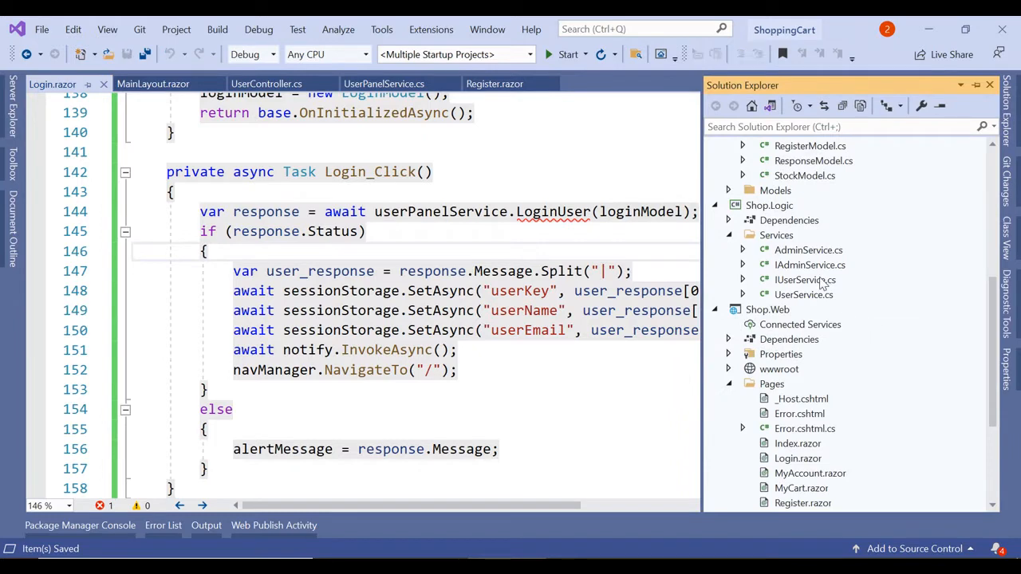
{"action": "scroll", "scroll_direction": "down", "scroll_amount": 3}
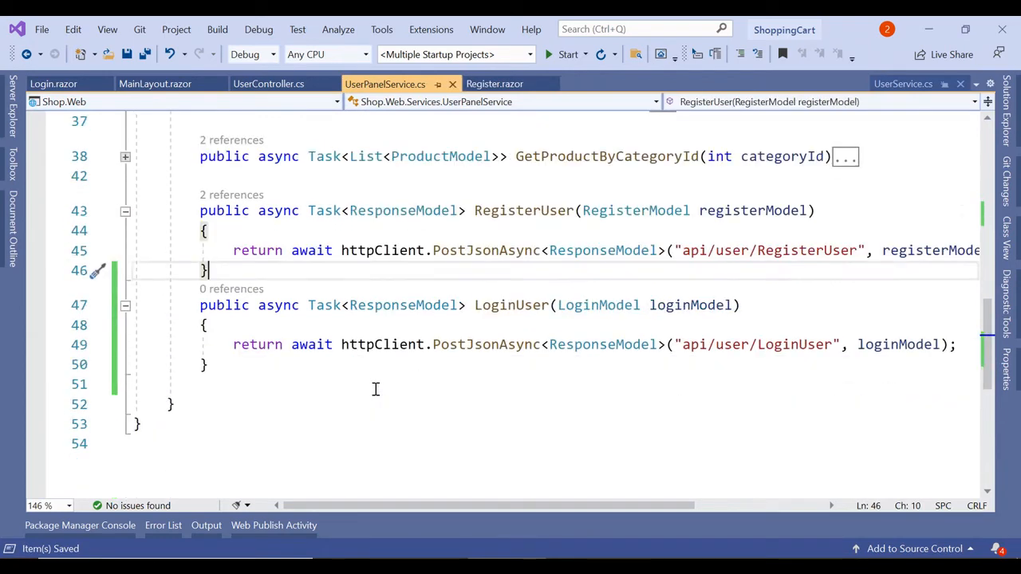
{"action": "mouse_move", "coordinate": [497, 363]}
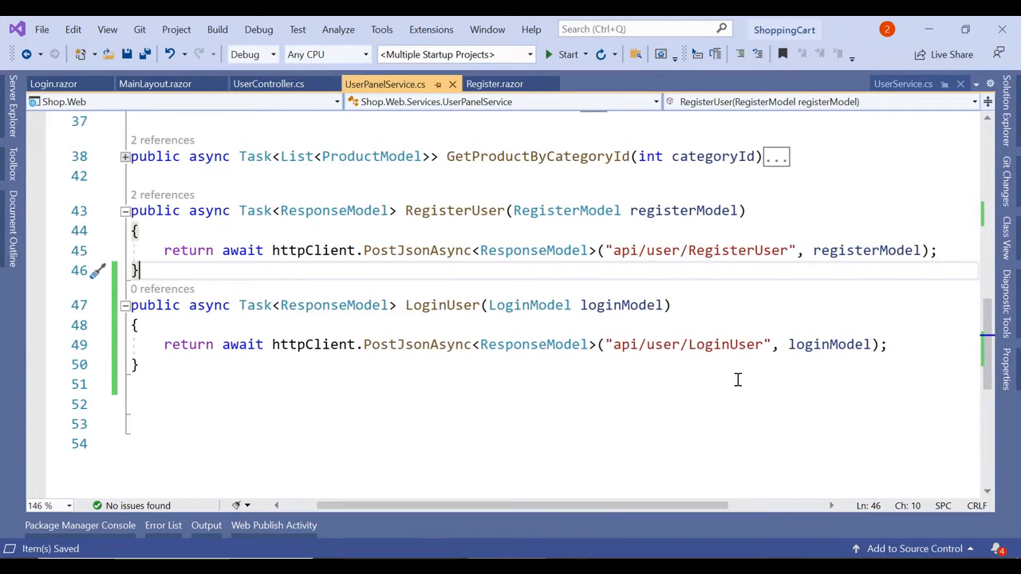
{"action": "mouse_move", "coordinate": [317, 330]}
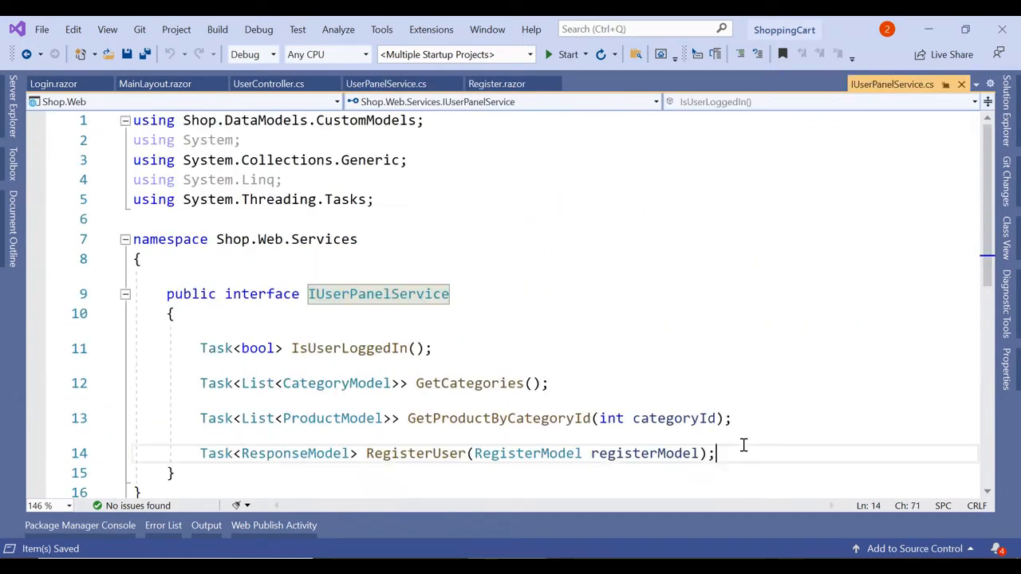
{"action": "type", "text": "Task<ResponseModel> LoginUser(LoginModel loginModel);"}
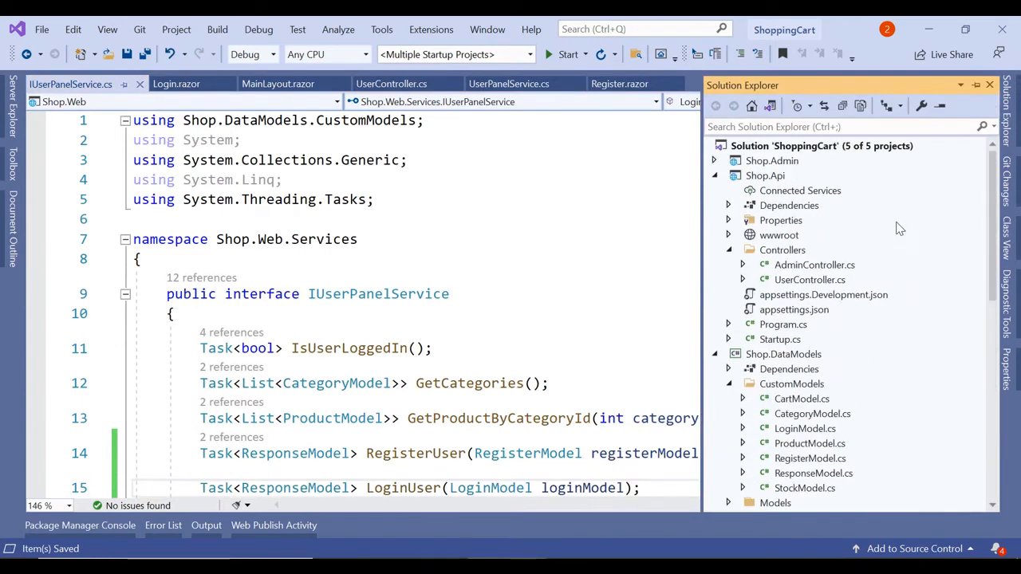
- Add the [HttpPost][Route("LoginUser")] LoginUser action to UserController and save it
{"action": "left_click", "coordinate": [392, 83]}
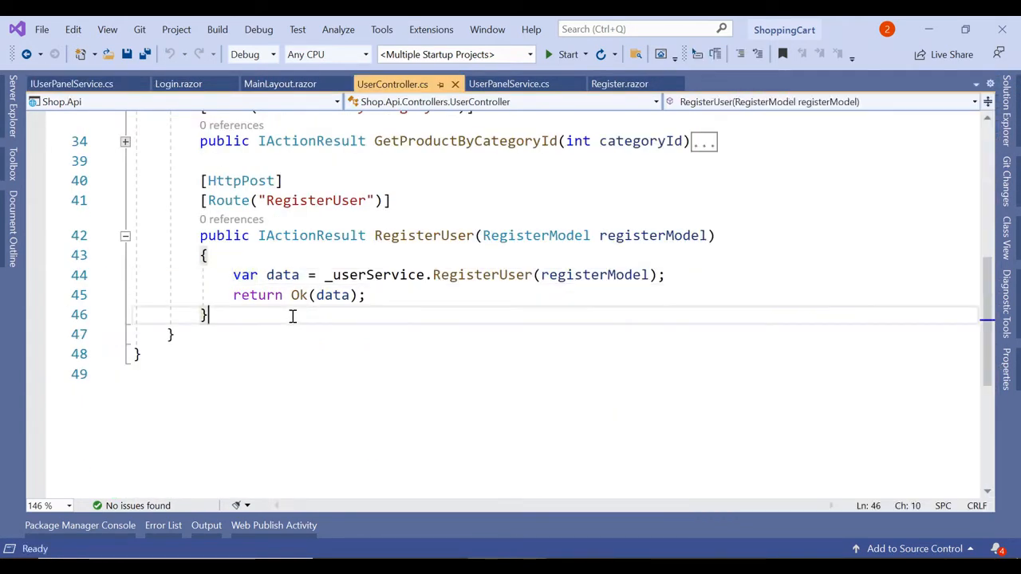
{"action": "key", "text": "Enter"}
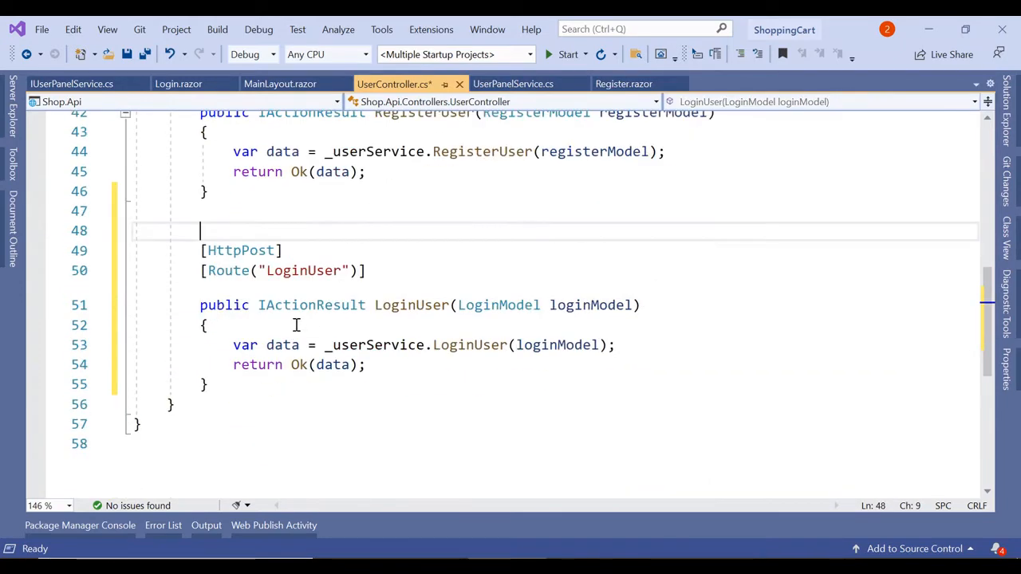
{"action": "key", "text": "Backspace"}
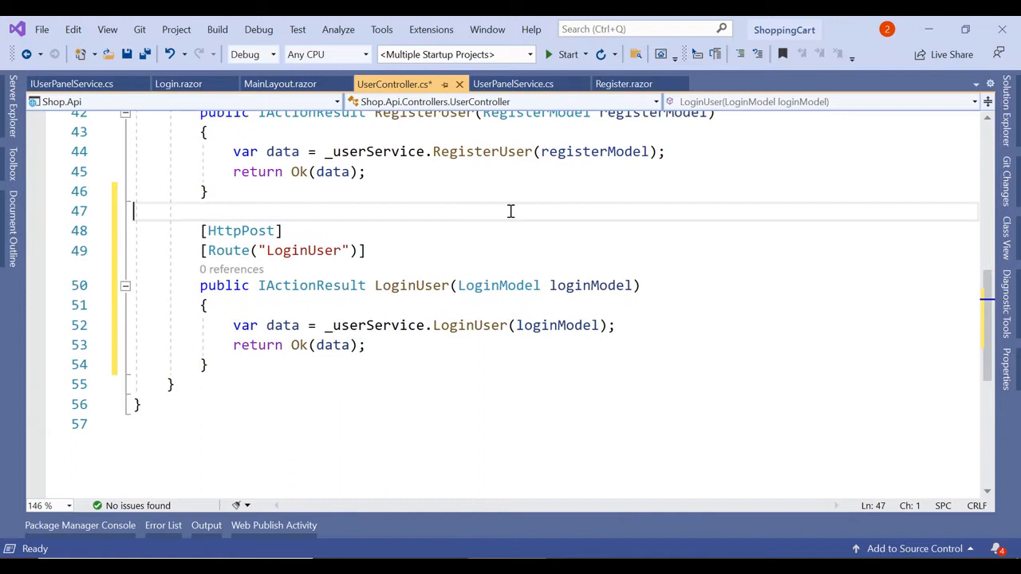
{"action": "key", "text": "ctrl+s"}
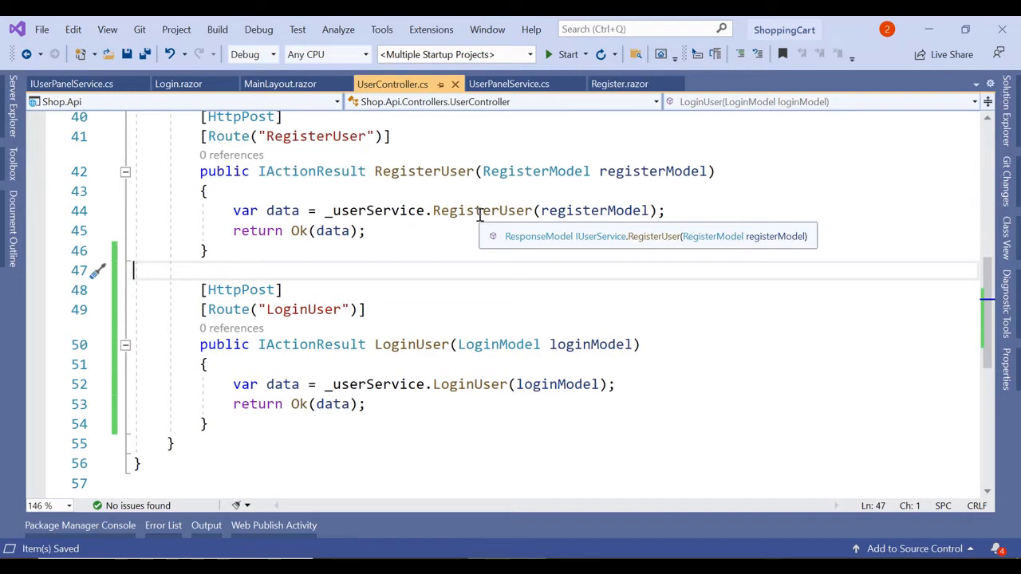
{"action": "mouse_move", "coordinate": [469, 383]}
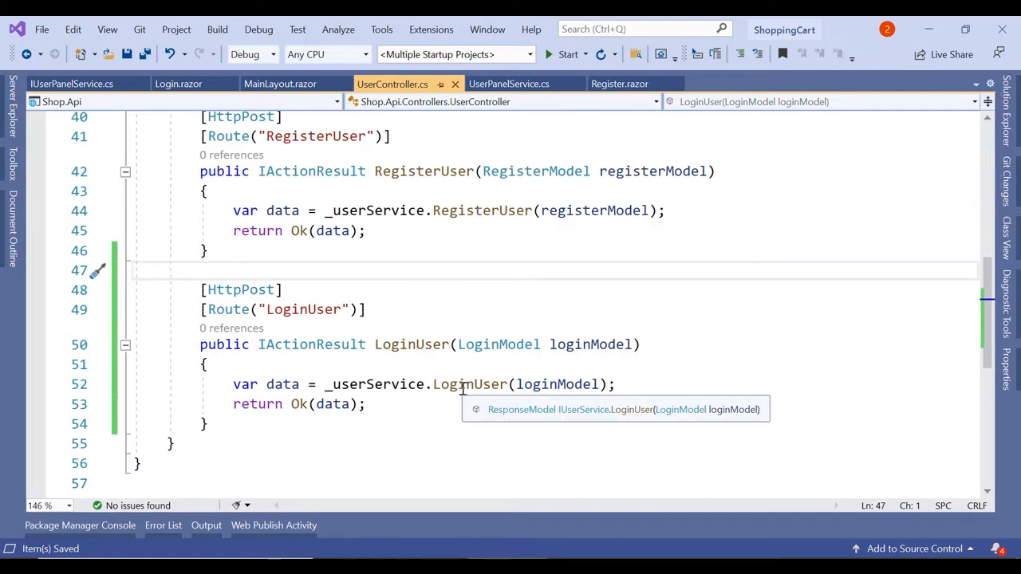
- Build the solution successfully and run the Shopping Cart site
{"action": "left_click", "coordinate": [300, 271]}
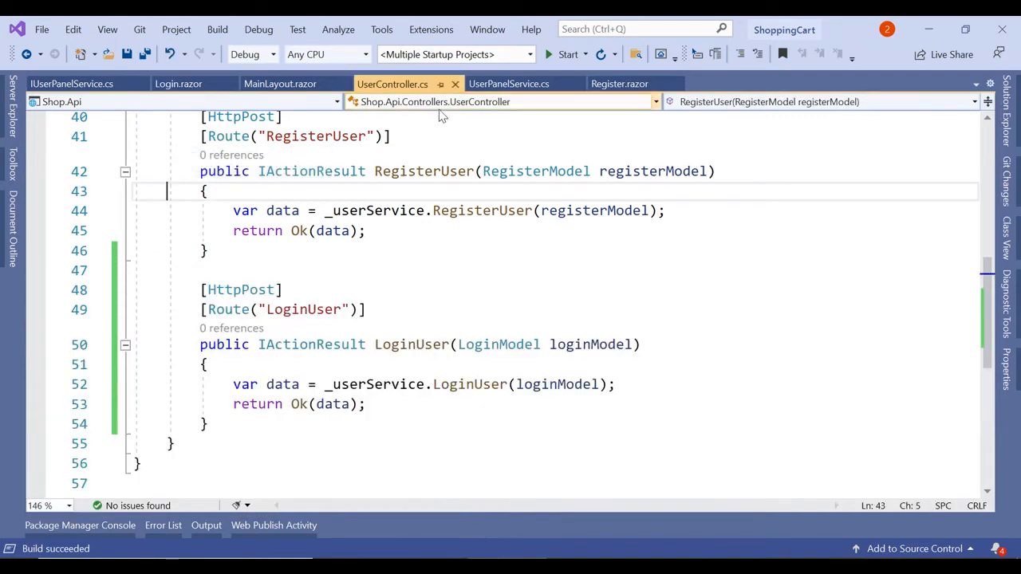
{"action": "left_click", "coordinate": [568, 54]}
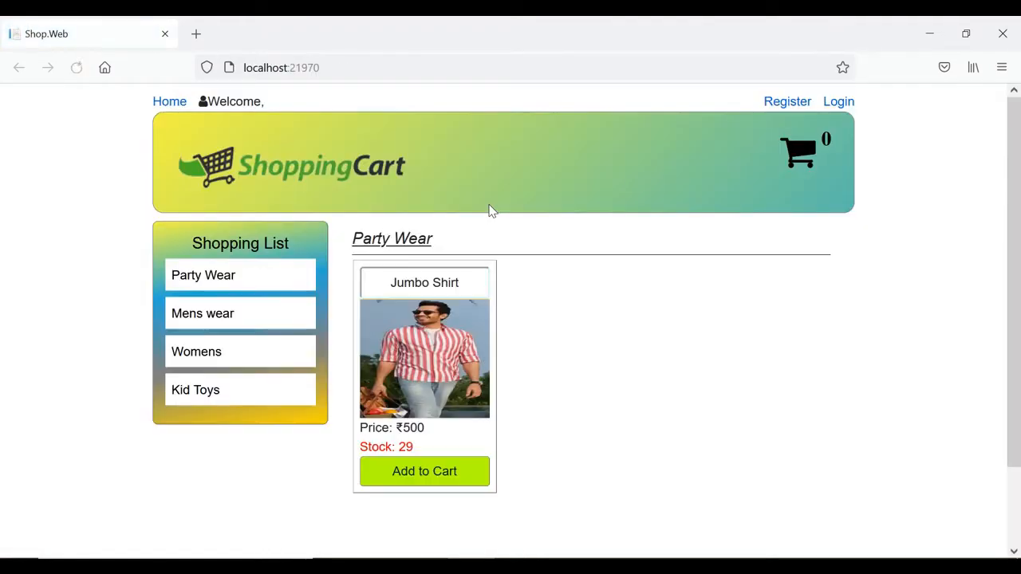
- Show the Shop.Web Register page with its name, email, mobile and password fields
{"action": "left_click", "coordinate": [786, 102]}
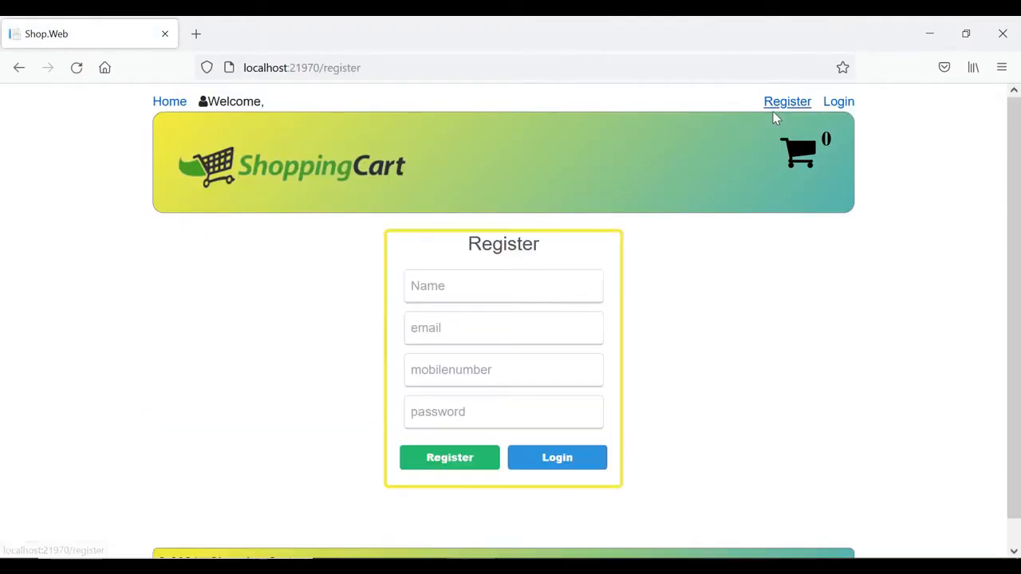
{"action": "mouse_move", "coordinate": [574, 514]}
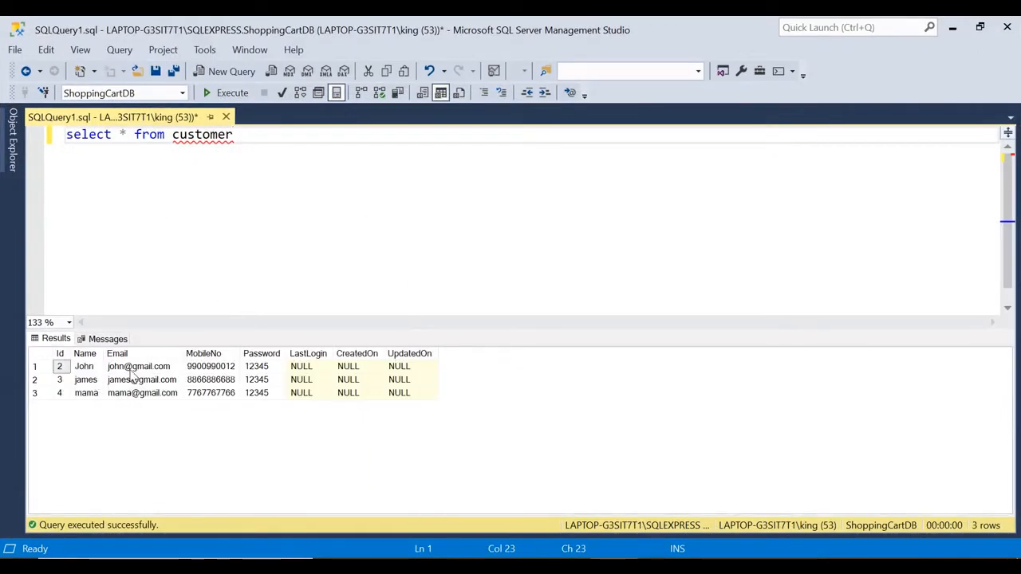
{"action": "mouse_move", "coordinate": [136, 379]}
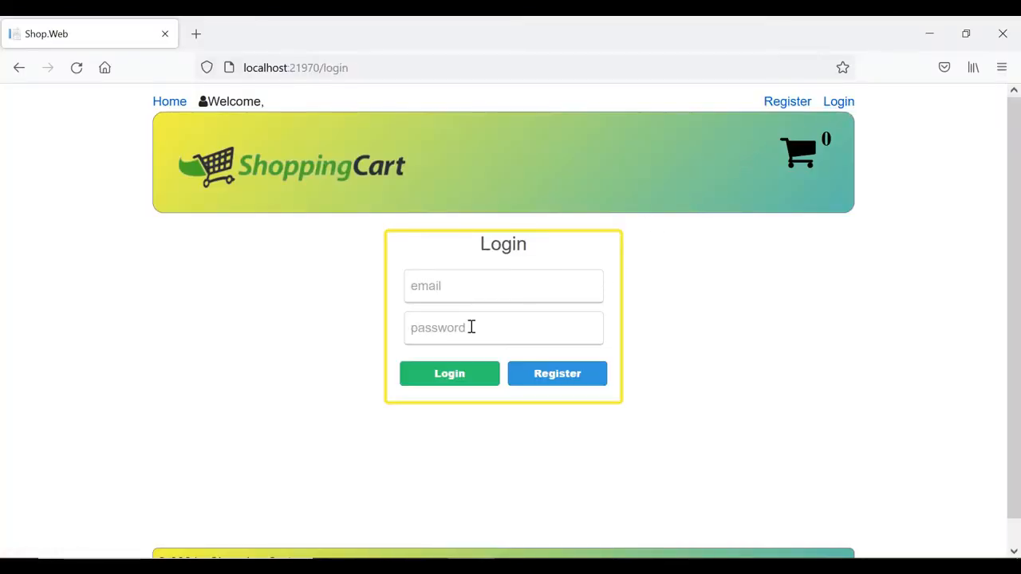
{"action": "left_click", "coordinate": [449, 373]}
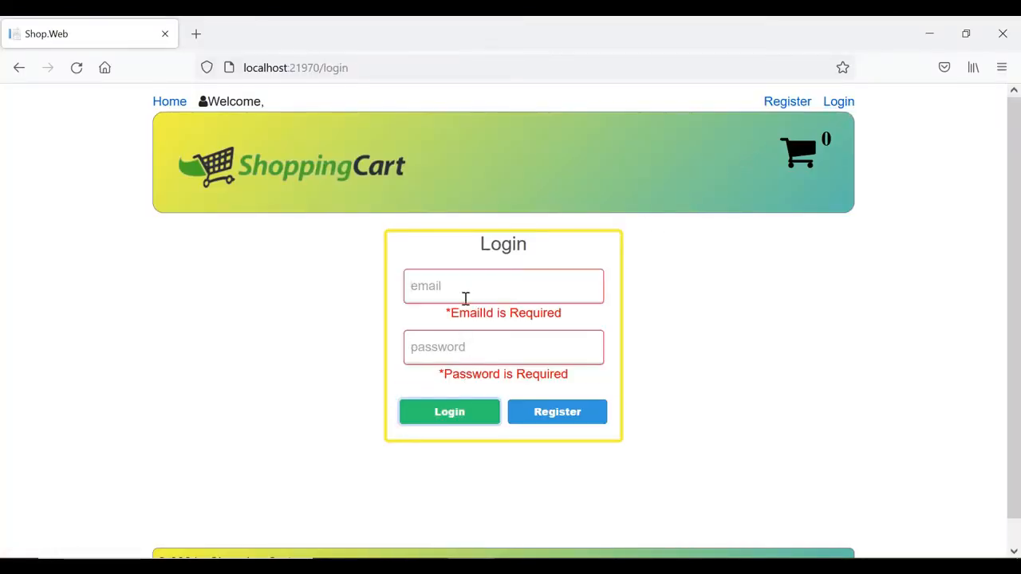
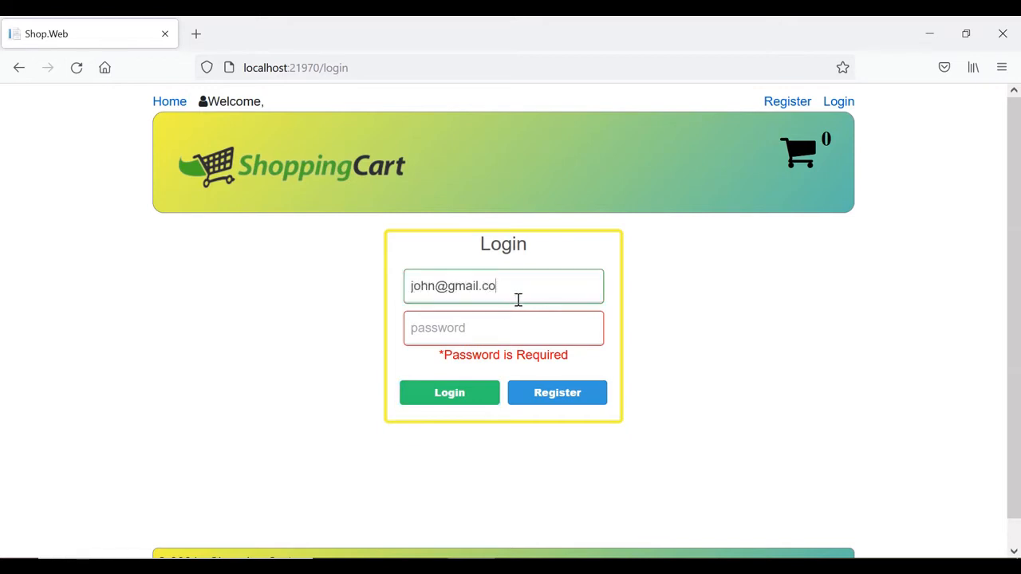
{"action": "type", "text": "•"}
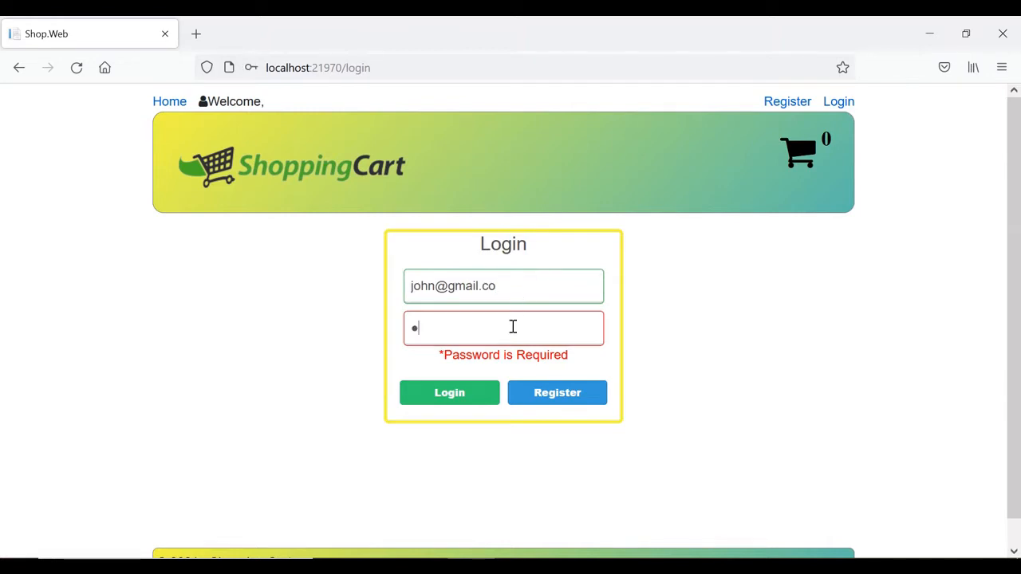
{"action": "type", "text": "assword"}
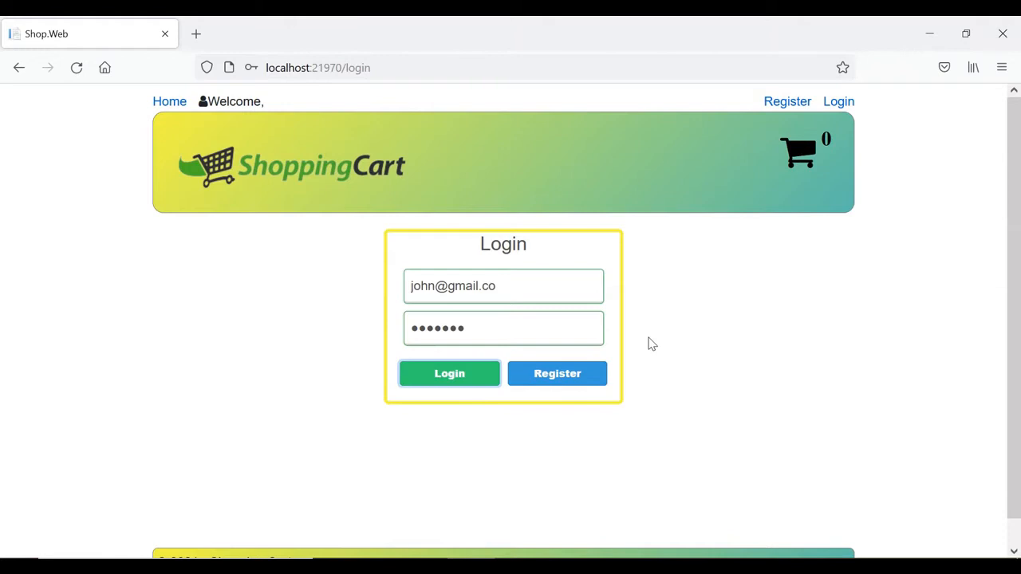
{"action": "mouse_move", "coordinate": [676, 330]}
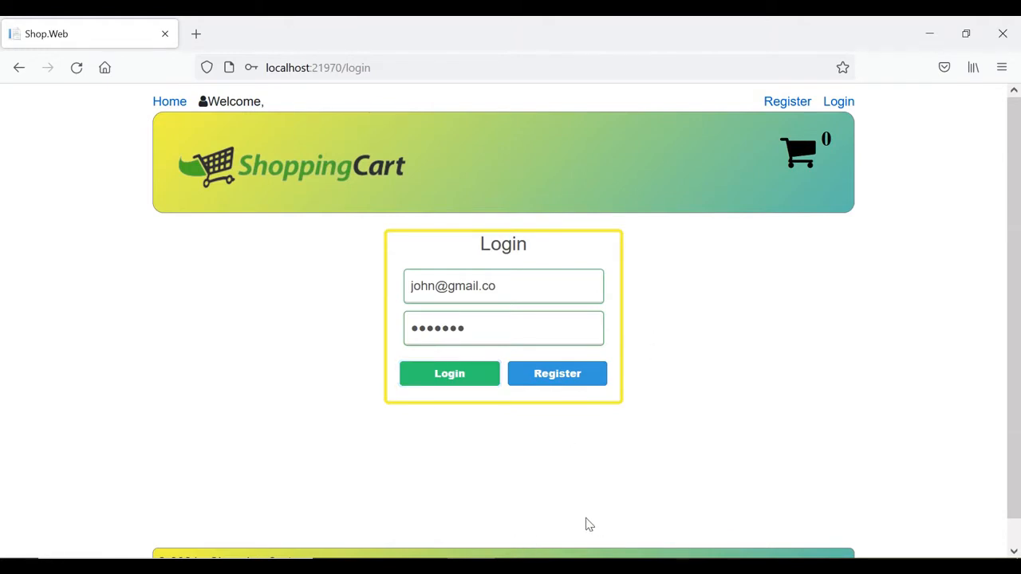
{"action": "mouse_move", "coordinate": [638, 397]}
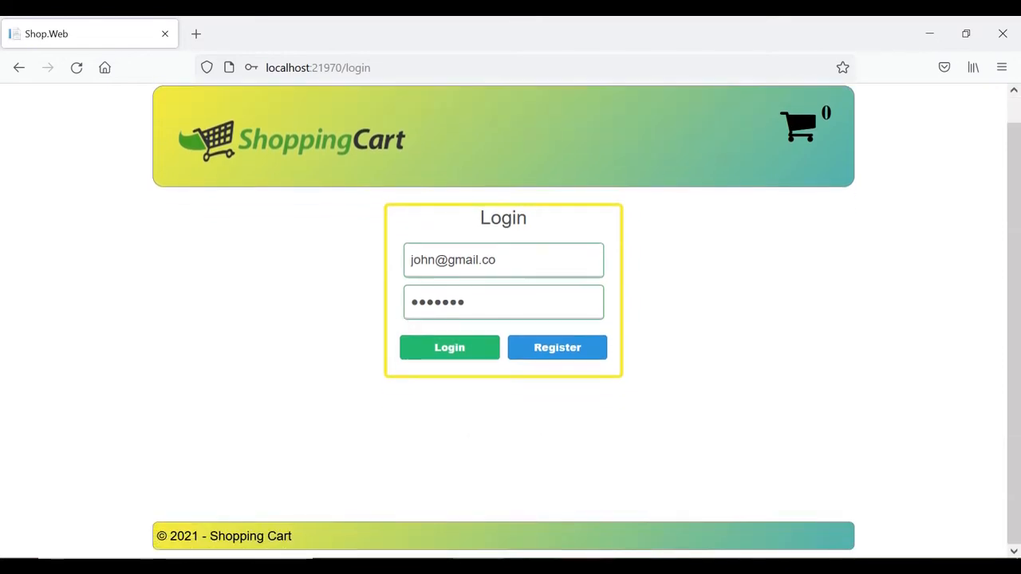
{"action": "mouse_move", "coordinate": [520, 430]}
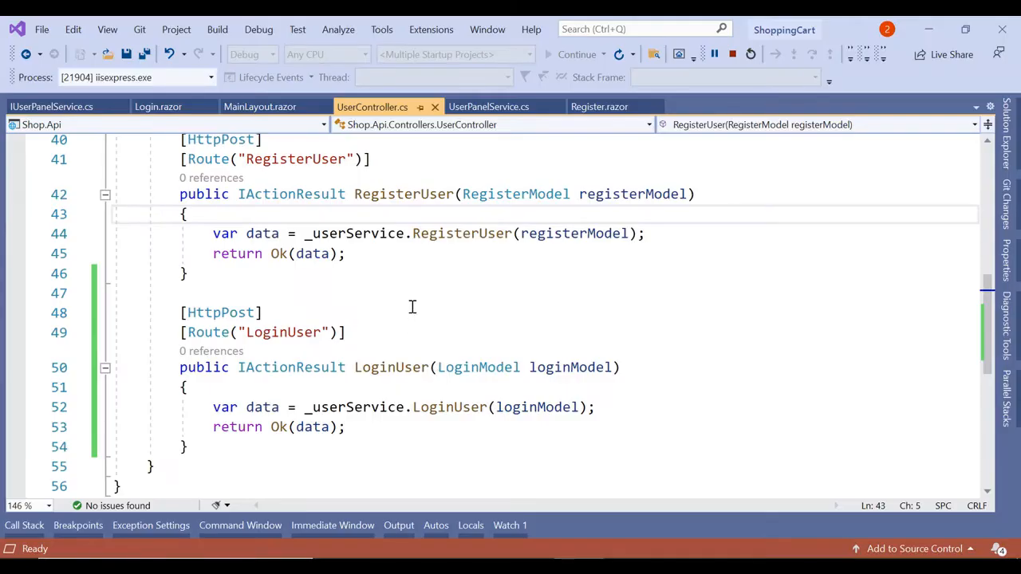
- Navigate from the LoginUser call to its definition, then submit the login form in Firefox
{"action": "right_click", "coordinate": [430, 407]}
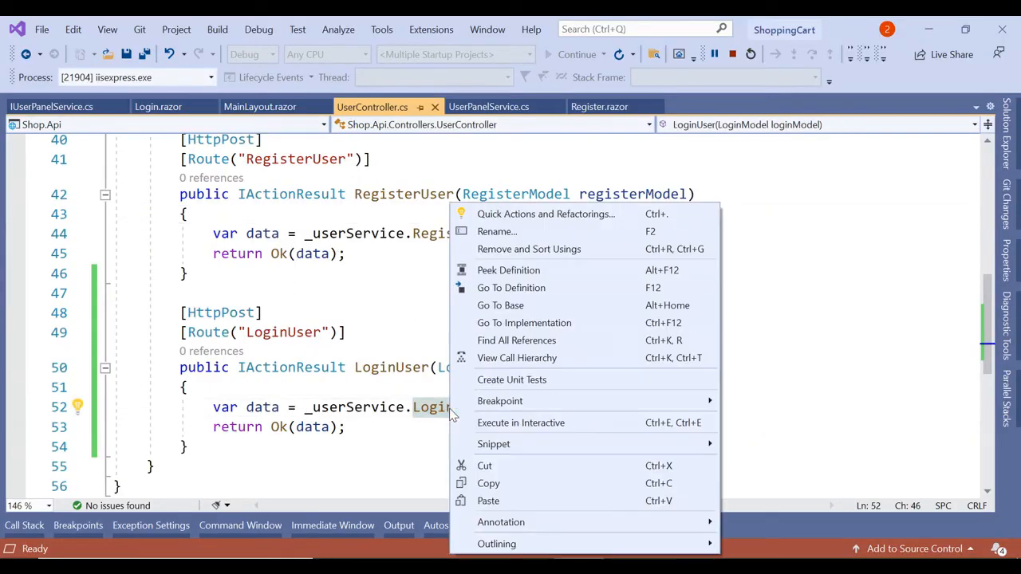
{"action": "left_click", "coordinate": [510, 287]}
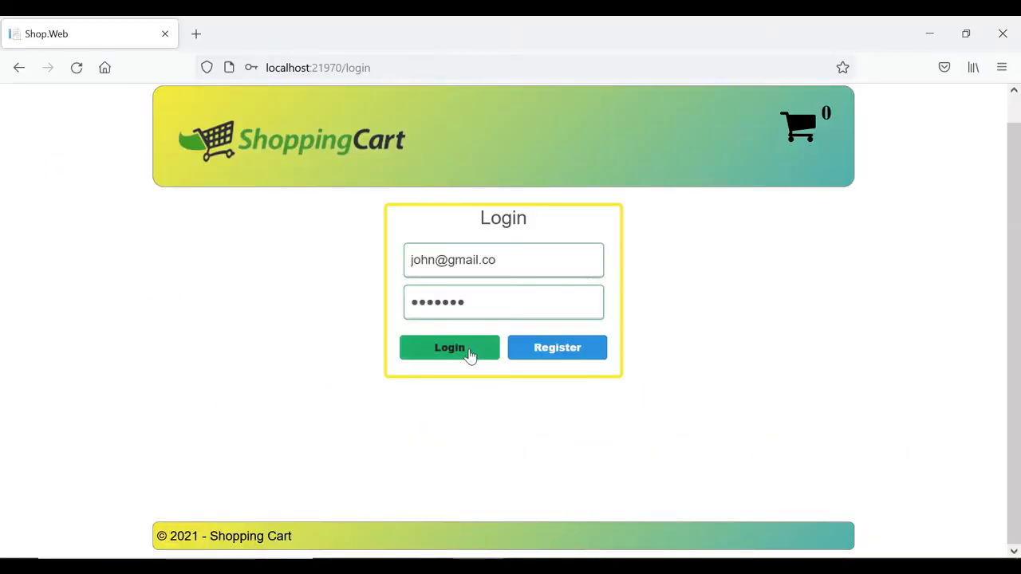
{"action": "left_click", "coordinate": [450, 348]}
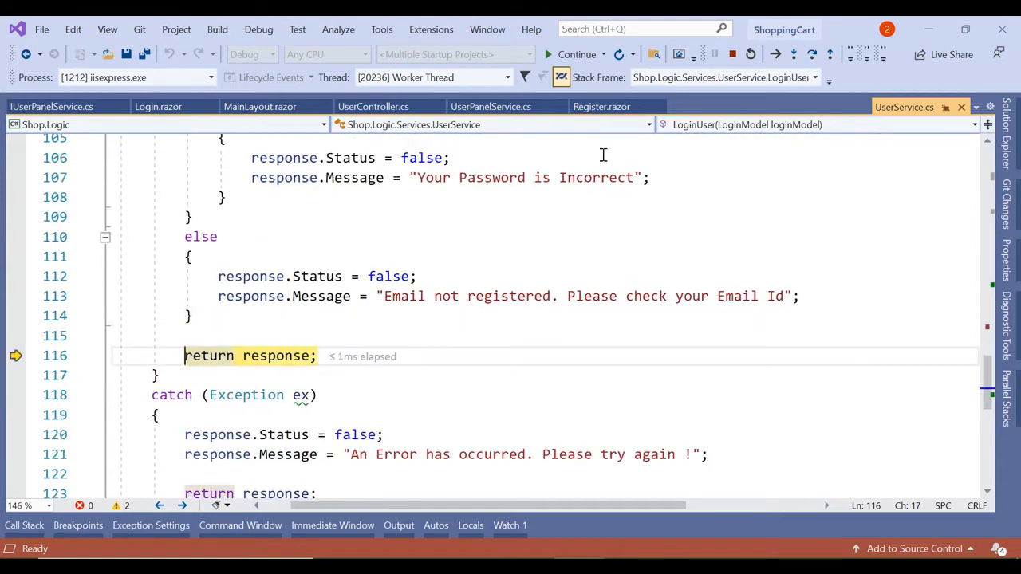
- Continue past the service breakpoint and follow Login_Click into the branch setting alertMessage
{"action": "left_click", "coordinate": [156, 106]}
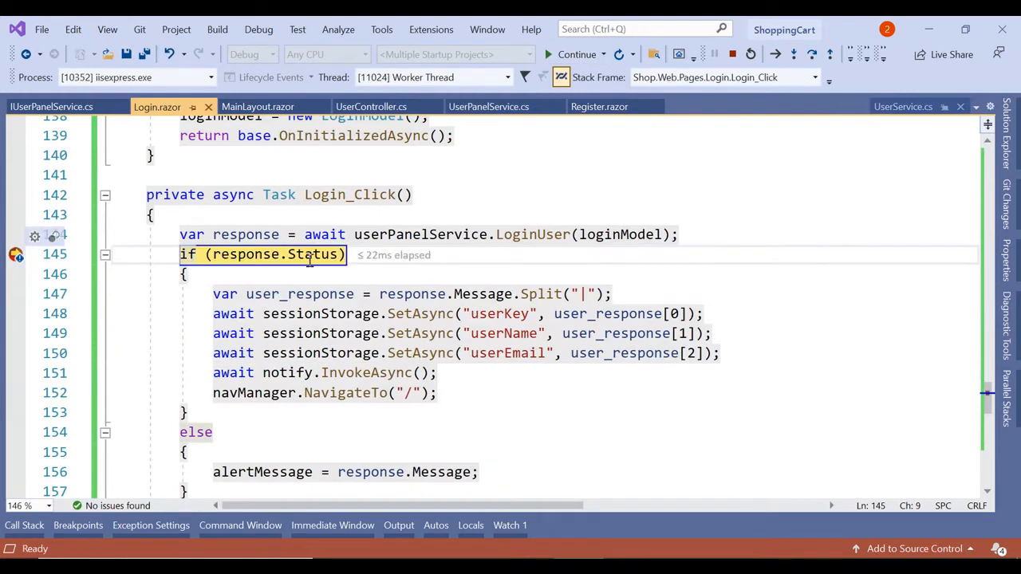
{"action": "scroll", "scroll_direction": "up", "scroll_amount": 3}
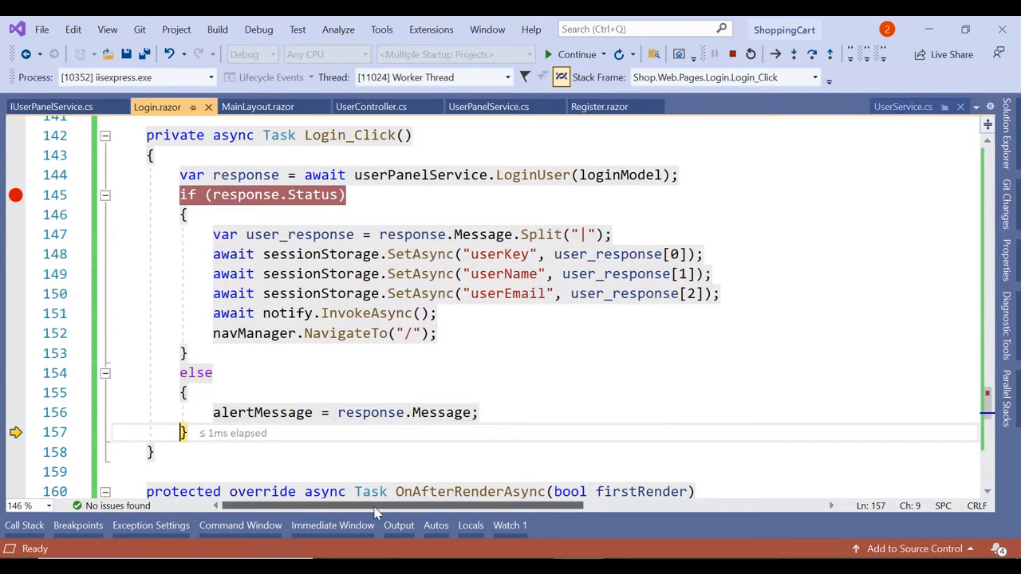
{"action": "scroll", "scroll_direction": "up", "scroll_amount": 3}
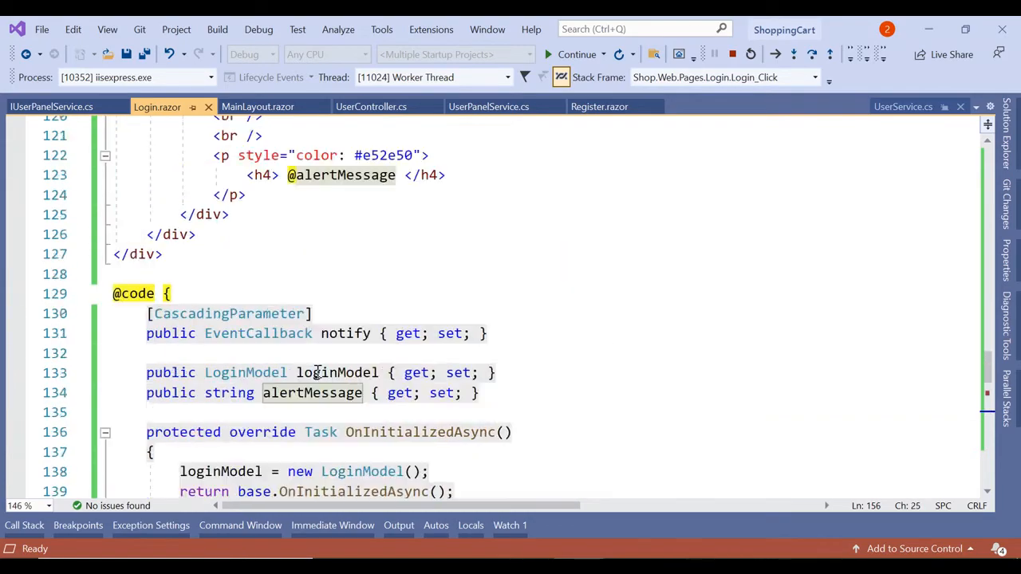
{"action": "scroll", "scroll_direction": "up", "scroll_amount": 3}
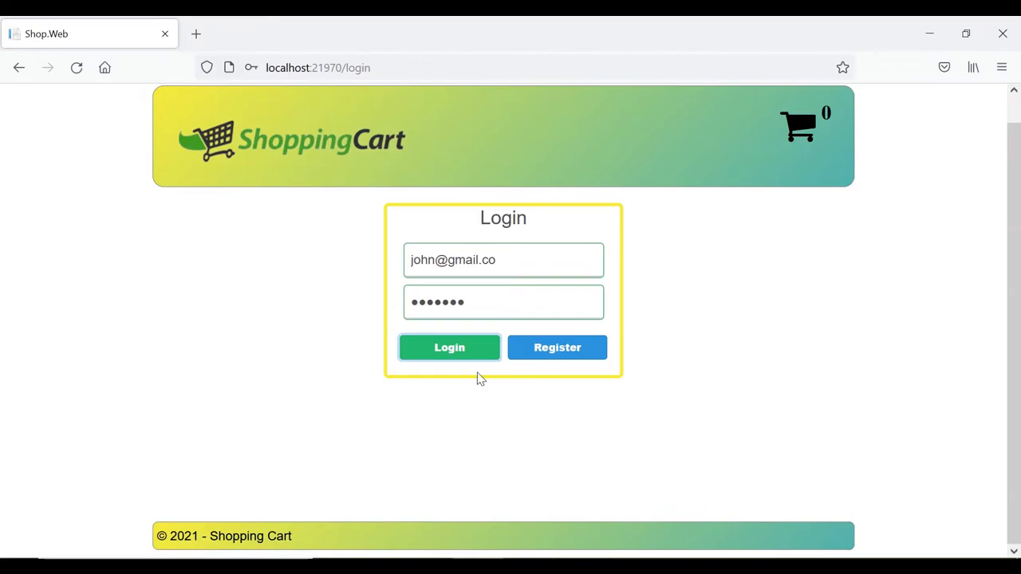
{"action": "left_click", "coordinate": [450, 347]}
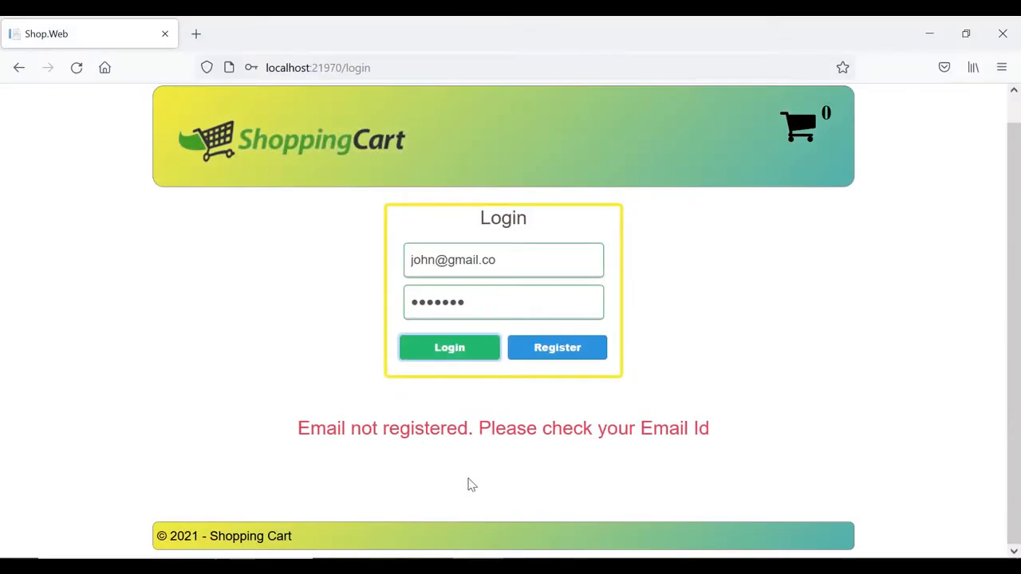
{"action": "left_click", "coordinate": [503, 258]}
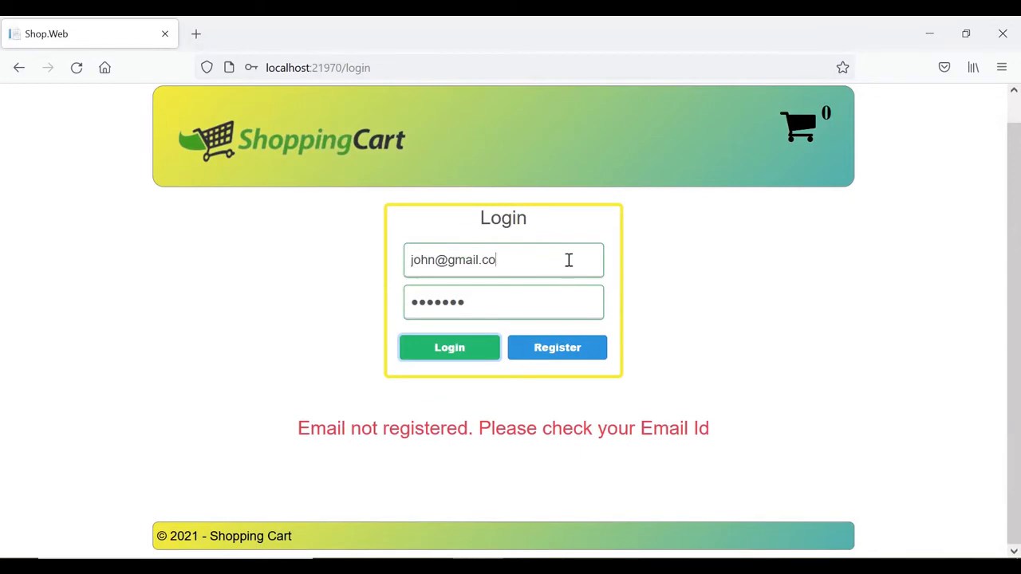
{"action": "type", "text": "m"}
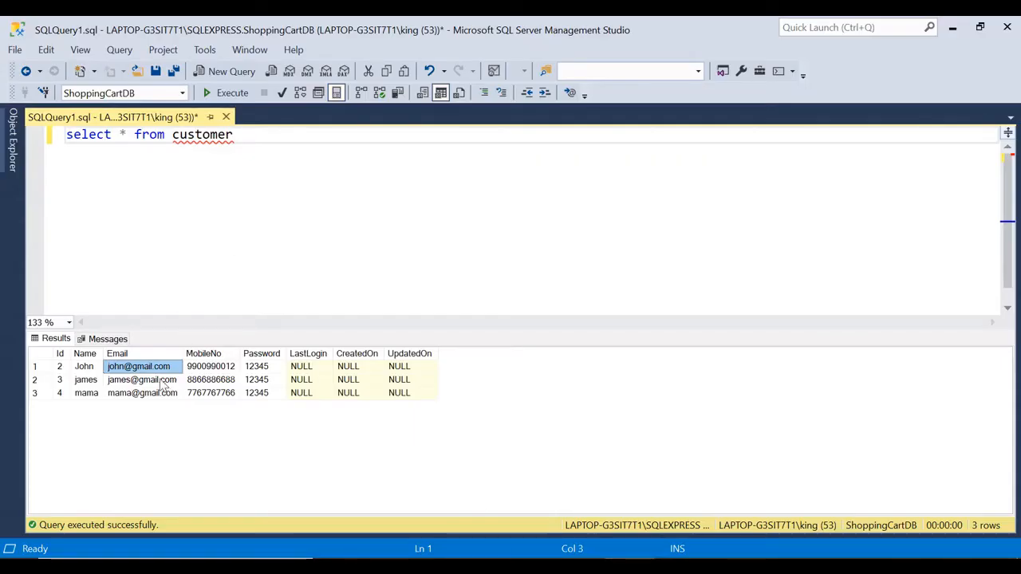
{"action": "mouse_move", "coordinate": [947, 64]}
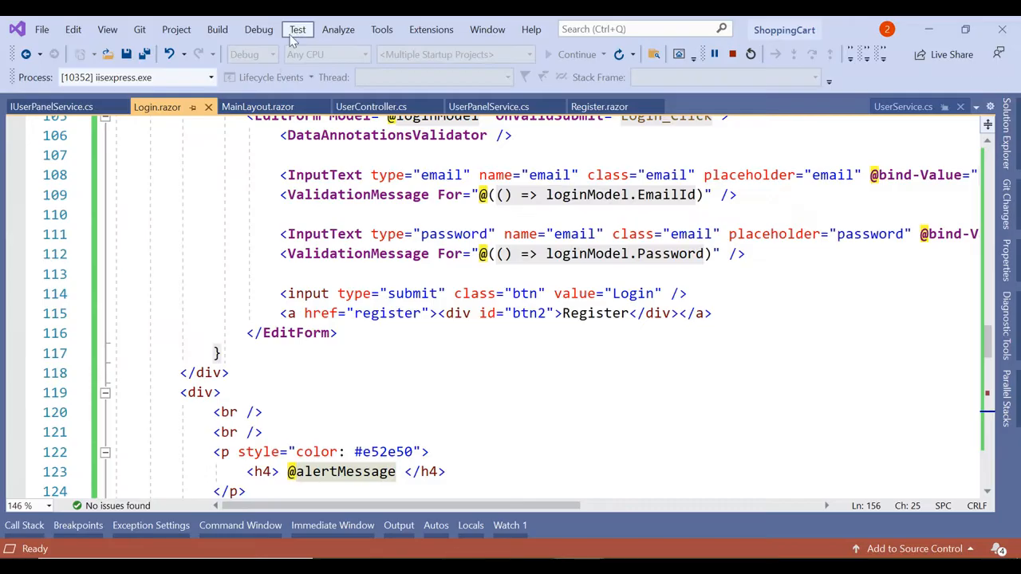
- Use a Debug menu command to let the app carry on, returning to the login page
{"action": "left_click", "coordinate": [259, 29]}
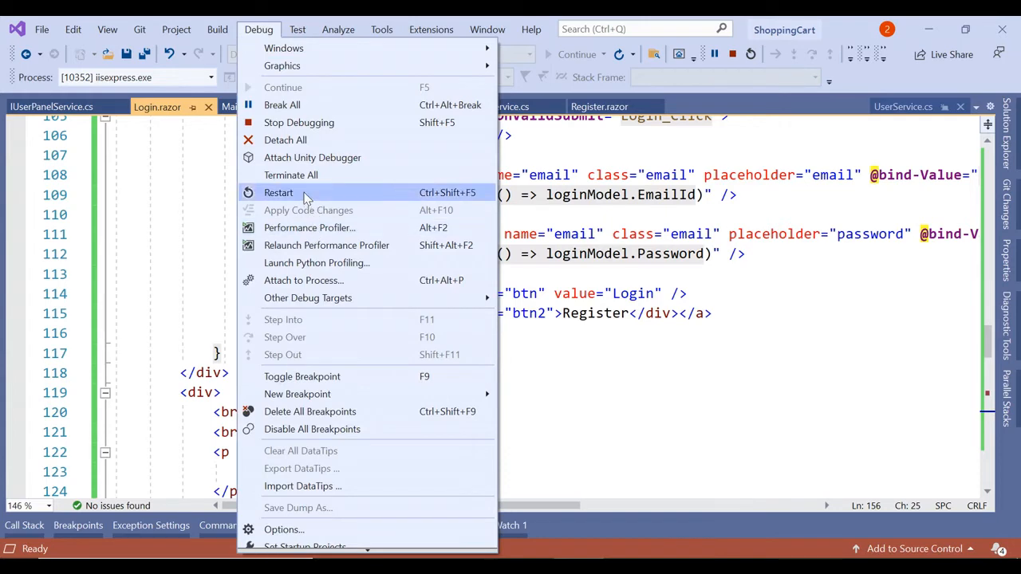
{"action": "mouse_move", "coordinate": [310, 227]}
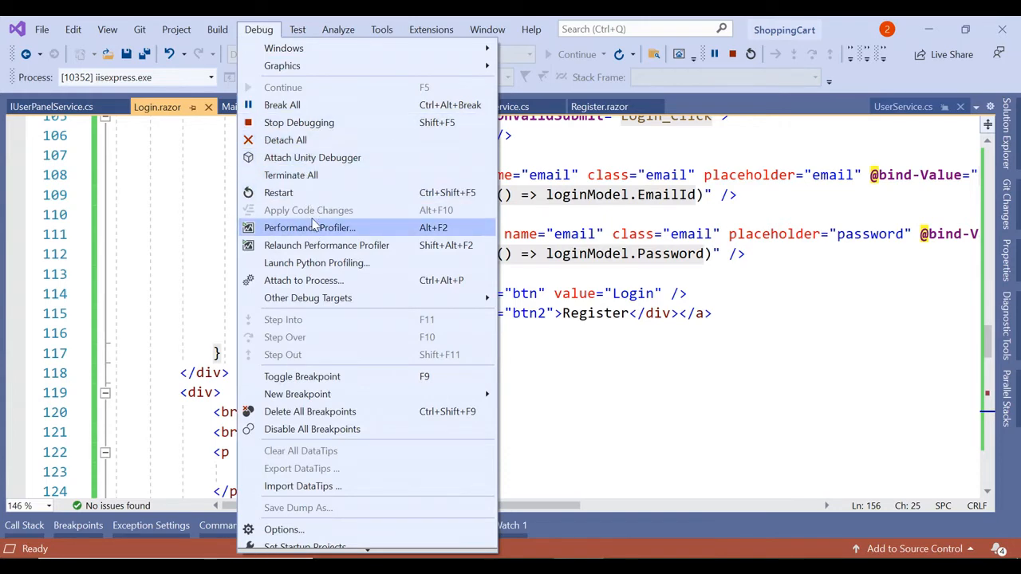
{"action": "left_click", "coordinate": [310, 412]}
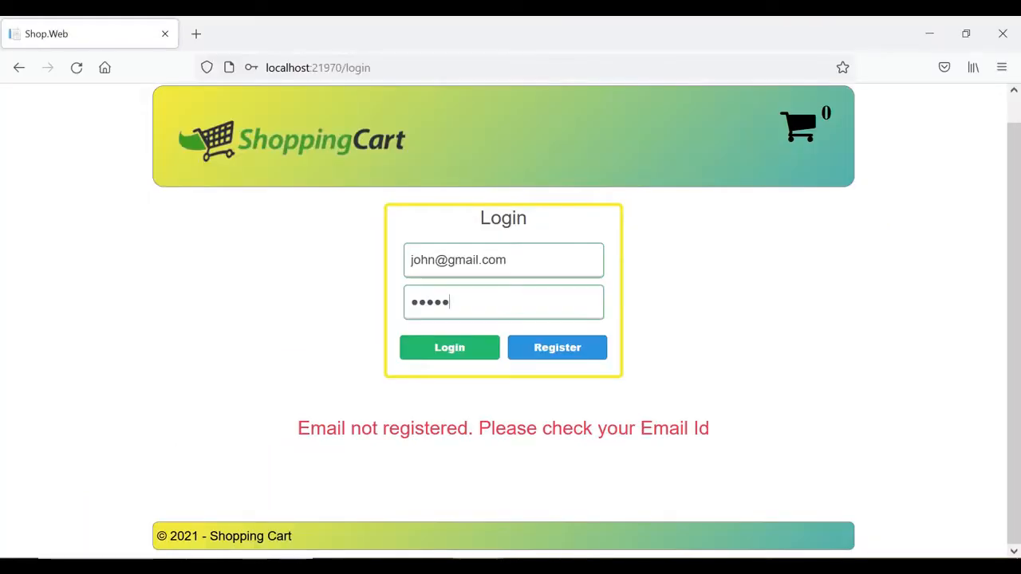
- Log in, log out, browse Register and the cart, then add the Jumbo Shirt from the home page
{"action": "left_click", "coordinate": [450, 347]}
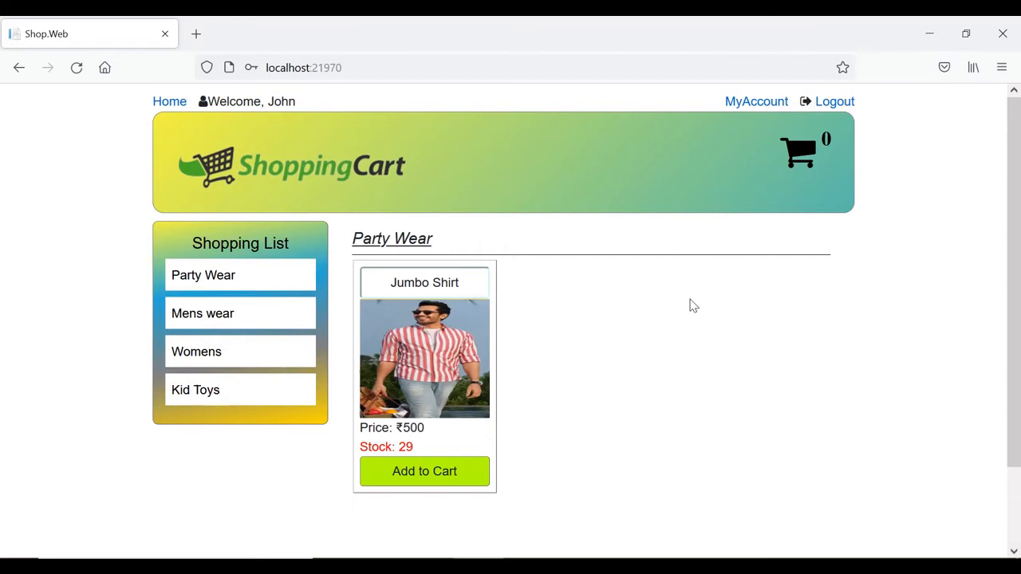
{"action": "left_click", "coordinate": [834, 102]}
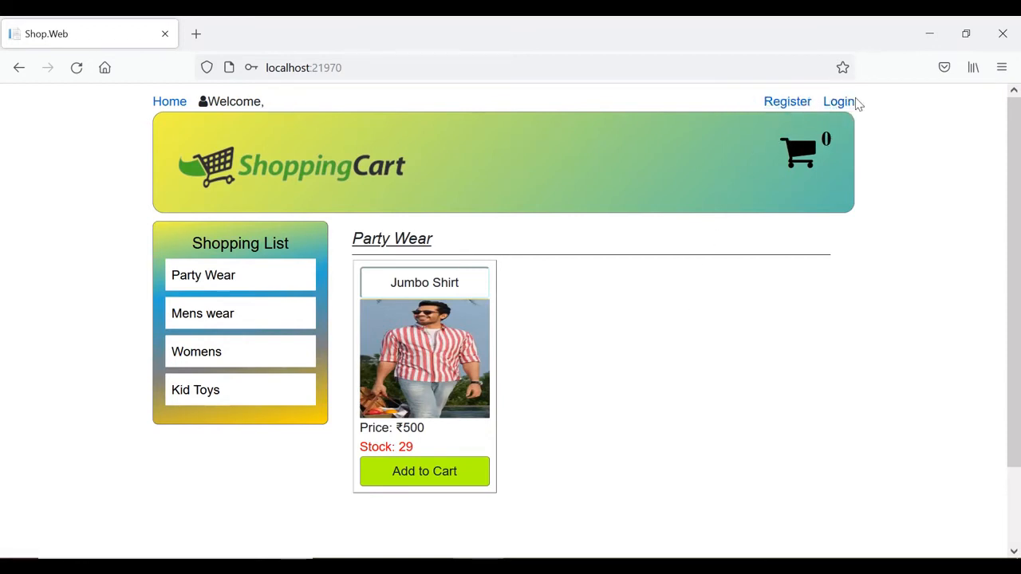
{"action": "left_click", "coordinate": [788, 102]}
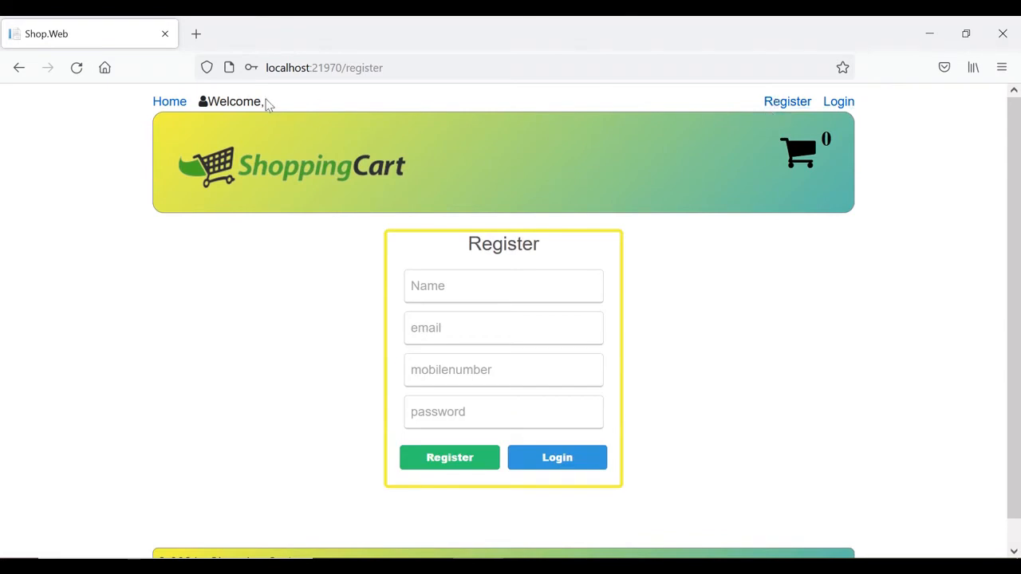
{"action": "left_click", "coordinate": [800, 152]}
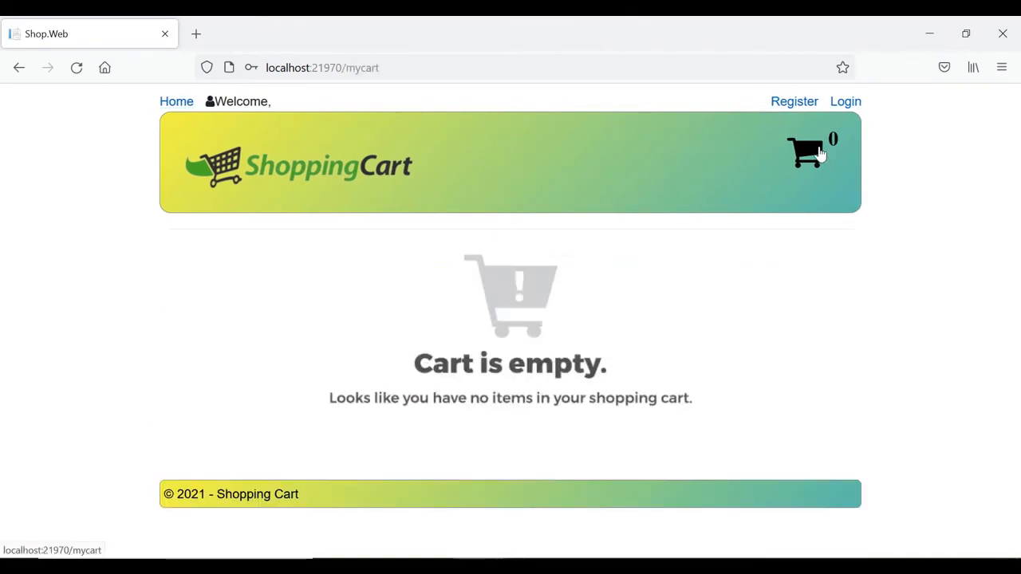
{"action": "left_click", "coordinate": [175, 102]}
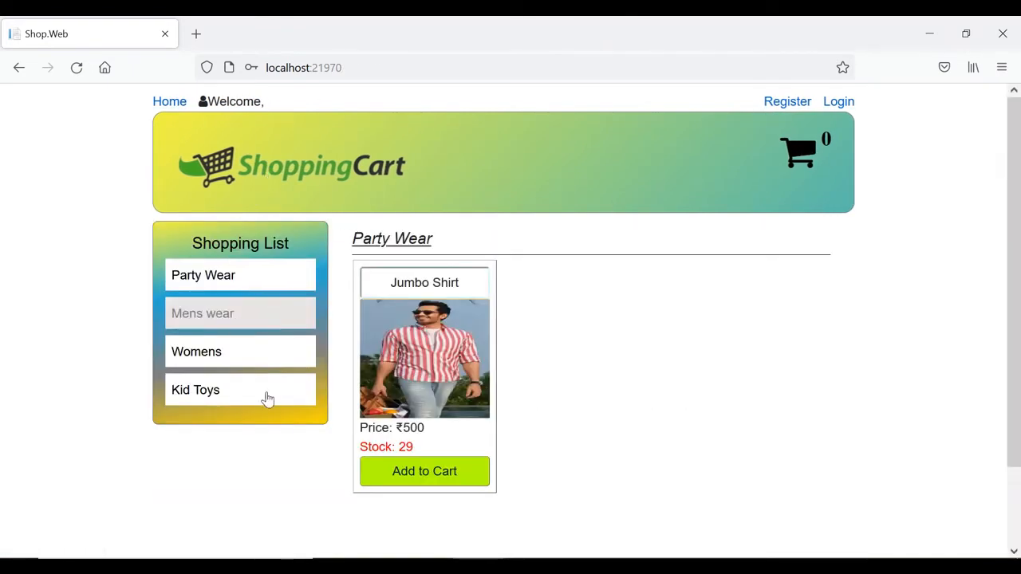
{"action": "left_click", "coordinate": [425, 470]}
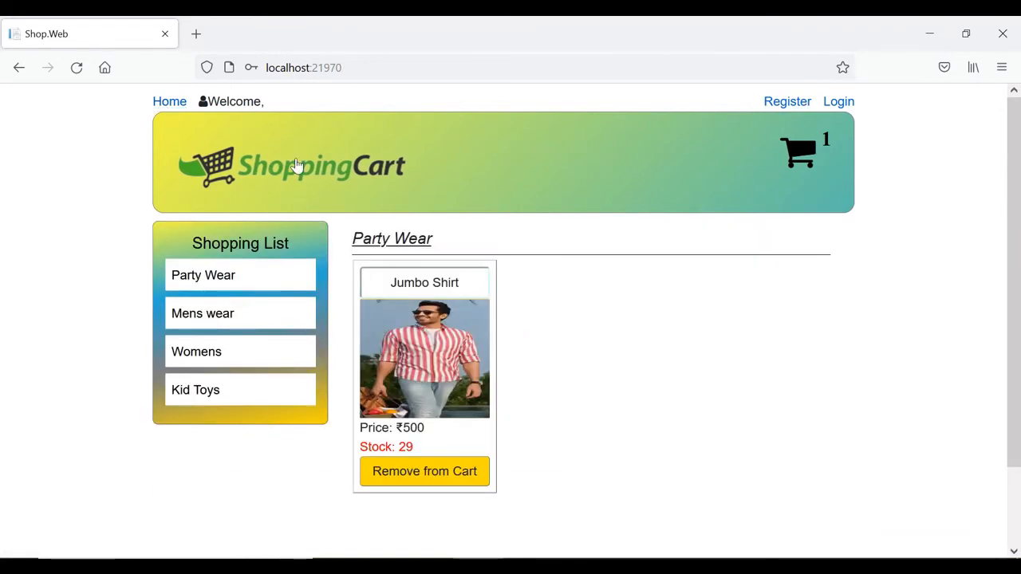
{"action": "left_click", "coordinate": [786, 102]}
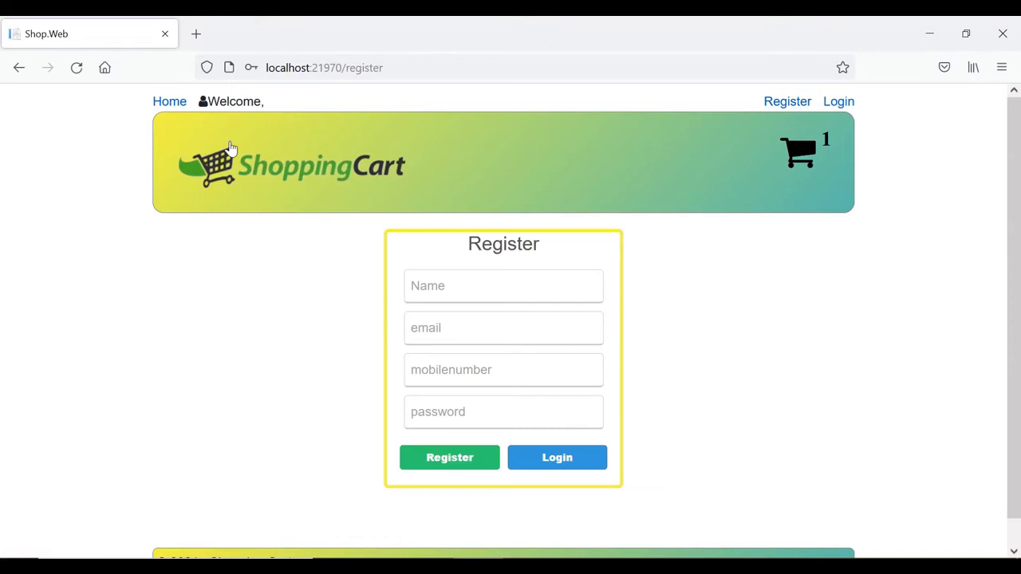
{"action": "left_click", "coordinate": [169, 103]}
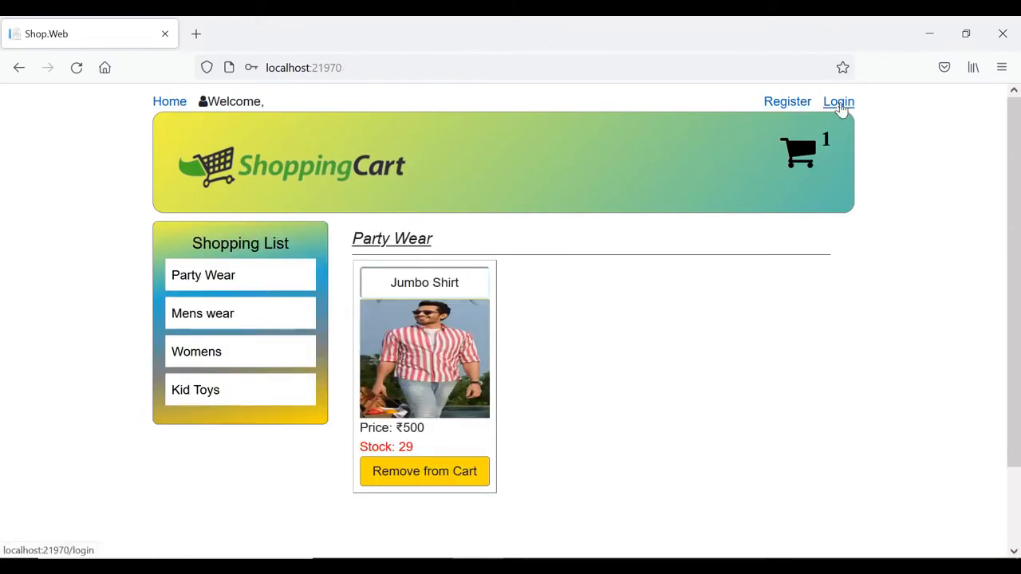
{"action": "left_click", "coordinate": [839, 103]}
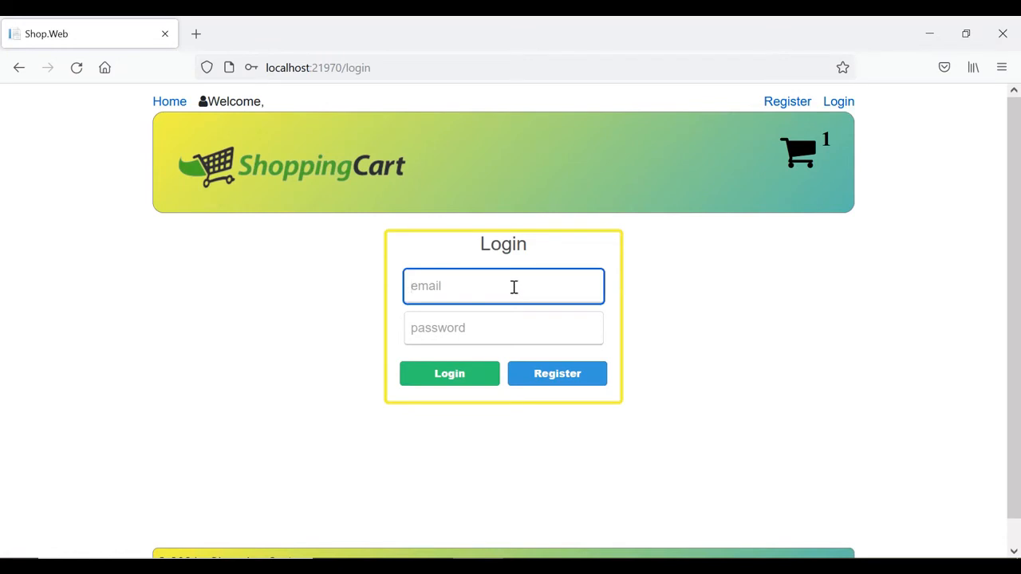
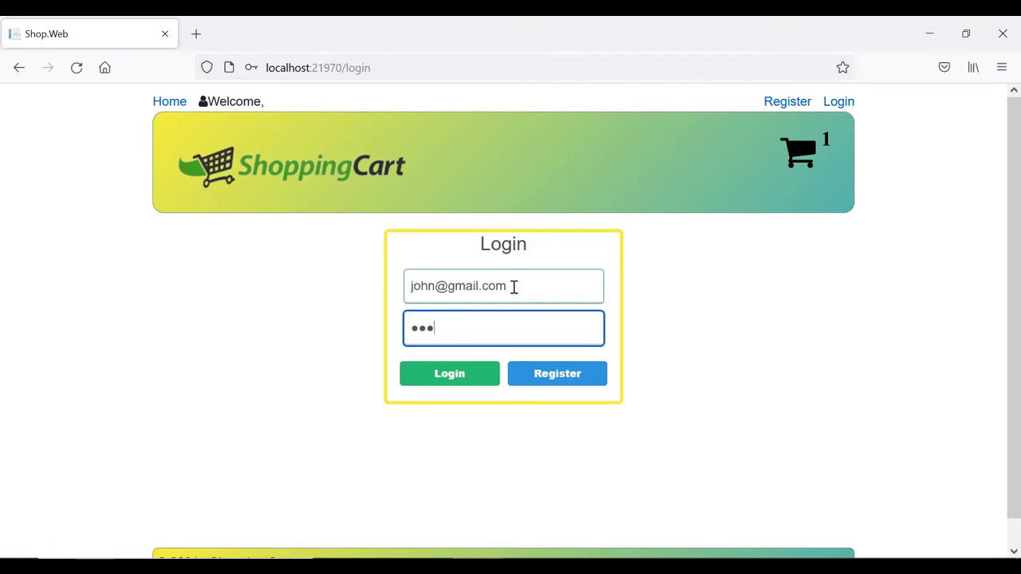
{"action": "left_click", "coordinate": [450, 373]}
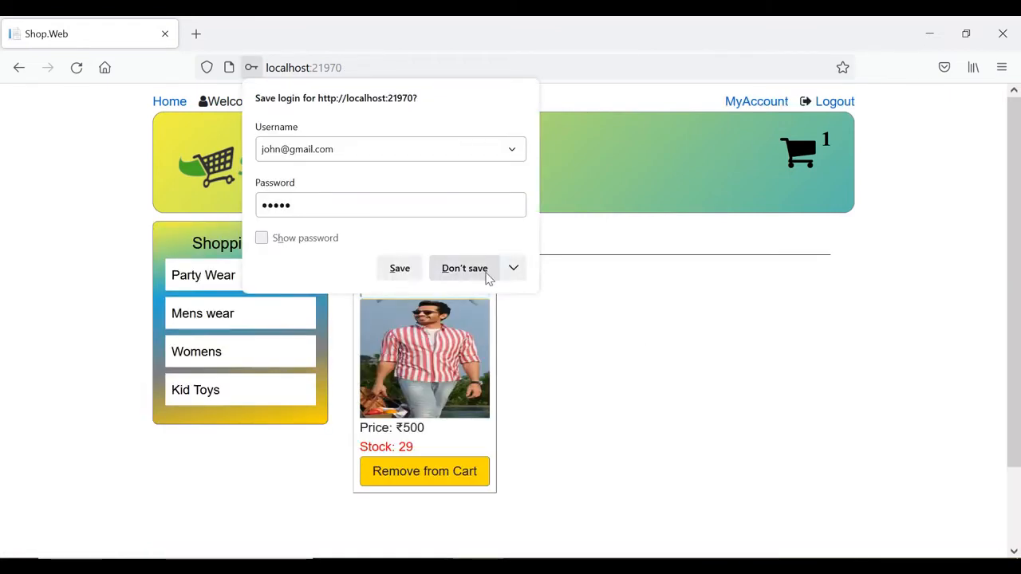
{"action": "left_click", "coordinate": [464, 268]}
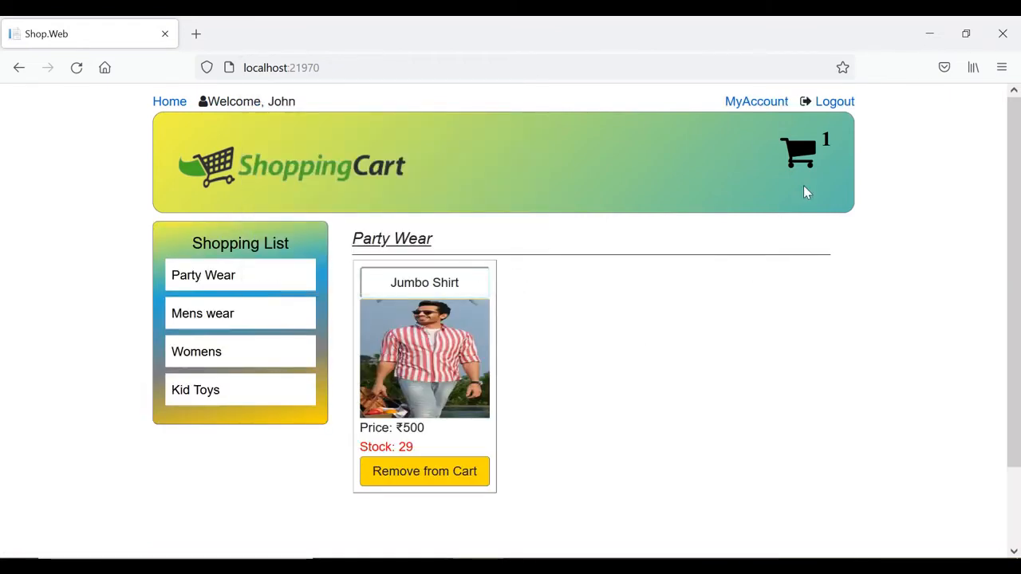
- View the MyCart page listing Jumbo Shirt with a ₹600 total and Checkout
{"action": "left_click", "coordinate": [797, 152]}
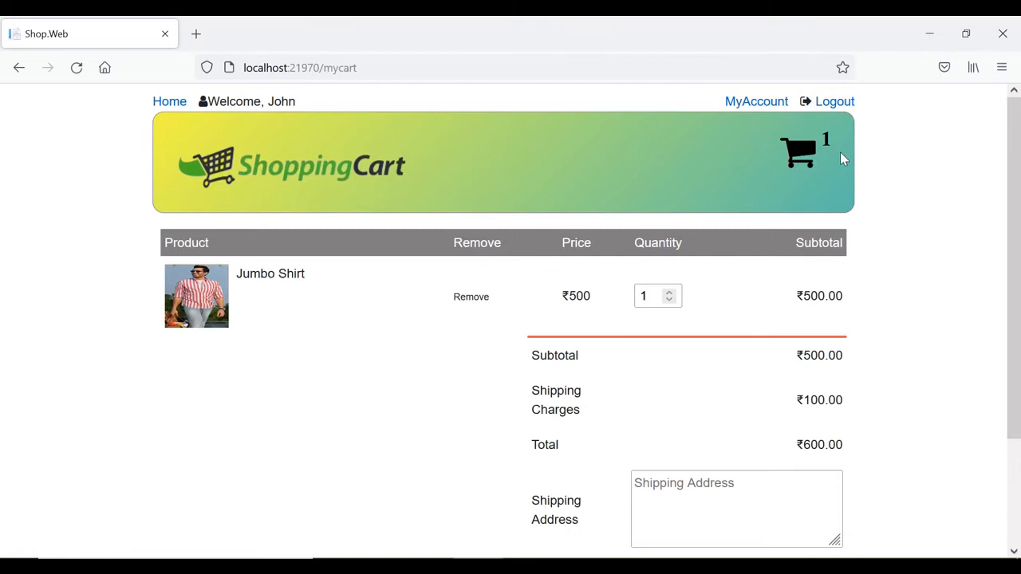
{"action": "scroll", "scroll_direction": "down", "scroll_amount": 3}
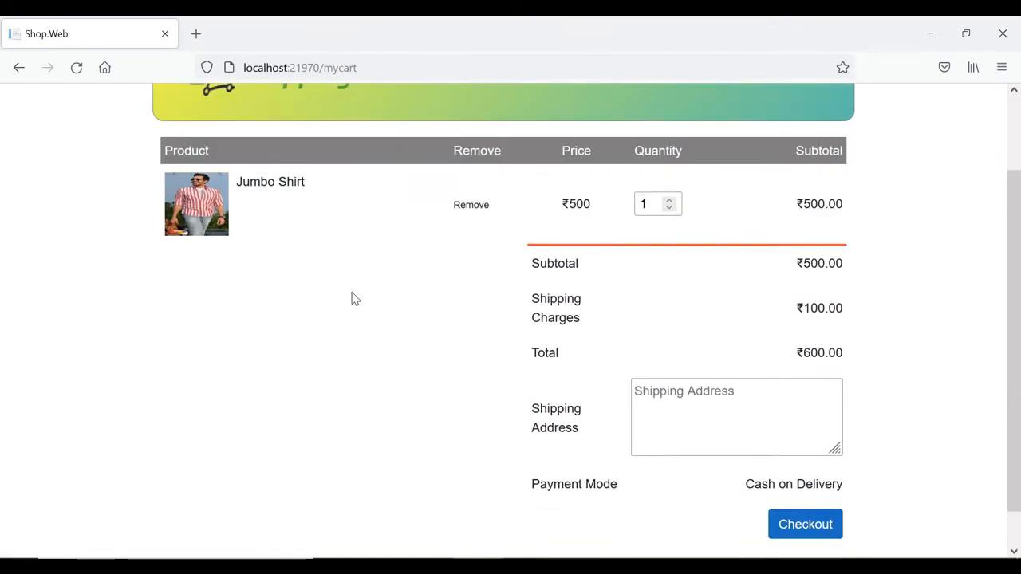
{"action": "scroll", "scroll_direction": "up", "scroll_amount": 3}
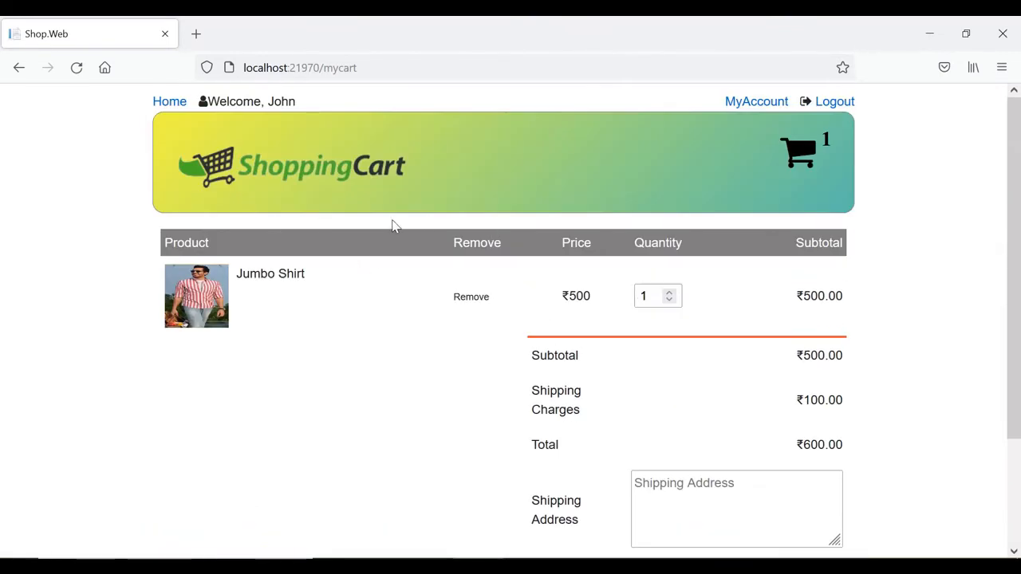
{"action": "mouse_move", "coordinate": [807, 242]}
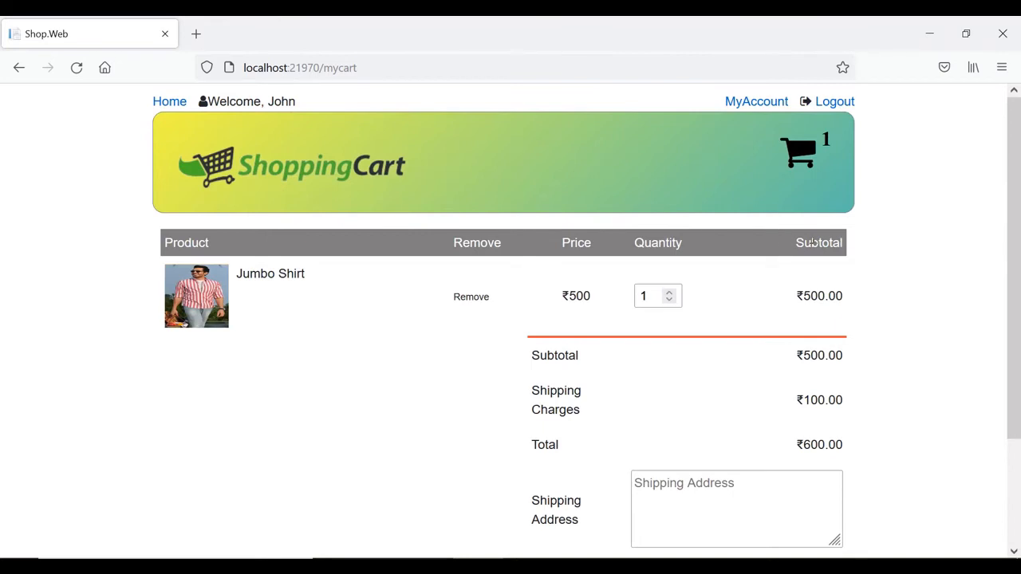
{"action": "mouse_move", "coordinate": [207, 143]}
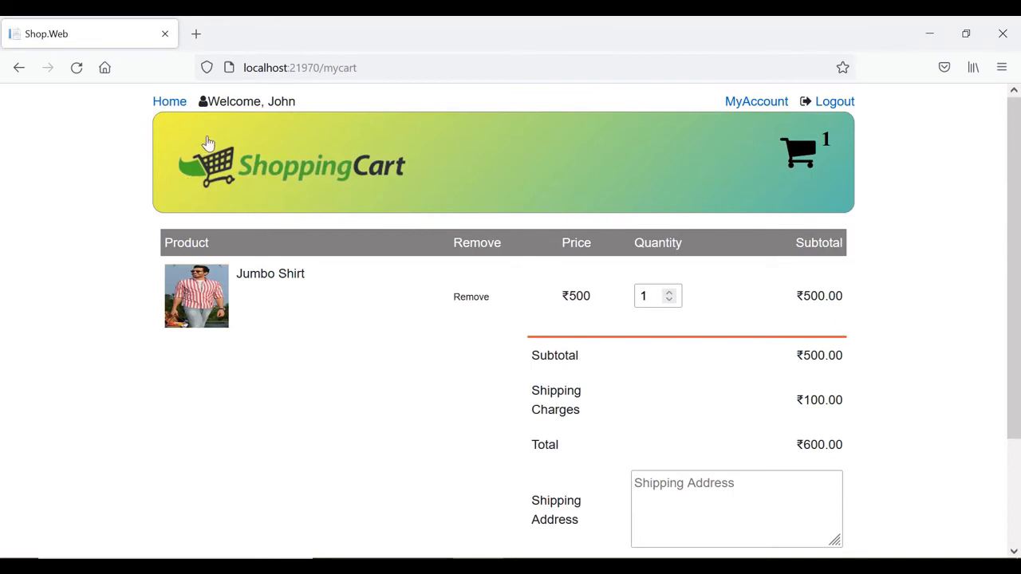
{"action": "mouse_move", "coordinate": [788, 233]}
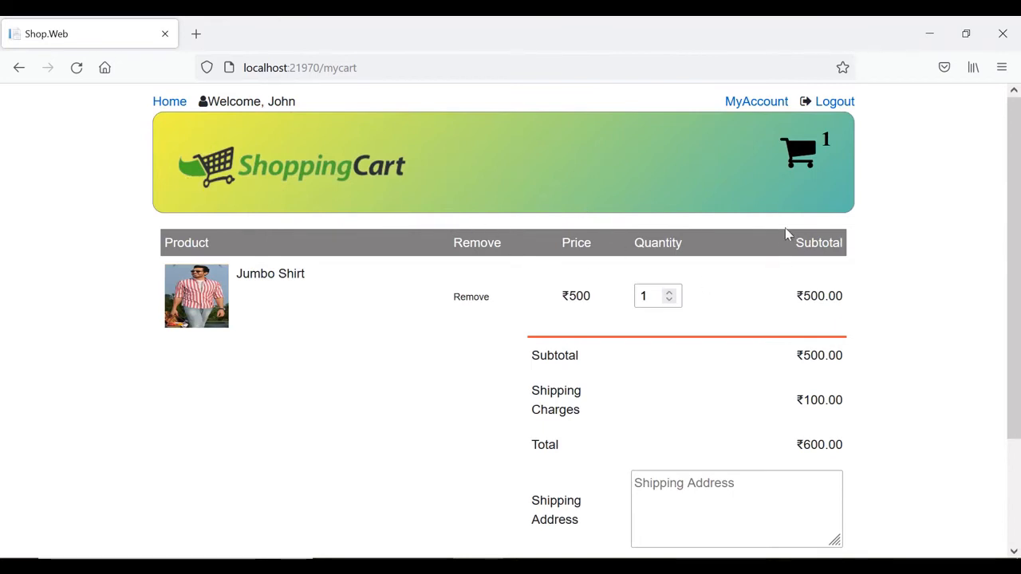
{"action": "mouse_move", "coordinate": [479, 227]}
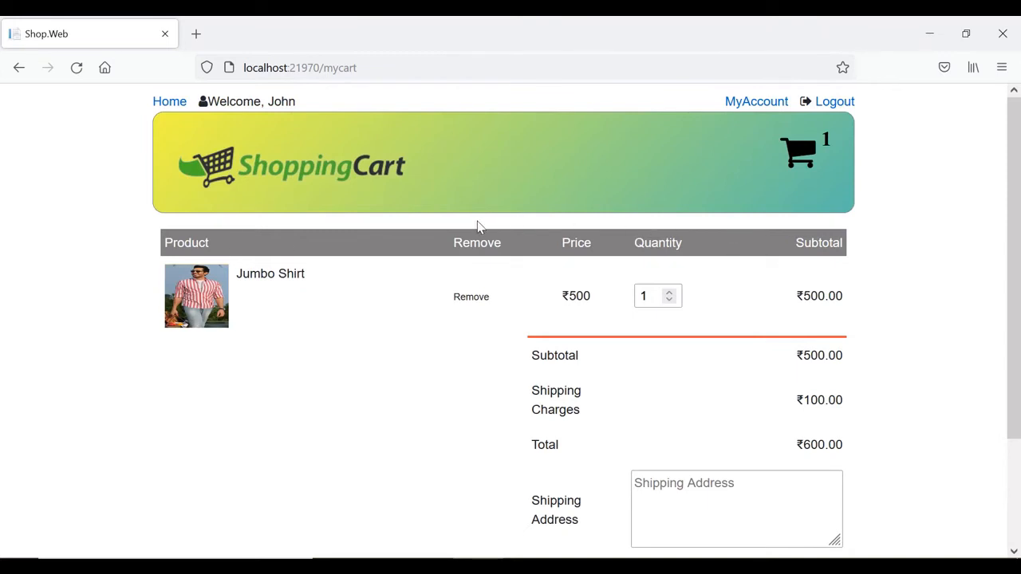
{"action": "mouse_move", "coordinate": [600, 230]}
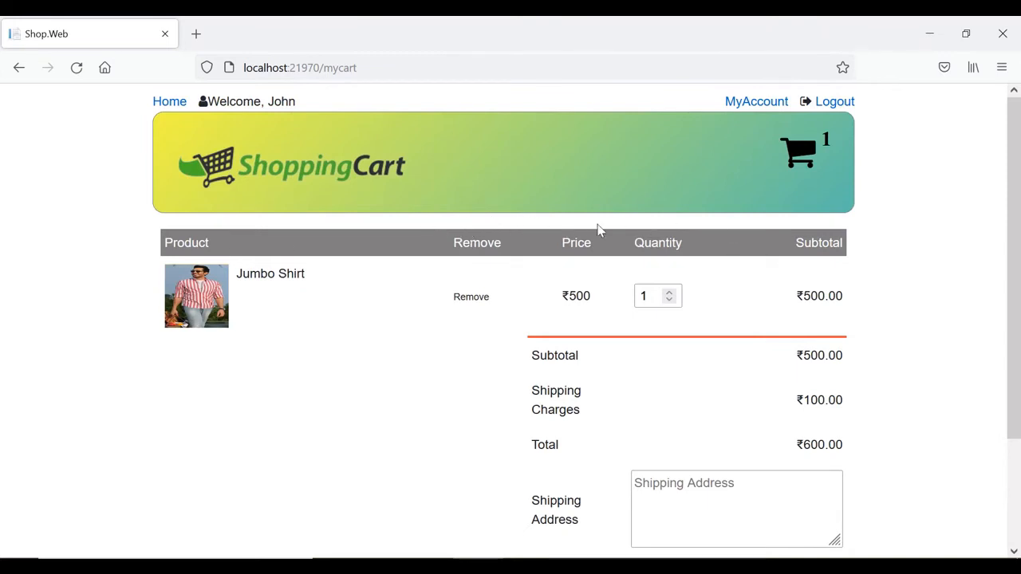
{"action": "mouse_move", "coordinate": [335, 268]}
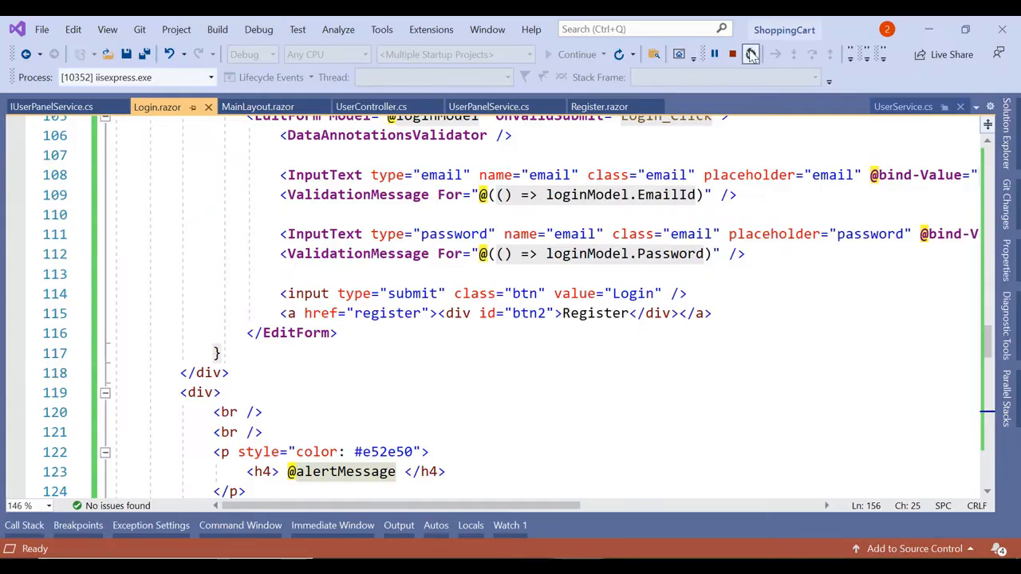
- Close all open files, load MyCart.razor from Solution Explorer and collapse the cart table div
{"action": "left_click", "coordinate": [750, 54]}
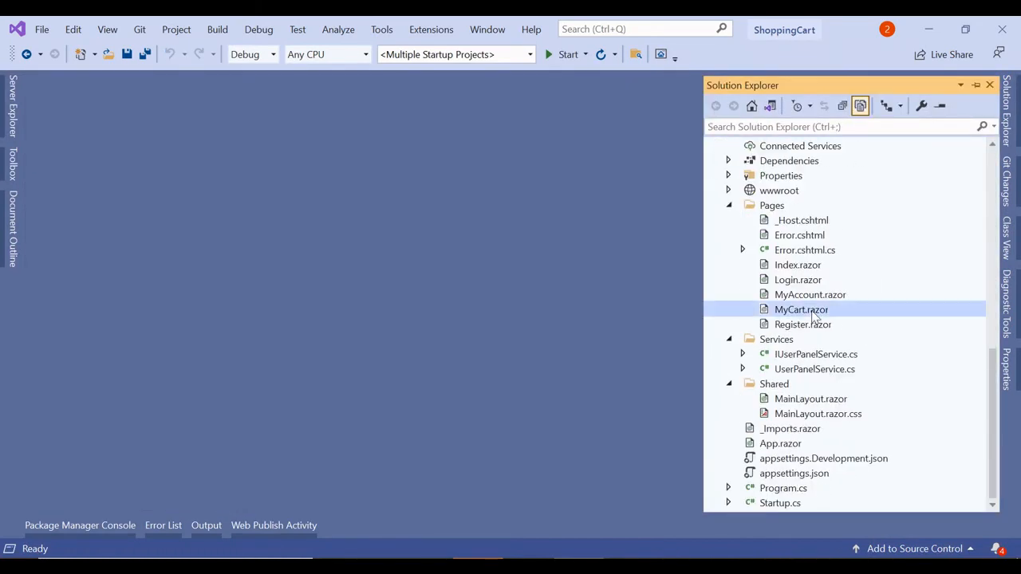
{"action": "double_click", "coordinate": [801, 309]}
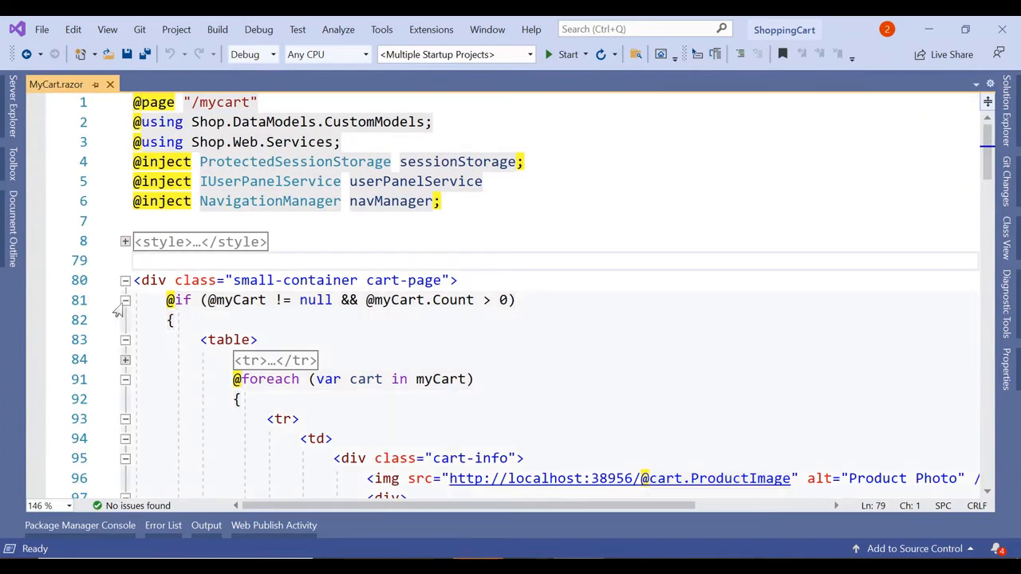
{"action": "left_click", "coordinate": [124, 281]}
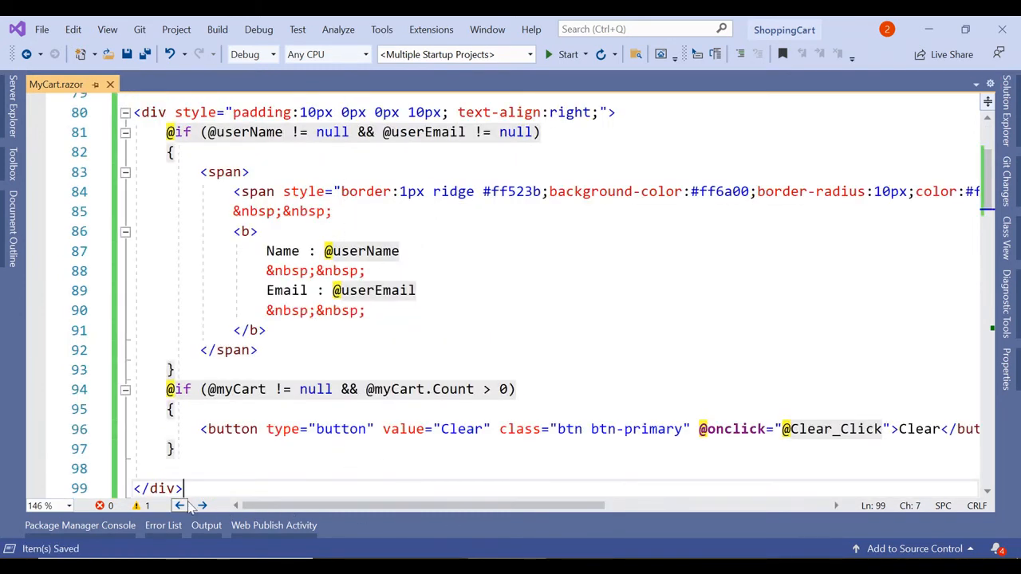
{"action": "left_click", "coordinate": [160, 488]}
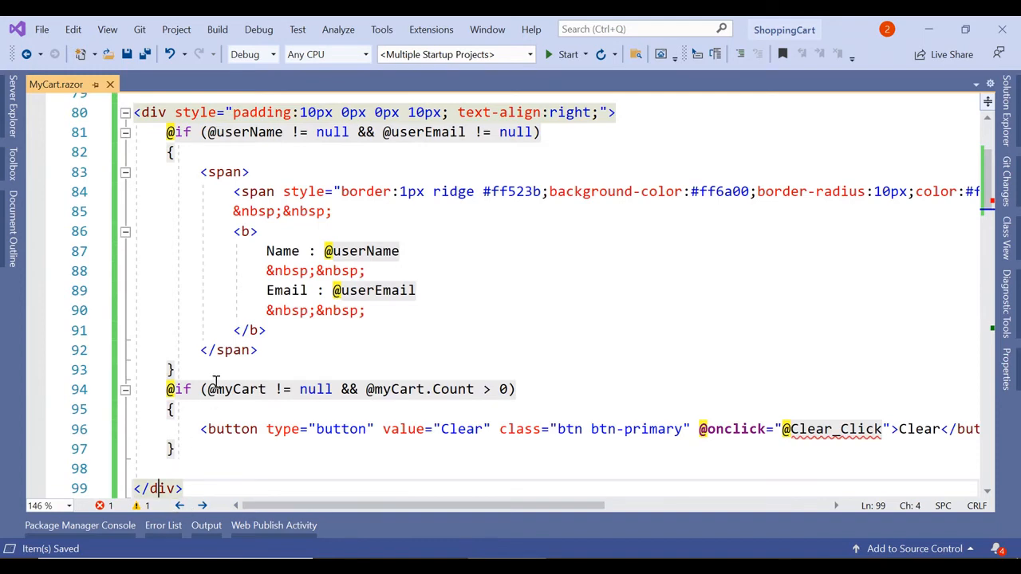
- Review the header markup showing userName, userEmail and the conditional Clear button
{"action": "scroll", "scroll_direction": "up", "scroll_amount": 3}
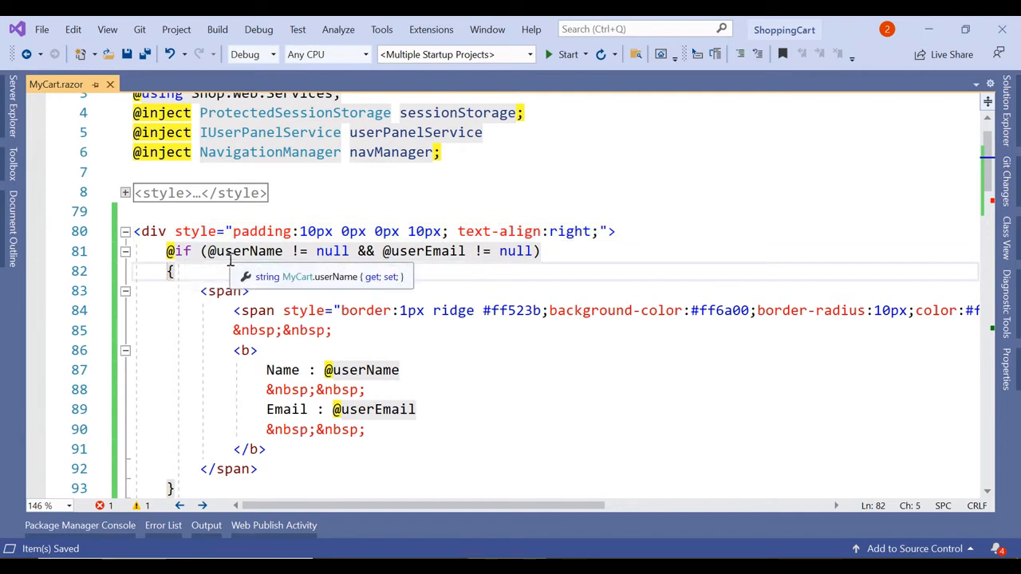
{"action": "mouse_move", "coordinate": [424, 250]}
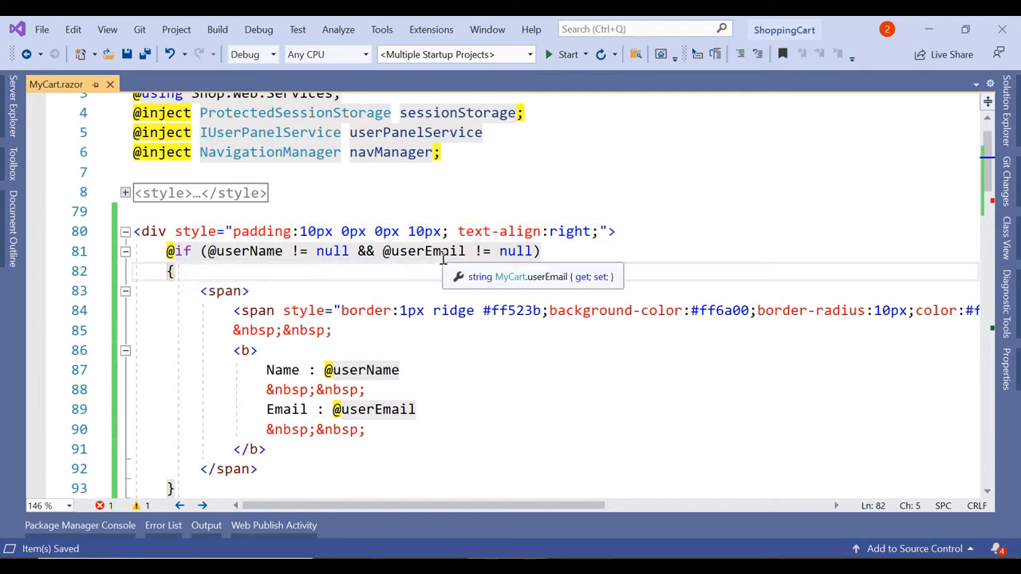
{"action": "mouse_move", "coordinate": [169, 271]}
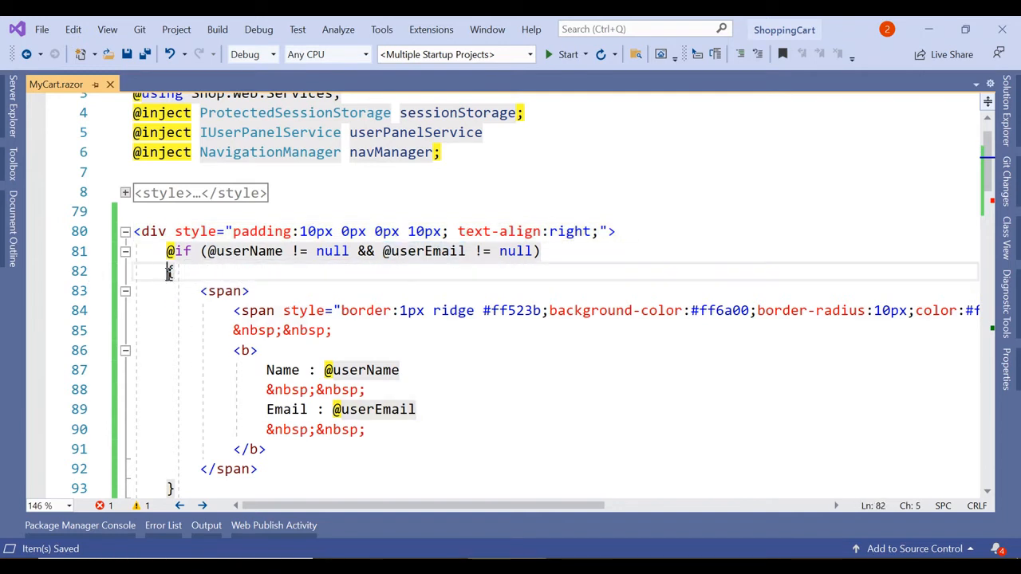
{"action": "scroll", "scroll_direction": "down", "scroll_amount": 3}
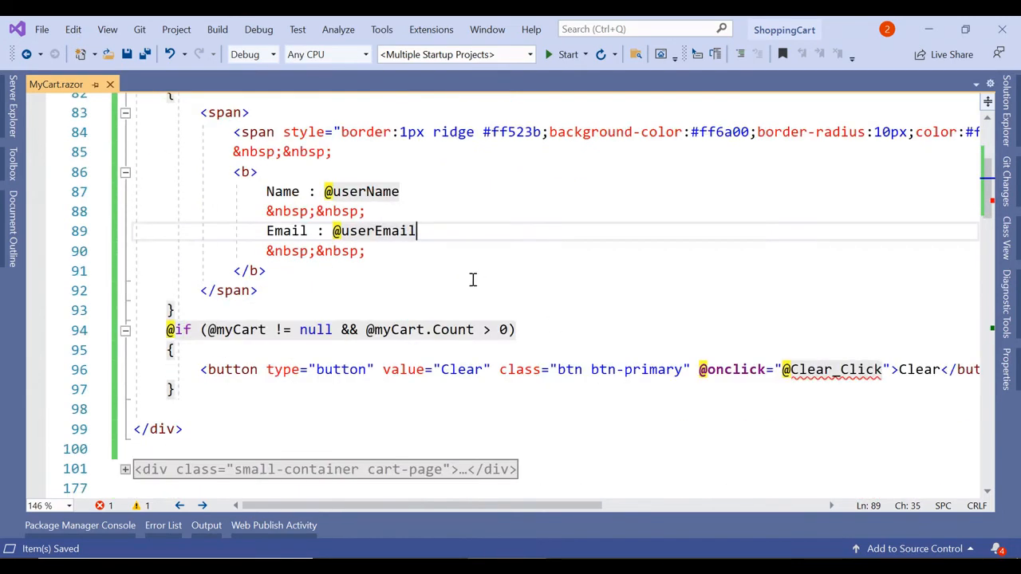
{"action": "scroll", "scroll_direction": "up", "scroll_amount": 3}
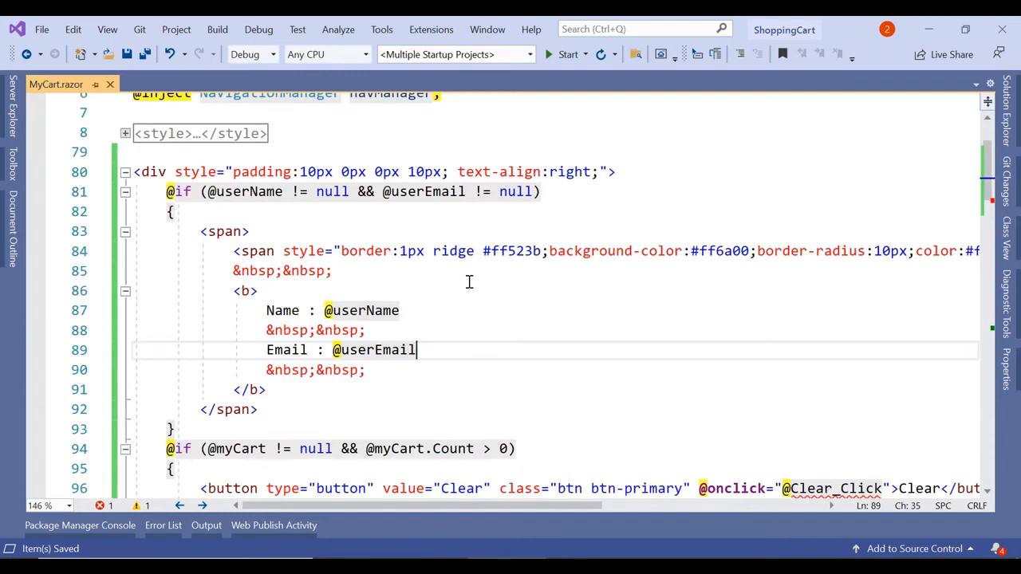
{"action": "scroll", "scroll_direction": "down", "scroll_amount": 3}
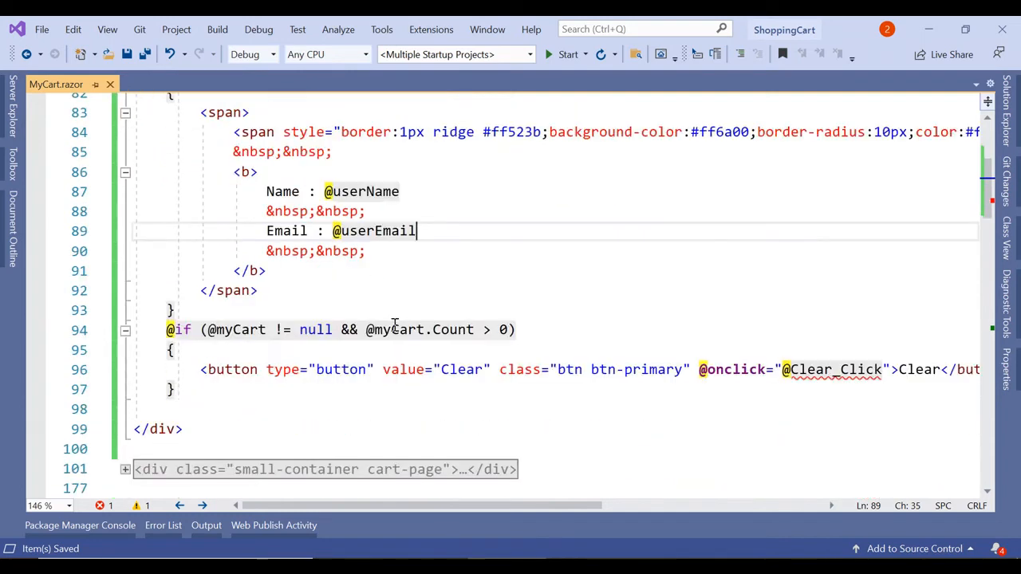
{"action": "mouse_move", "coordinate": [348, 344]}
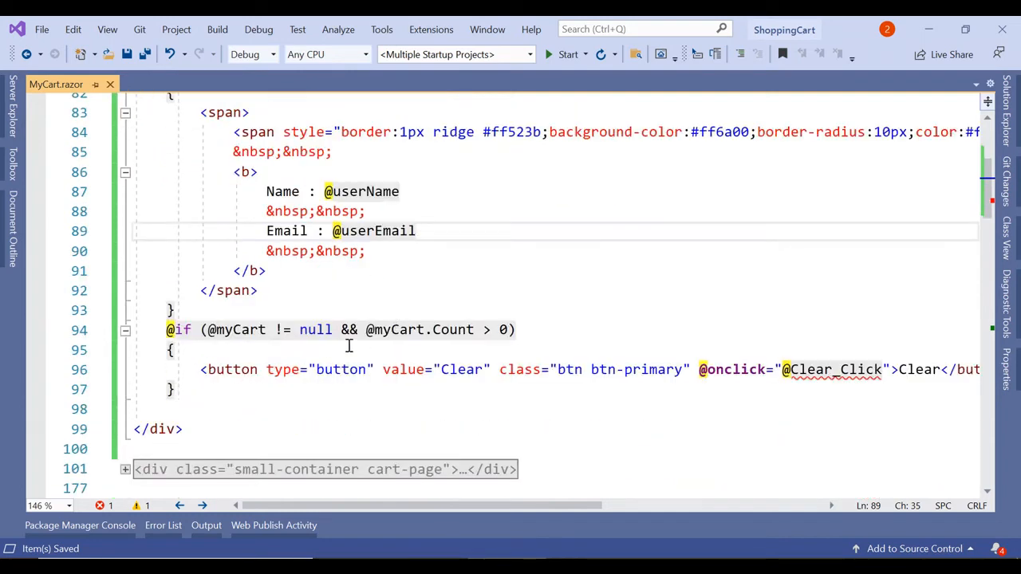
{"action": "scroll", "scroll_direction": "right", "scroll_amount": 3}
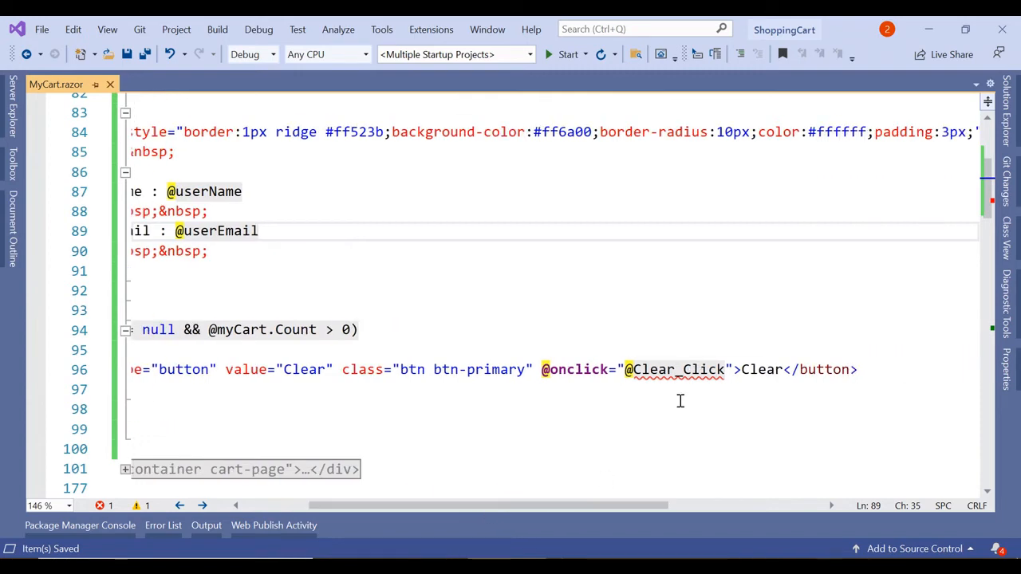
{"action": "scroll", "scroll_direction": "left", "scroll_amount": 3}
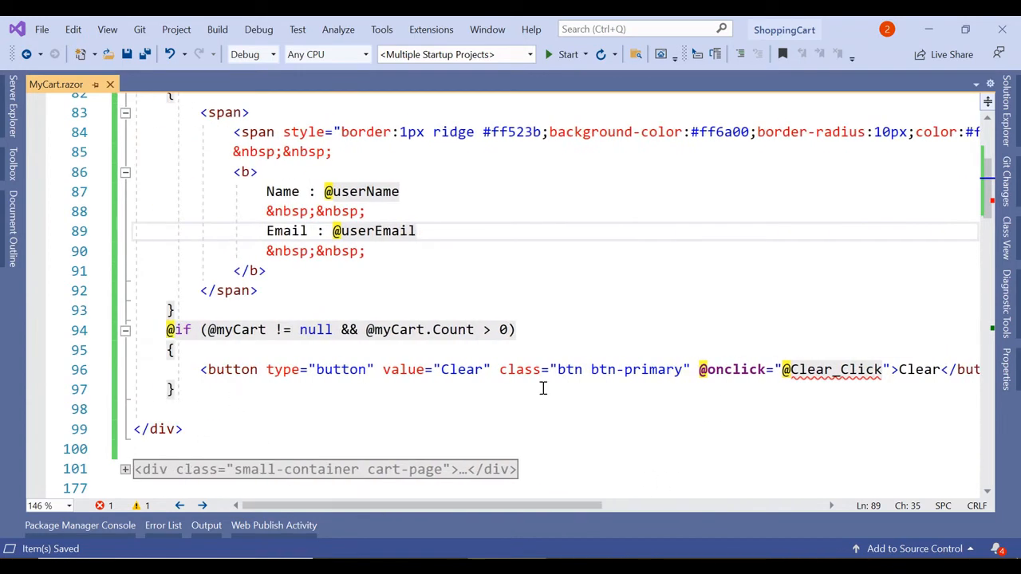
- Add a Clear_Click method after Checkout_Click that empties myCart and deletes its session storage key
{"action": "scroll", "scroll_direction": "down", "scroll_amount": 3}
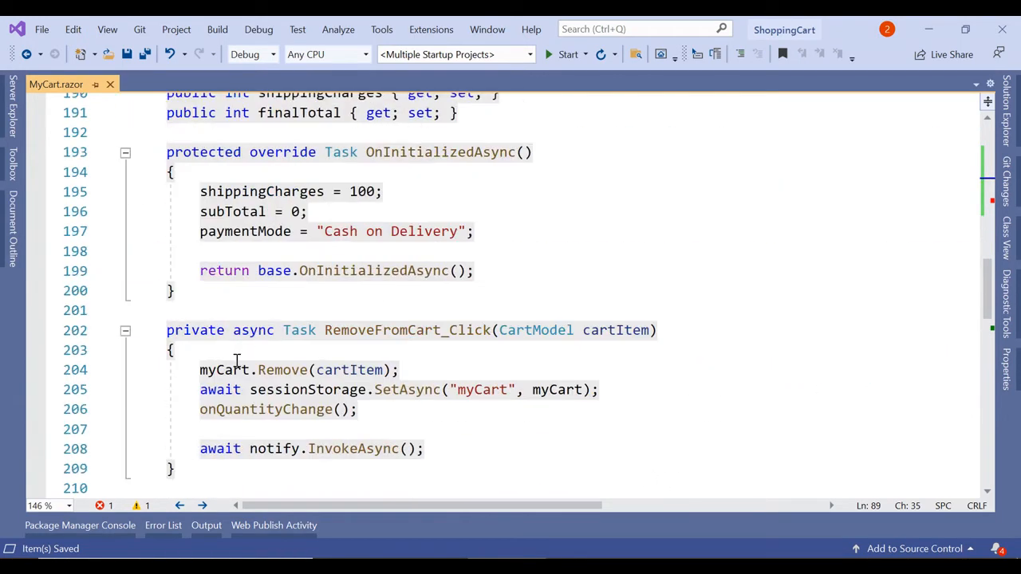
{"action": "scroll", "scroll_direction": "down", "scroll_amount": 3}
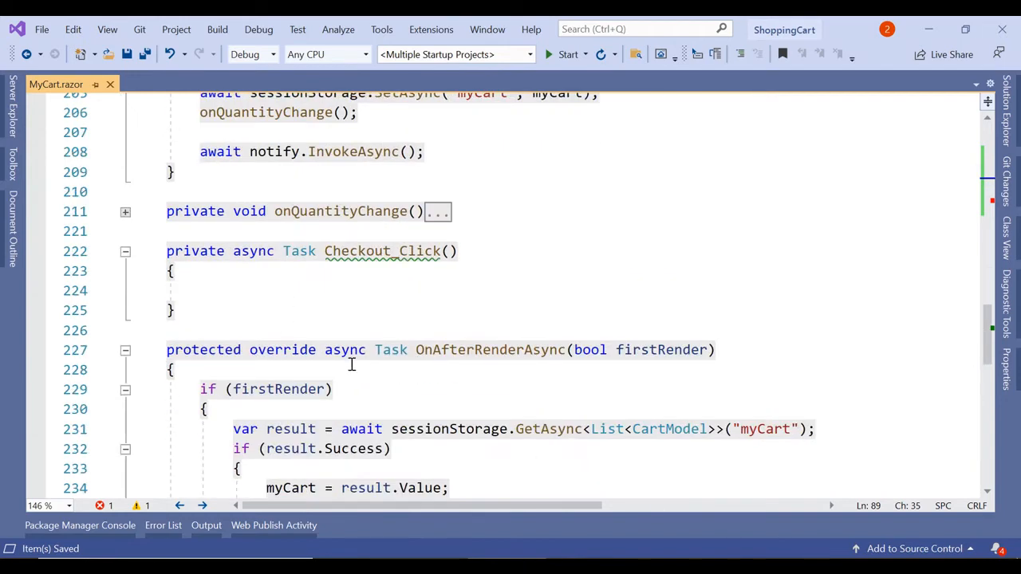
{"action": "left_click", "coordinate": [325, 309]}
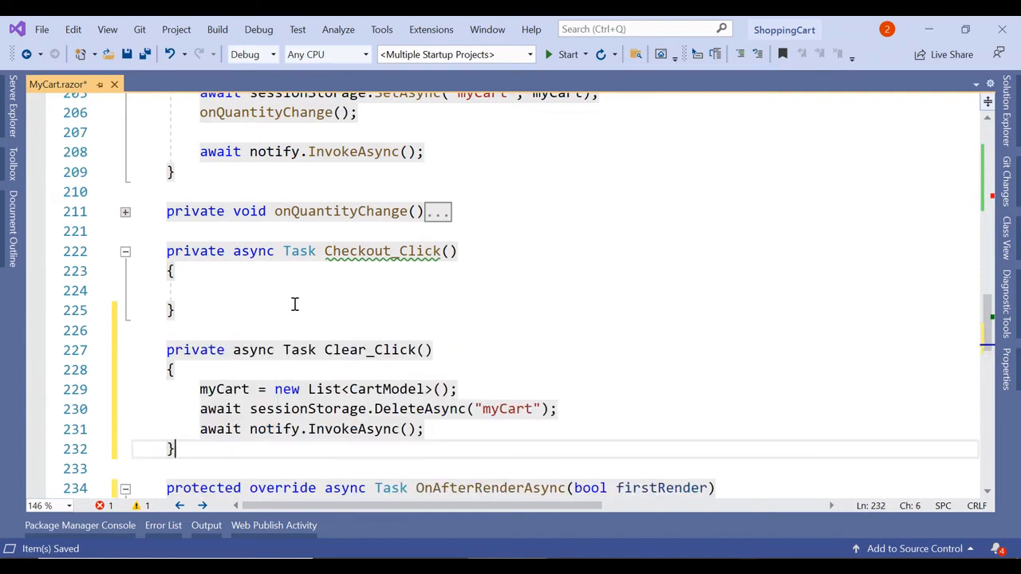
{"action": "left_click", "coordinate": [303, 331]}
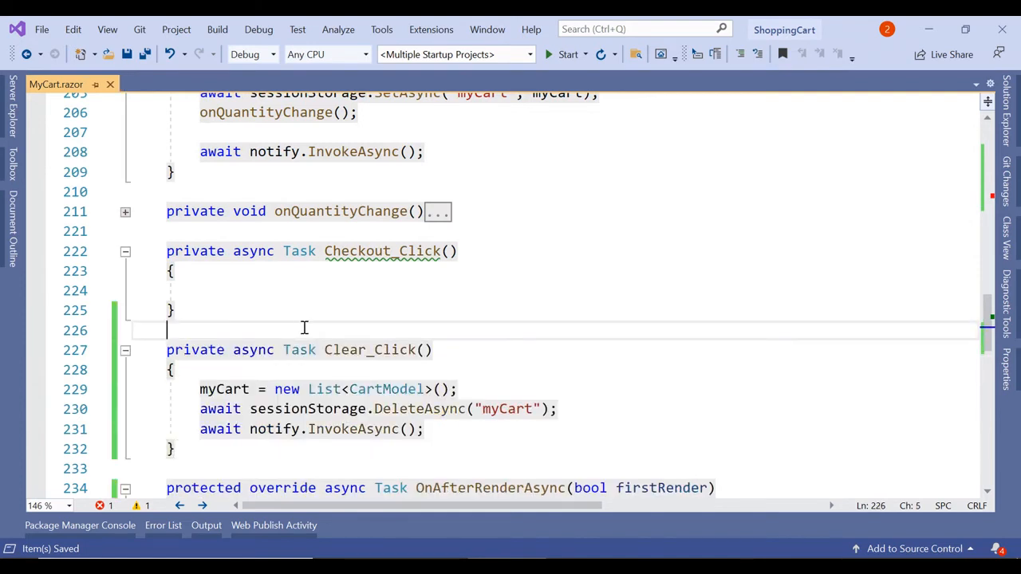
{"action": "double_click", "coordinate": [223, 389]}
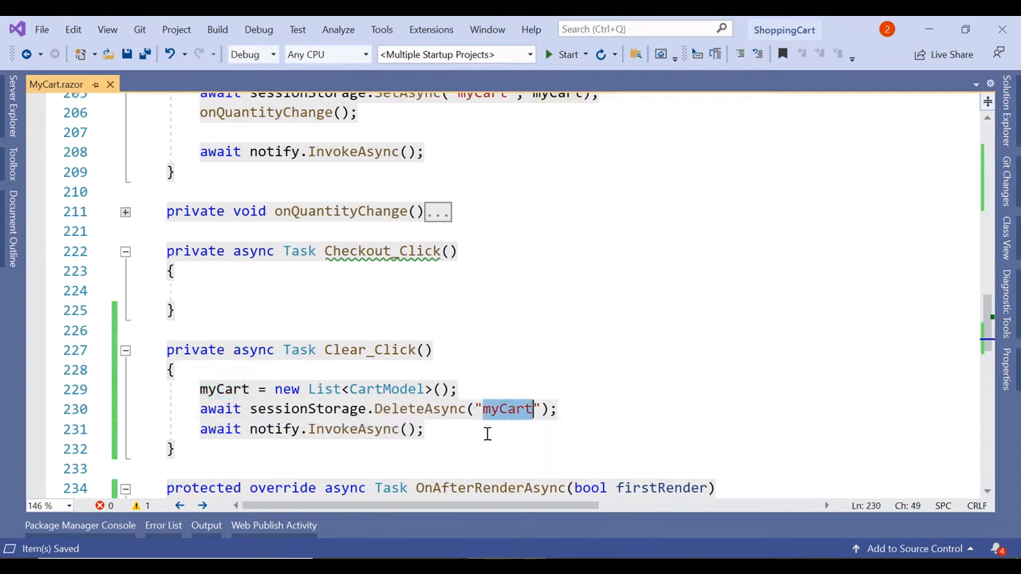
{"action": "left_click", "coordinate": [491, 429]}
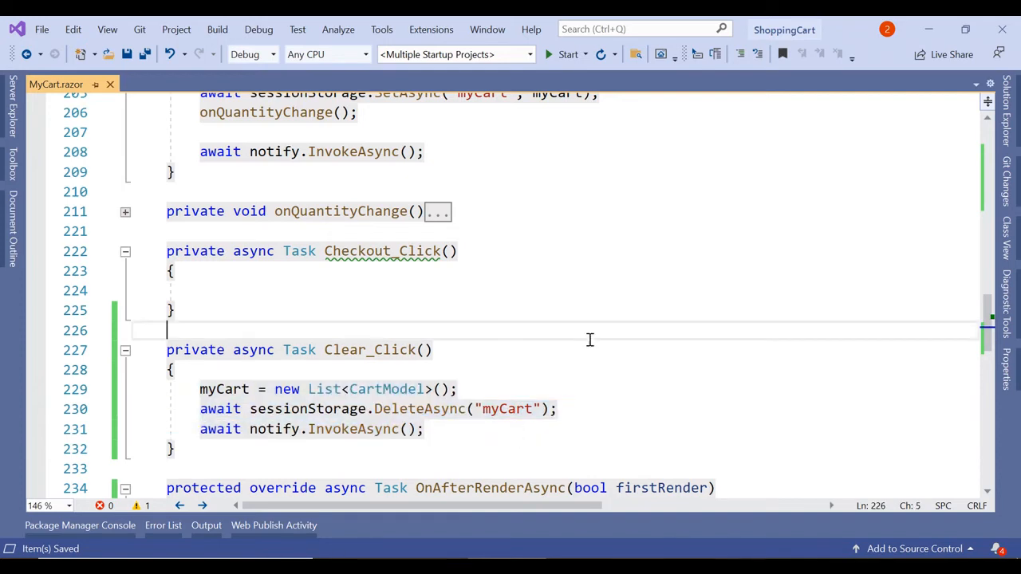
- Insert a blank line in OnAfterRenderAsync after the finalTotal calculation
{"action": "scroll", "scroll_direction": "down", "scroll_amount": 3}
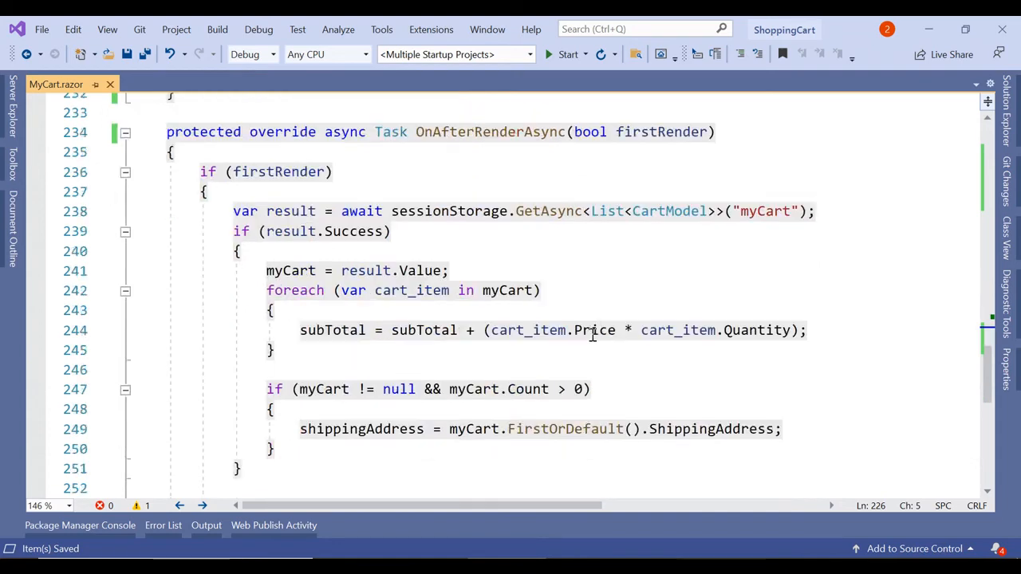
{"action": "scroll", "scroll_direction": "up", "scroll_amount": 3}
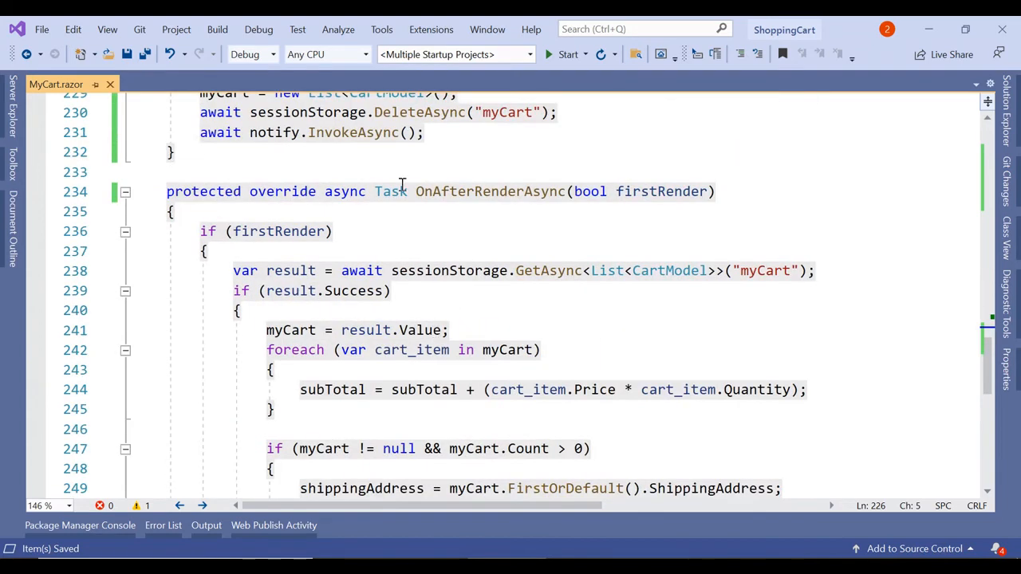
{"action": "mouse_move", "coordinate": [206, 247]}
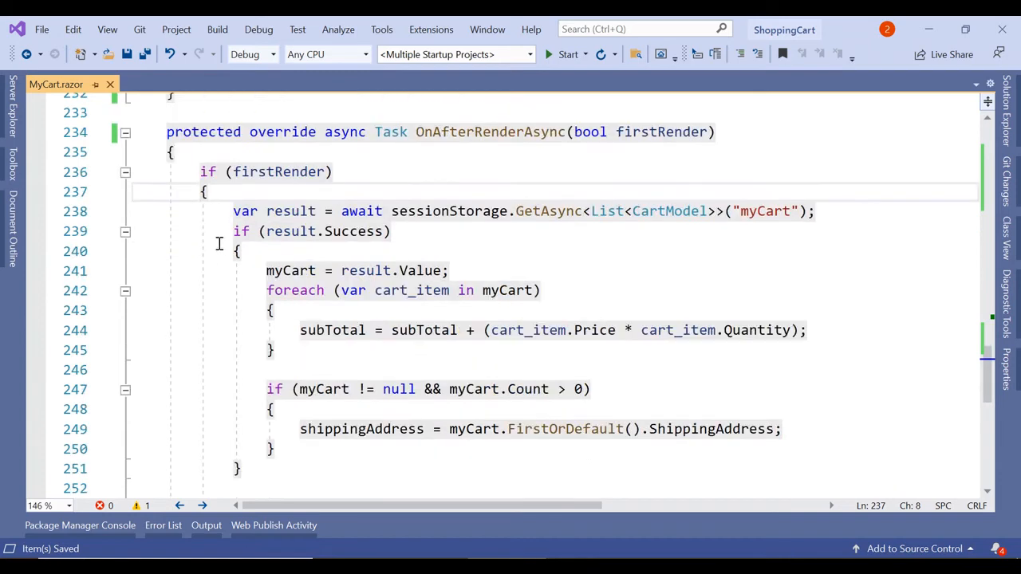
{"action": "scroll", "scroll_direction": "down", "scroll_amount": 3}
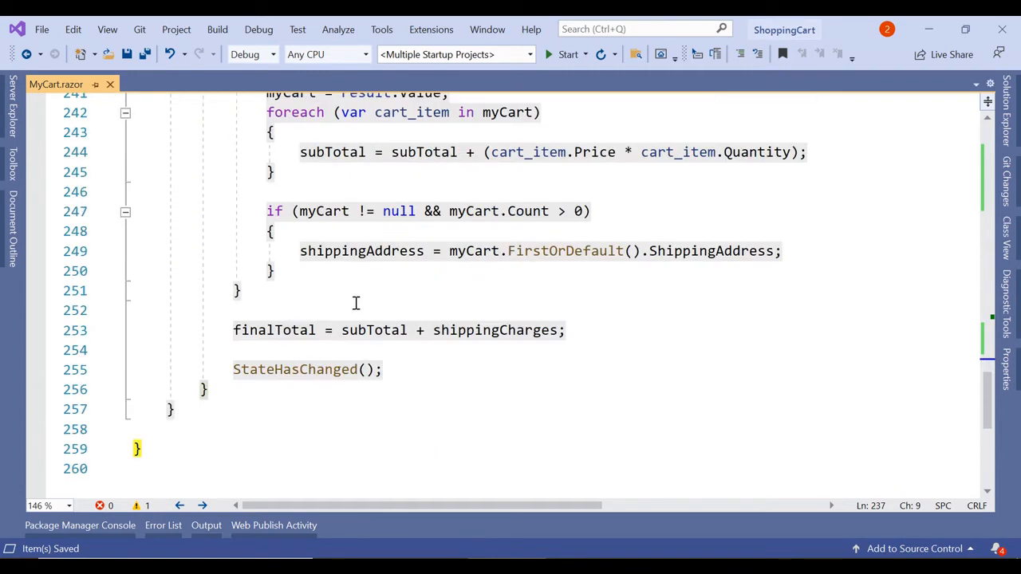
{"action": "key", "text": "Enter"}
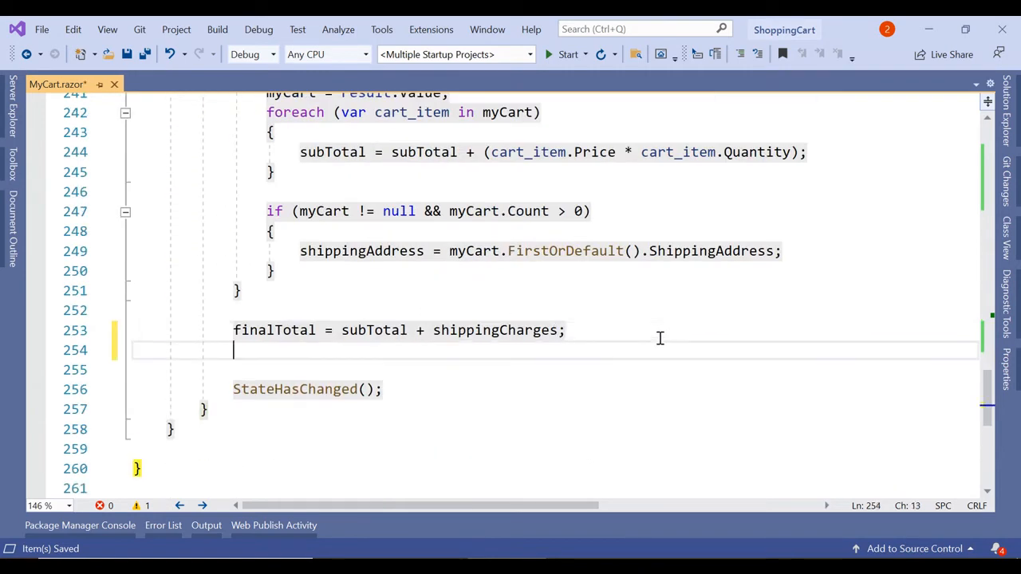
- Move the userName and userEmail properties below the total properties
{"action": "scroll", "scroll_direction": "up", "scroll_amount": 3}
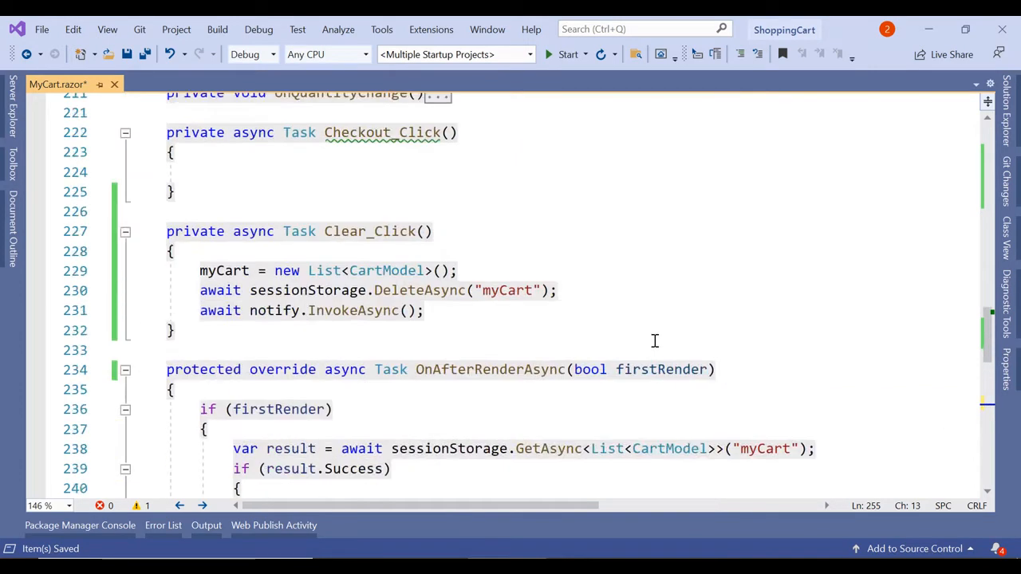
{"action": "scroll", "scroll_direction": "up", "scroll_amount": 3}
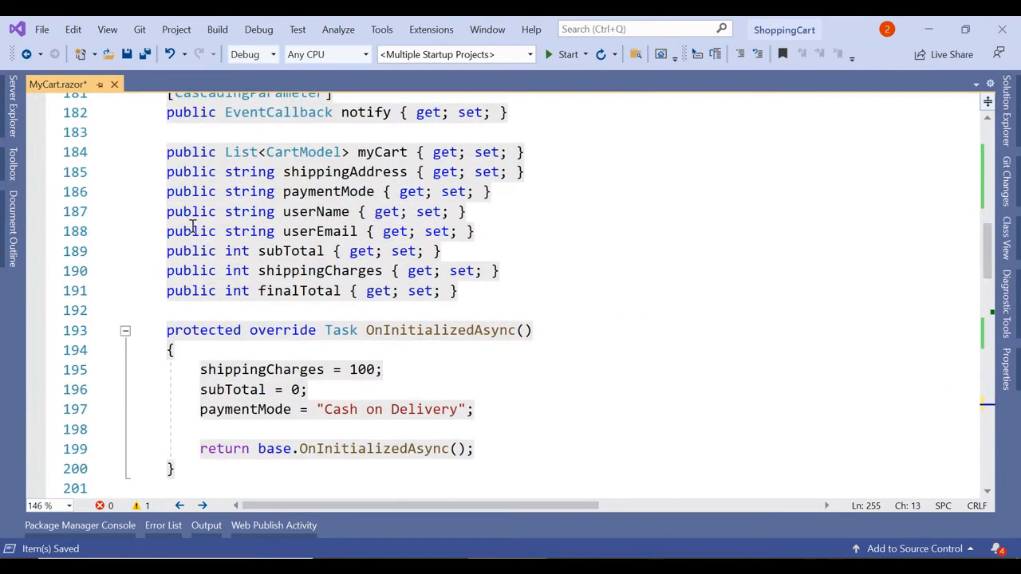
{"action": "key", "text": "Delete"}
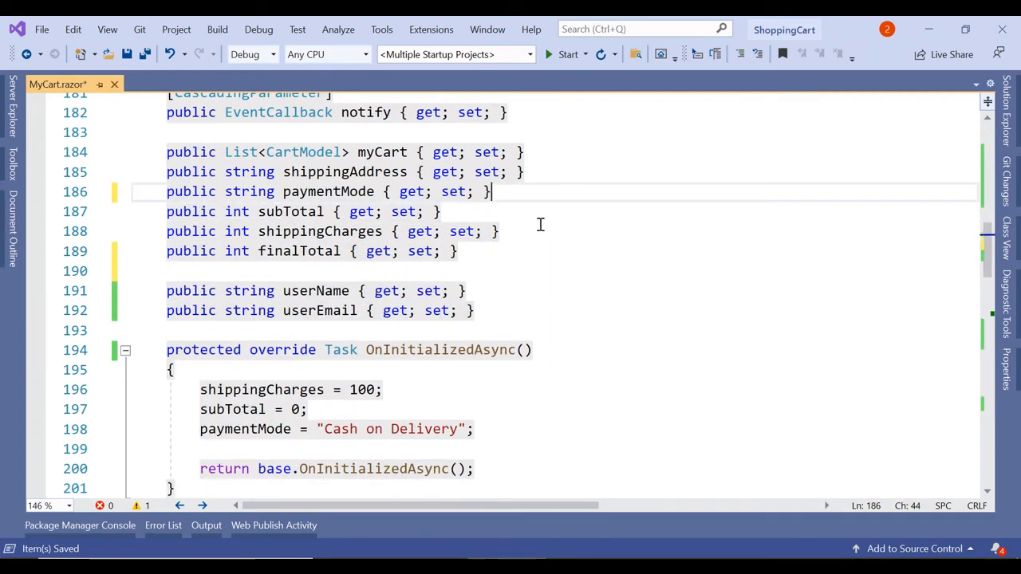
{"action": "scroll", "scroll_direction": "down", "scroll_amount": 3}
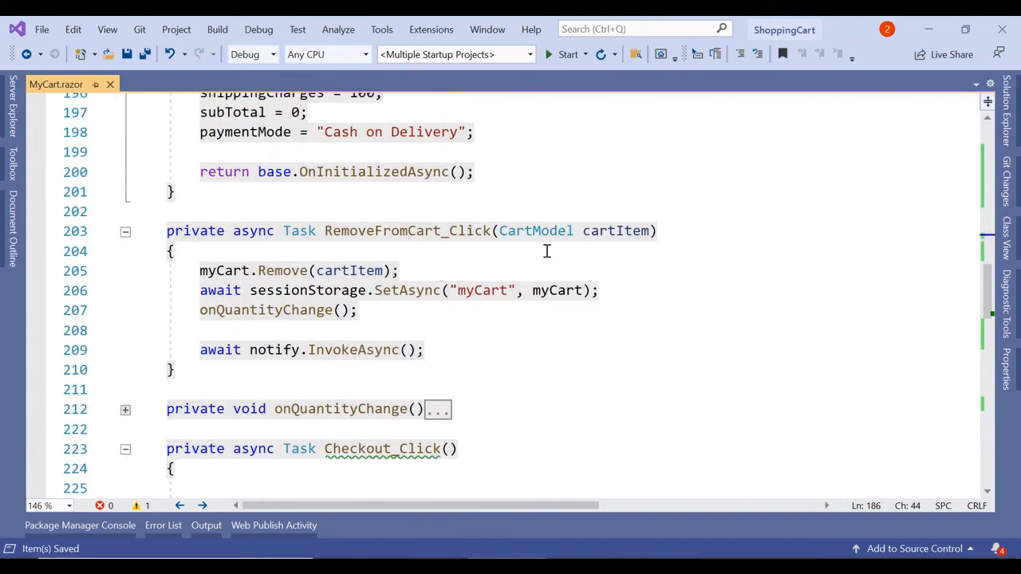
{"action": "scroll", "scroll_direction": "down", "scroll_amount": 3}
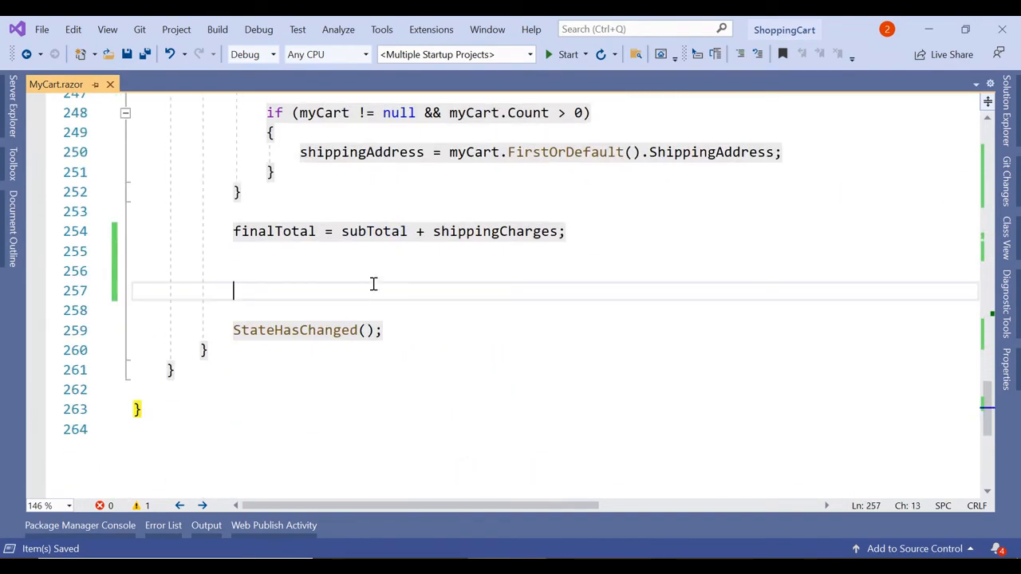
- Add GetAsync<string> calls for userName and userEmail and assign their Values when both Success flags hold
{"action": "key", "text": "up"}
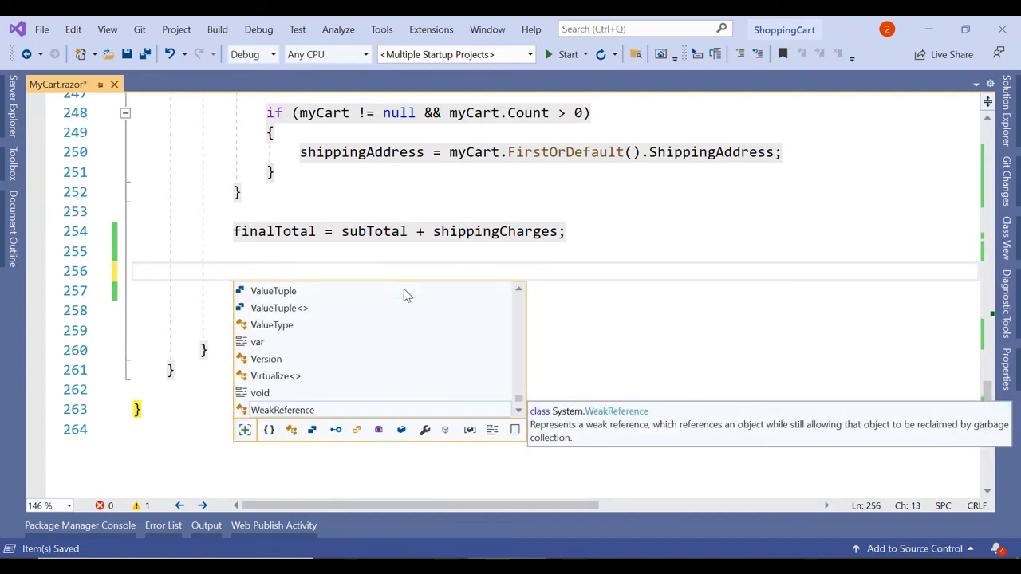
{"action": "type", "text": "var session_userName = await sessionStorage.GetAsync<string>(\"userName\");"}
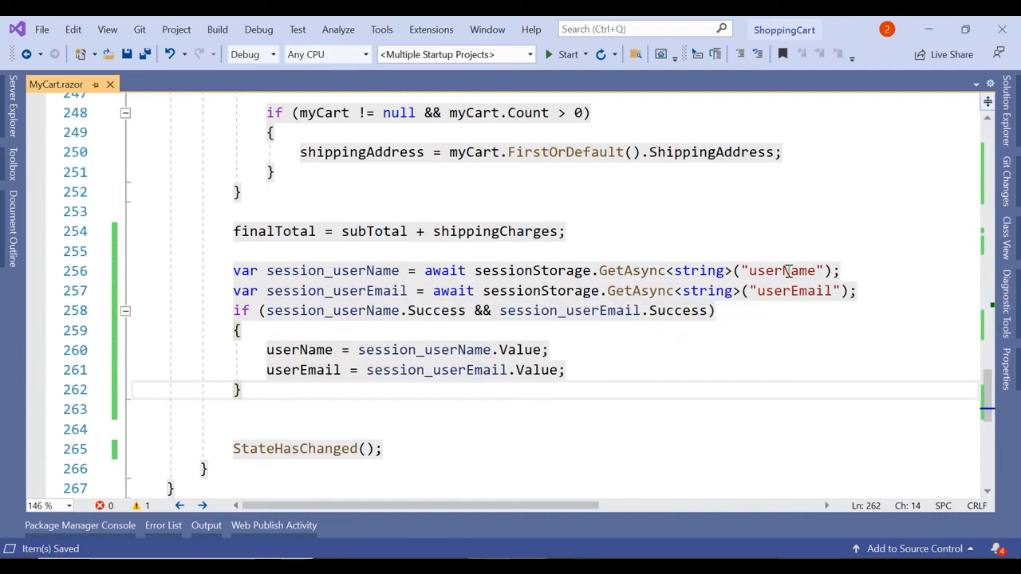
{"action": "left_click", "coordinate": [351, 271]}
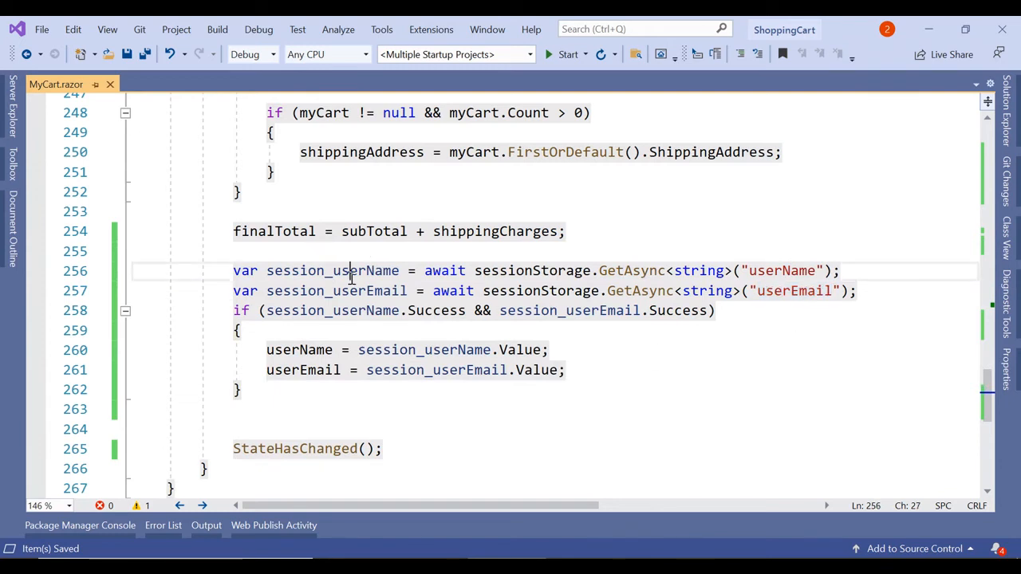
{"action": "double_click", "coordinate": [332, 271]}
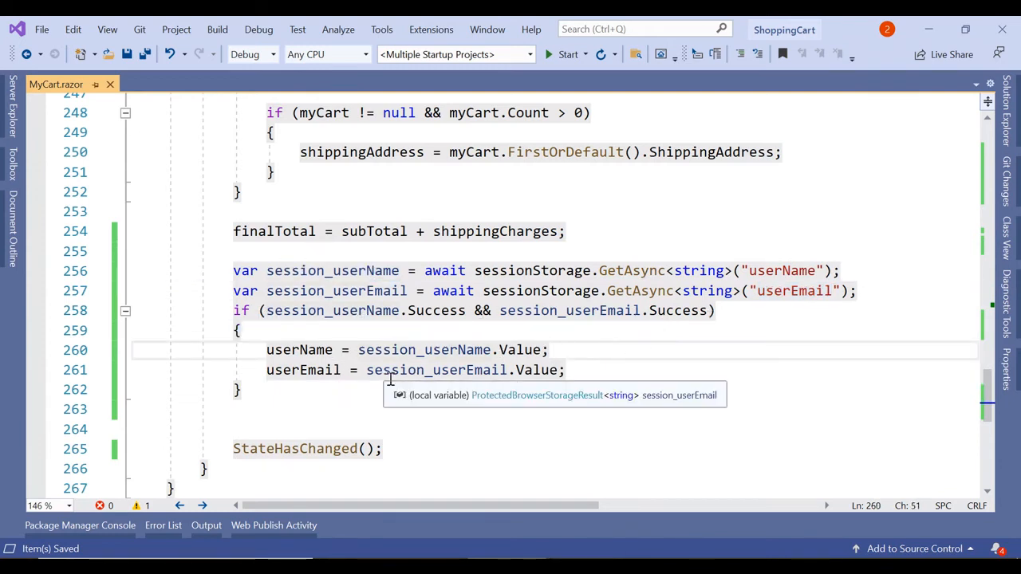
{"action": "left_click", "coordinate": [311, 349]}
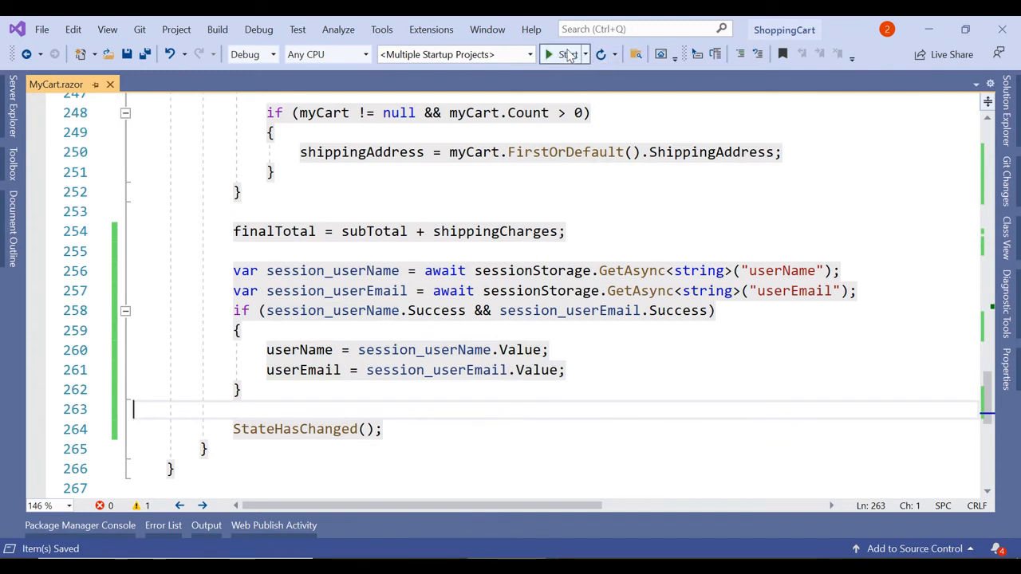
- Start the multiple startup projects so the Shopping Cart home page opens in Firefox
{"action": "left_click", "coordinate": [549, 54]}
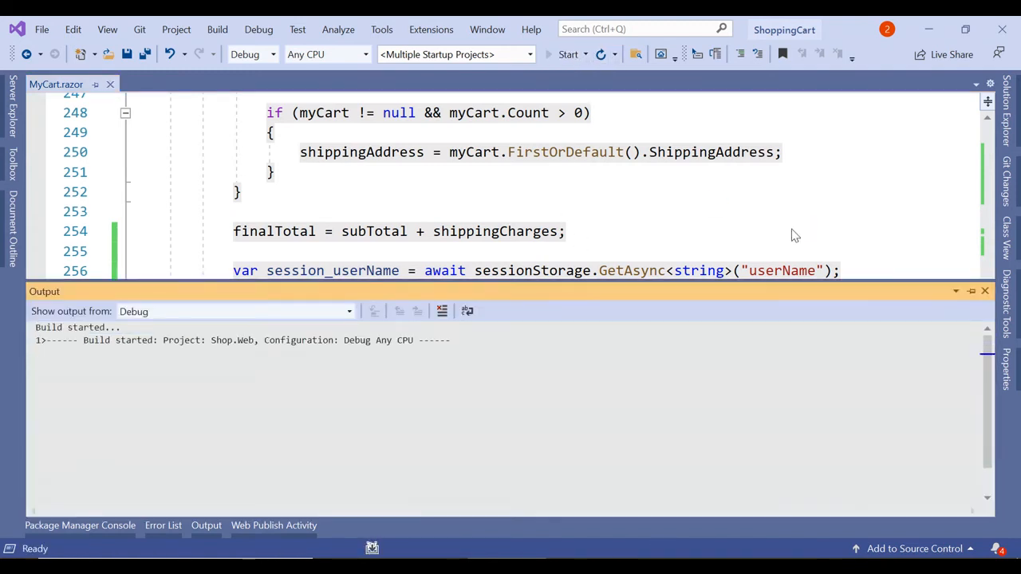
{"action": "left_click", "coordinate": [568, 54]}
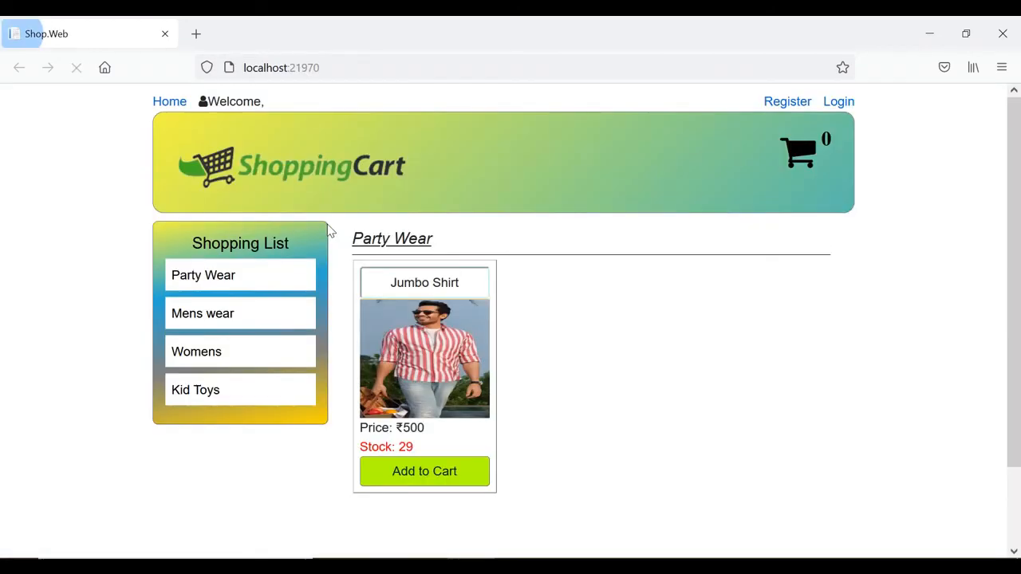
- Sign in as john@gmail, declining Firefox's offer to save the password, so the page greets 'Welcome, John'
{"action": "left_click", "coordinate": [839, 102]}
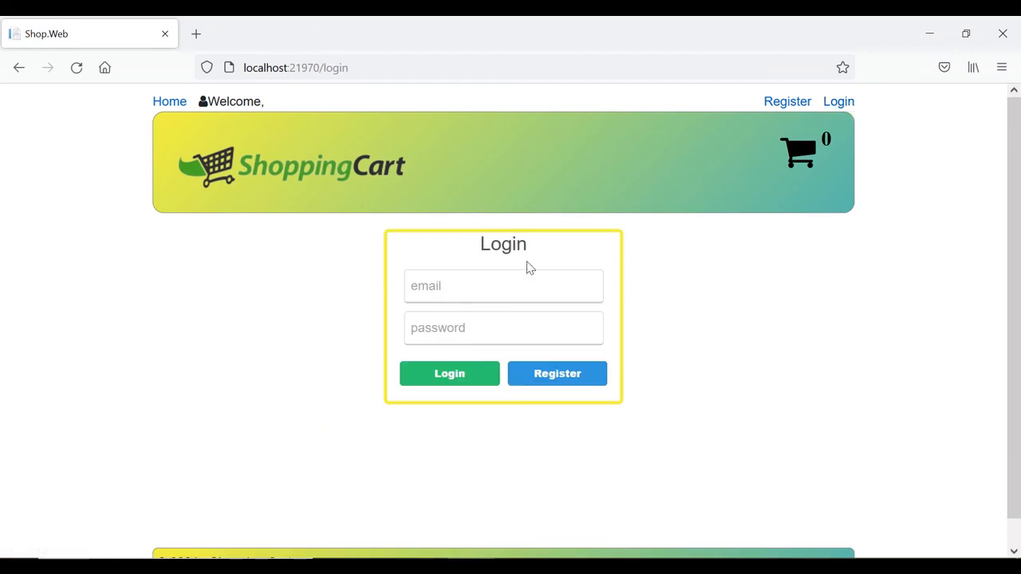
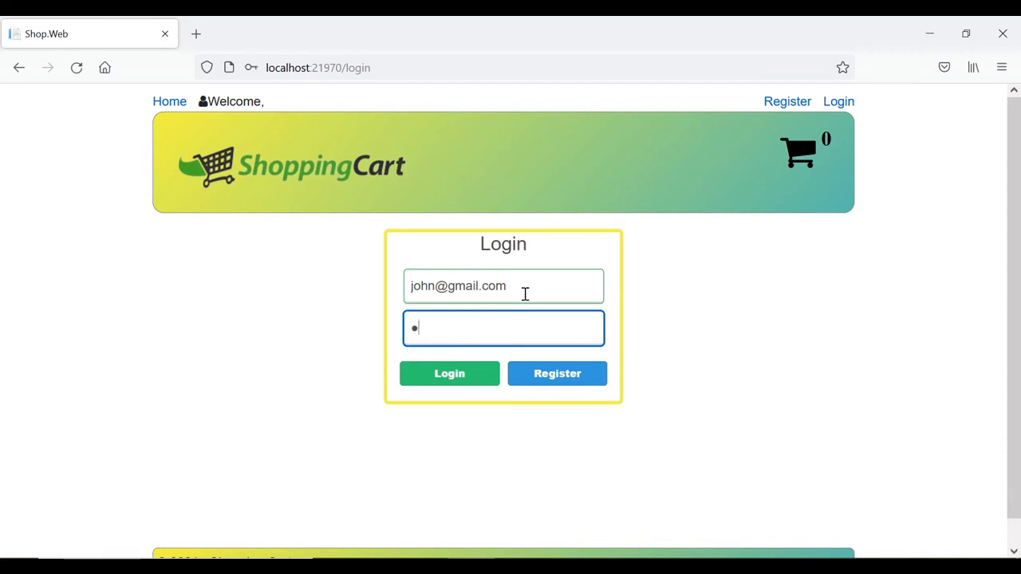
{"action": "left_click", "coordinate": [450, 373]}
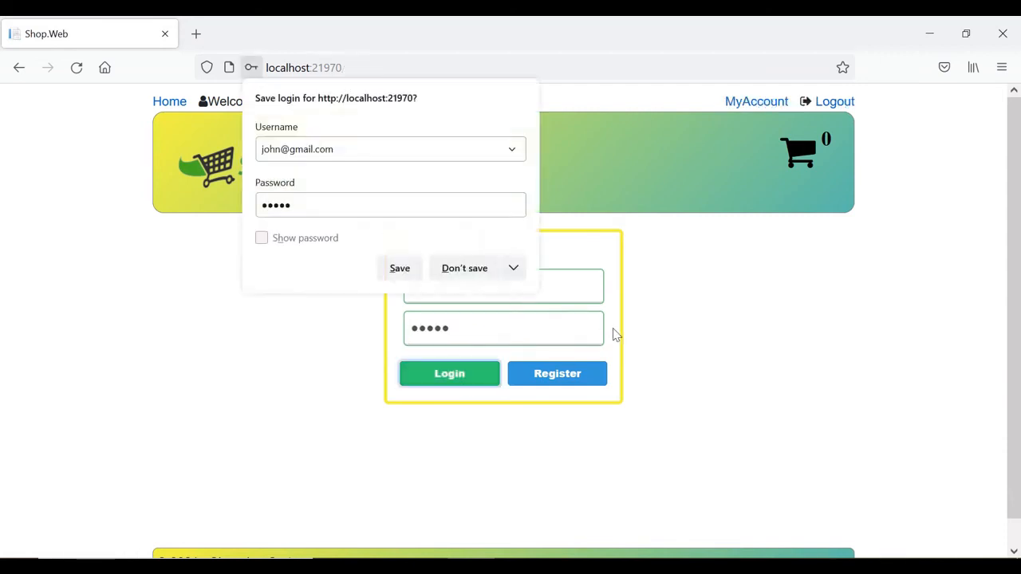
{"action": "left_click", "coordinate": [514, 268]}
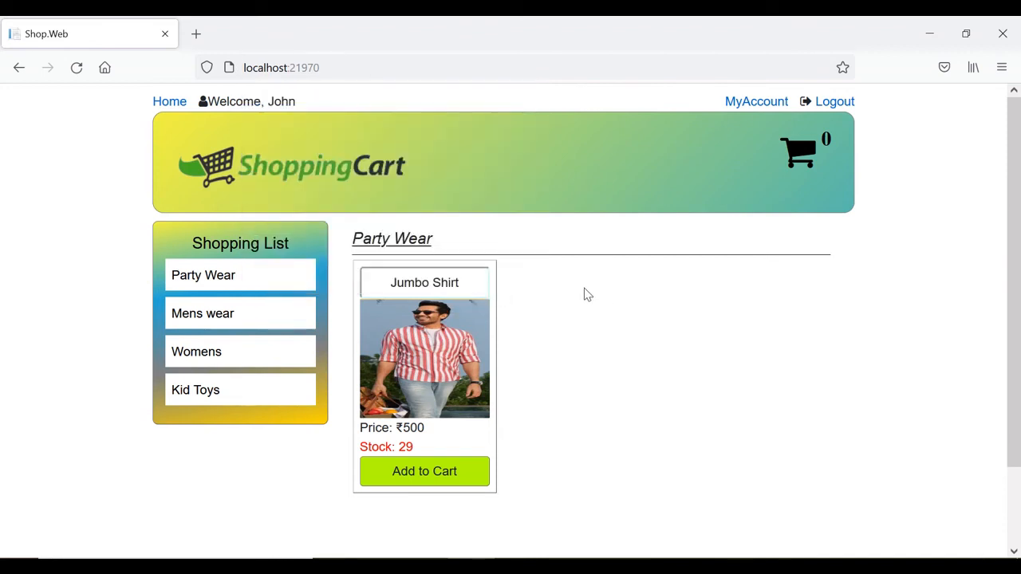
{"action": "mouse_move", "coordinate": [159, 92]}
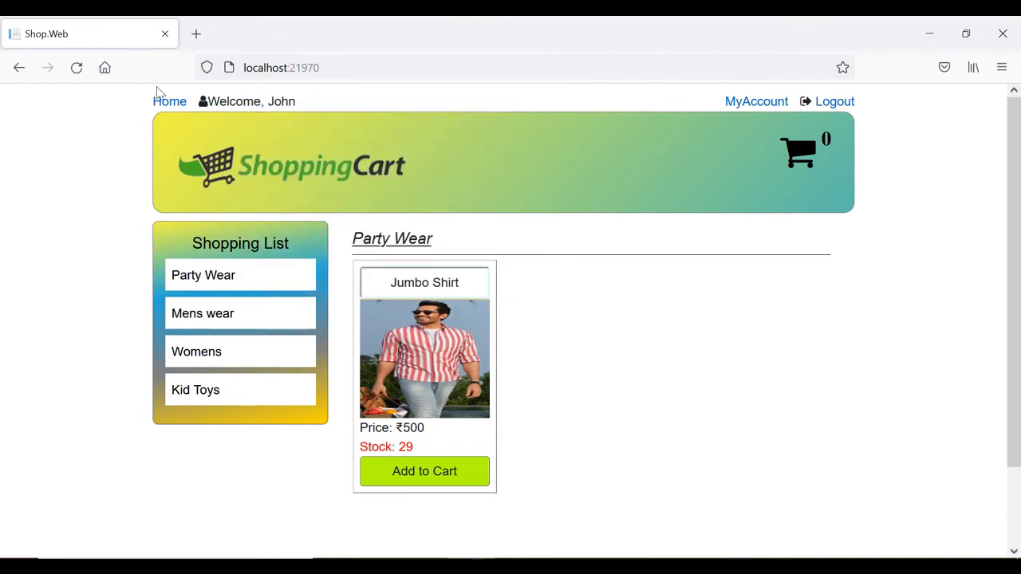
{"action": "mouse_move", "coordinate": [381, 133]}
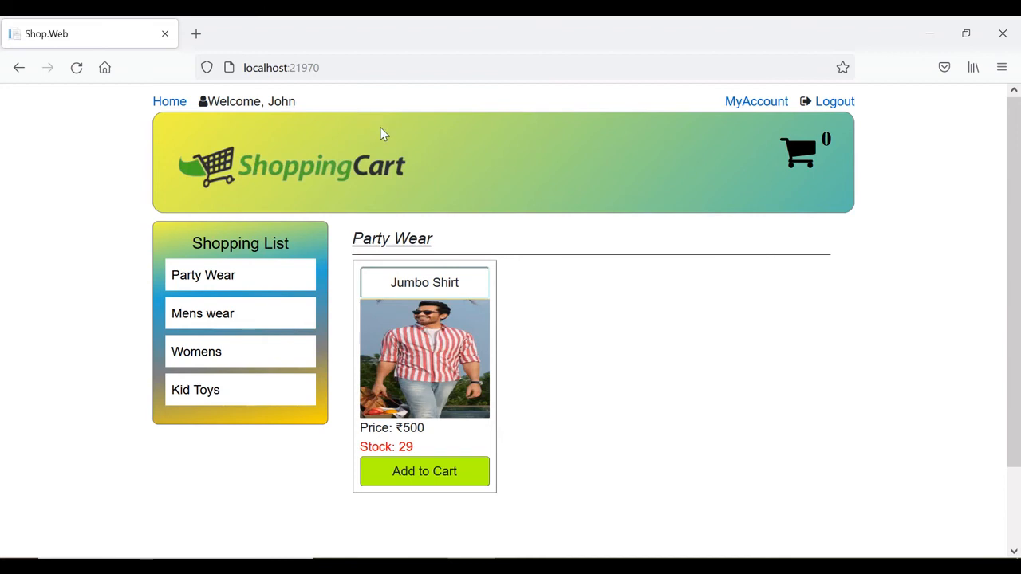
{"action": "mouse_move", "coordinate": [826, 150]}
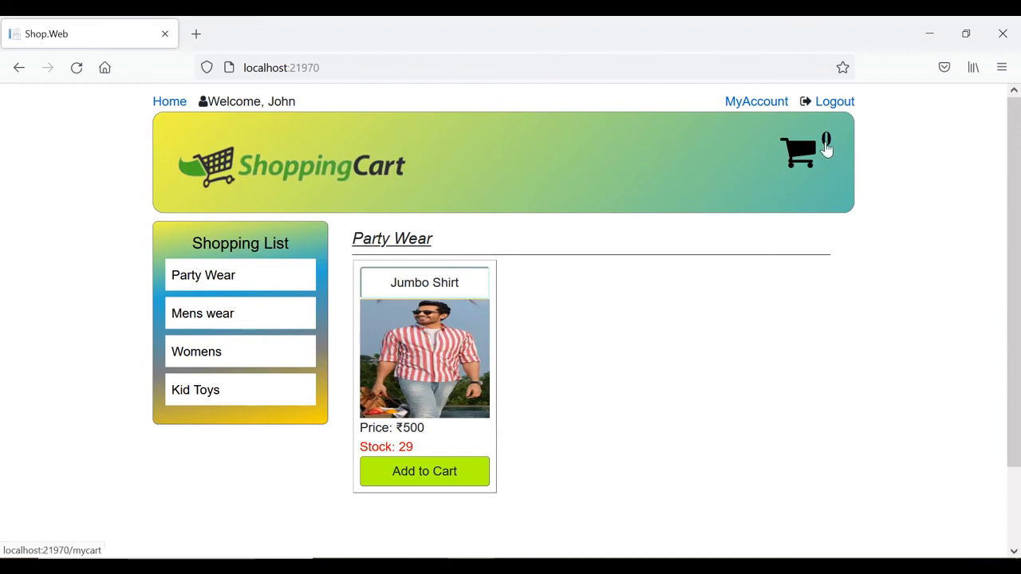
- Check MyCart shows John's name and email, then add the Jumbo Shirt and the Mens wear shirts
{"action": "left_click", "coordinate": [799, 151]}
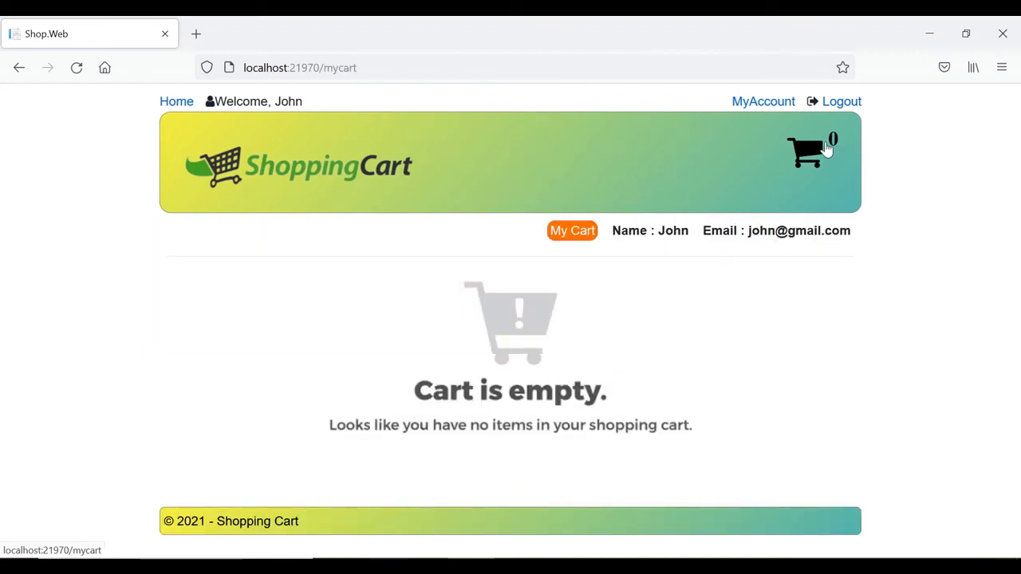
{"action": "mouse_move", "coordinate": [486, 249]}
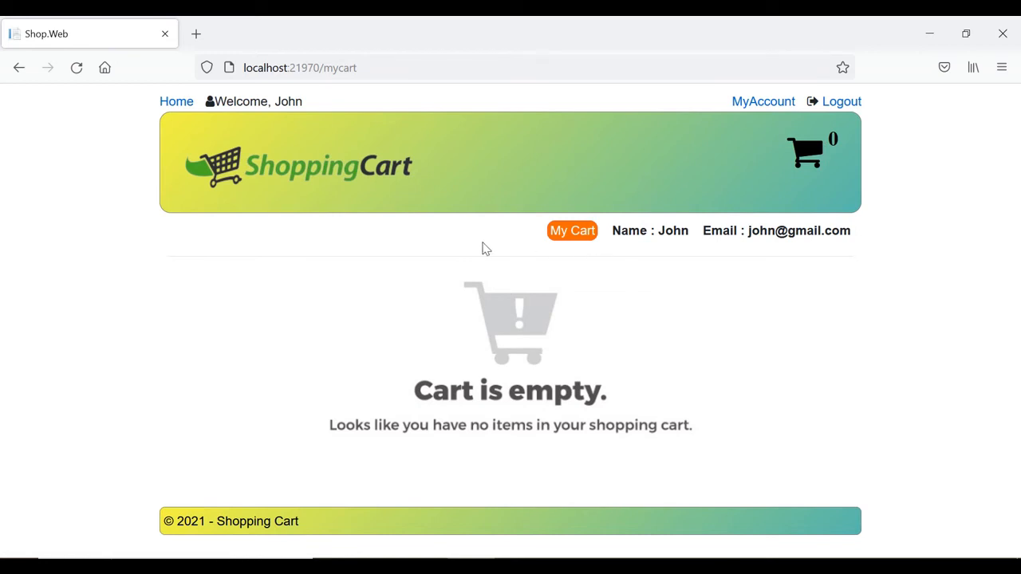
{"action": "mouse_move", "coordinate": [558, 245]}
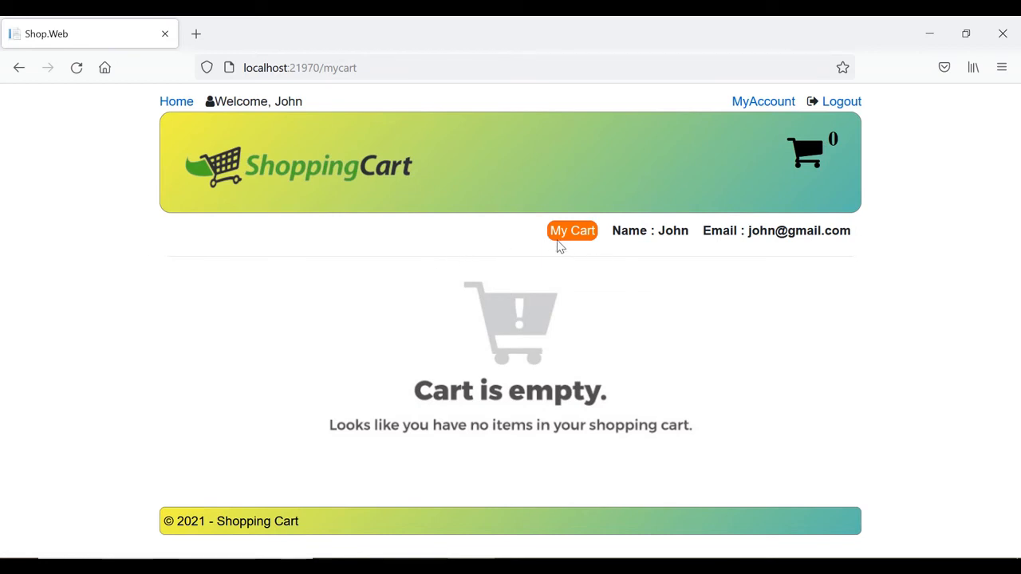
{"action": "mouse_move", "coordinate": [662, 253]}
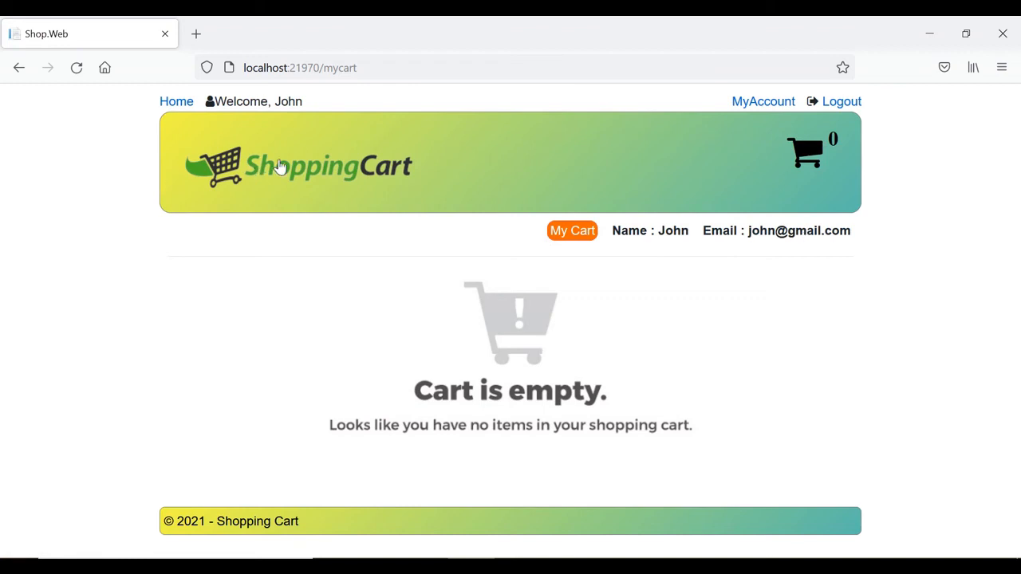
{"action": "left_click", "coordinate": [169, 102]}
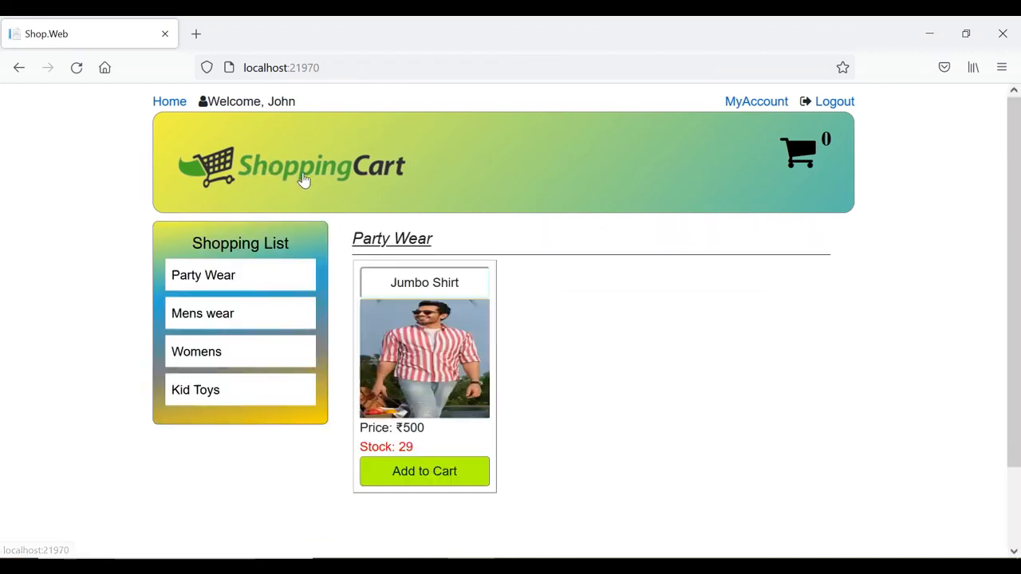
{"action": "left_click", "coordinate": [425, 470]}
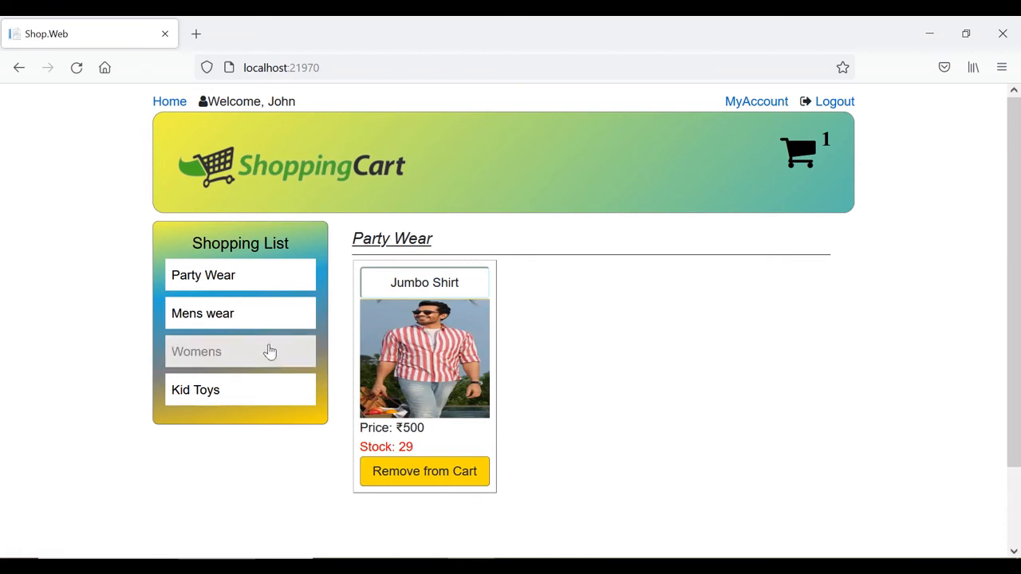
{"action": "left_click", "coordinate": [202, 313]}
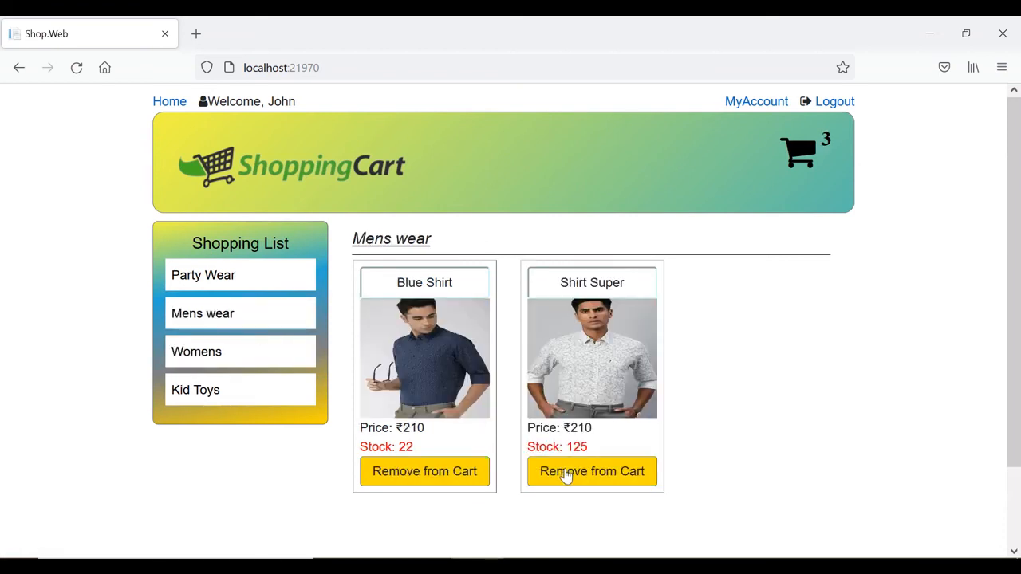
- Review the three shirts with ₹920 subtotal in MyCart, then Clear so it reports 'Cart is empty'
{"action": "left_click", "coordinate": [797, 151]}
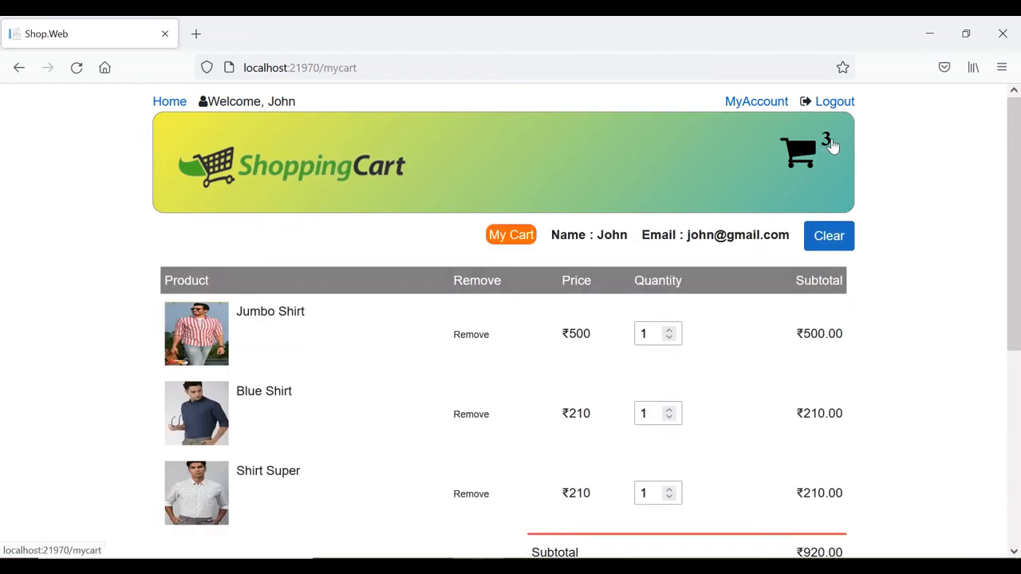
{"action": "mouse_move", "coordinate": [610, 274]}
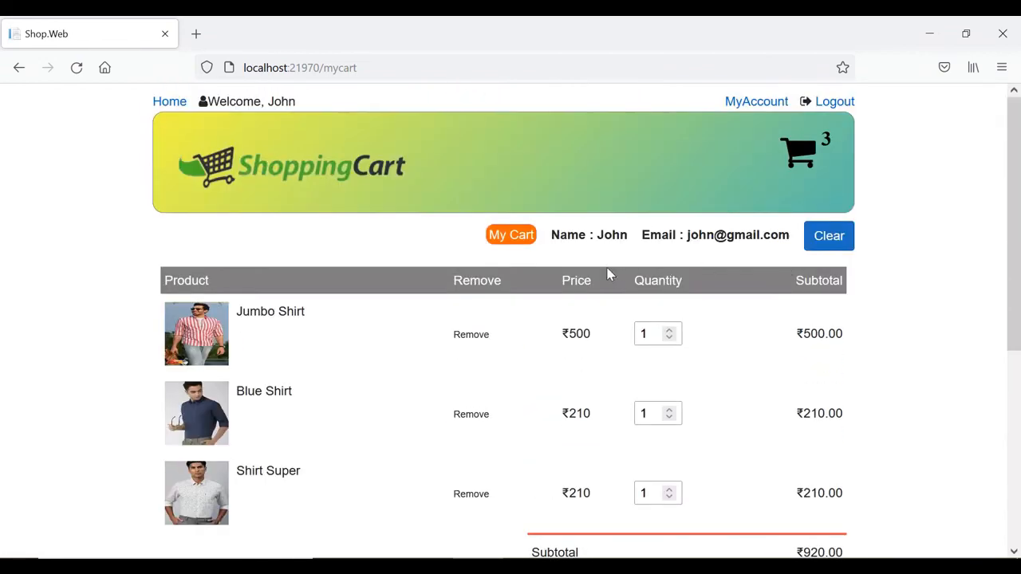
{"action": "scroll", "scroll_direction": "down", "scroll_amount": 3}
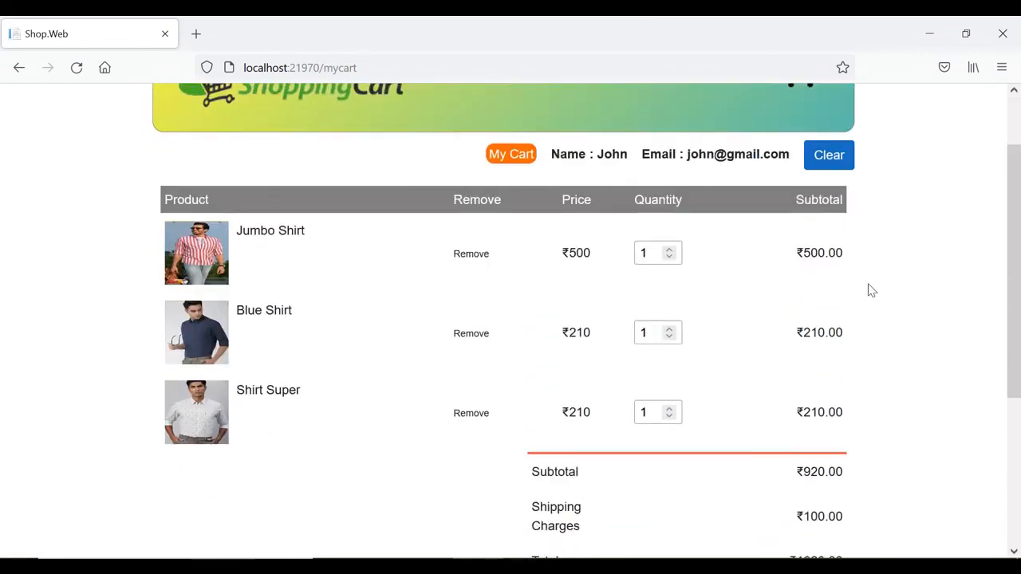
{"action": "scroll", "scroll_direction": "up", "scroll_amount": 3}
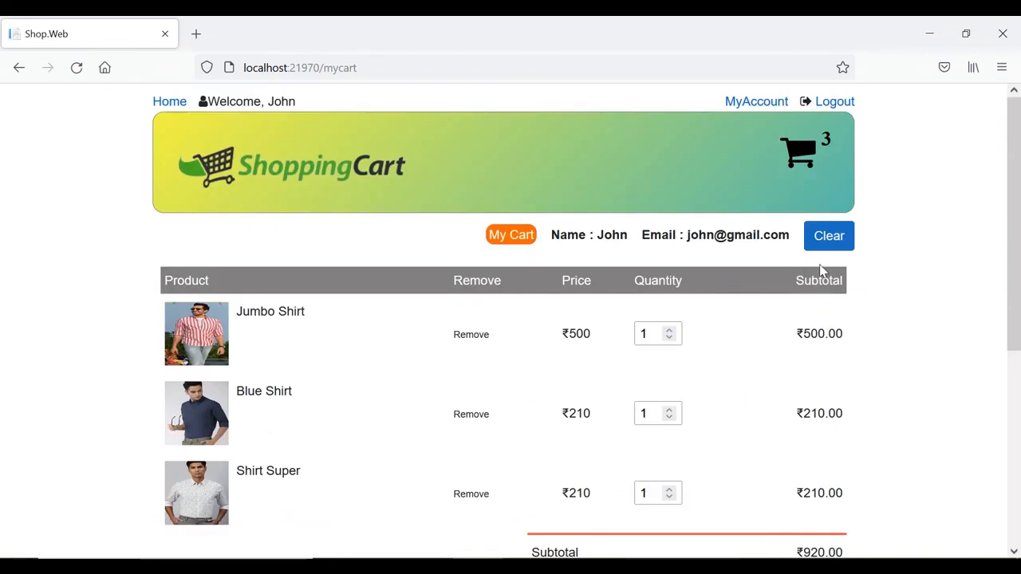
{"action": "left_click", "coordinate": [829, 237]}
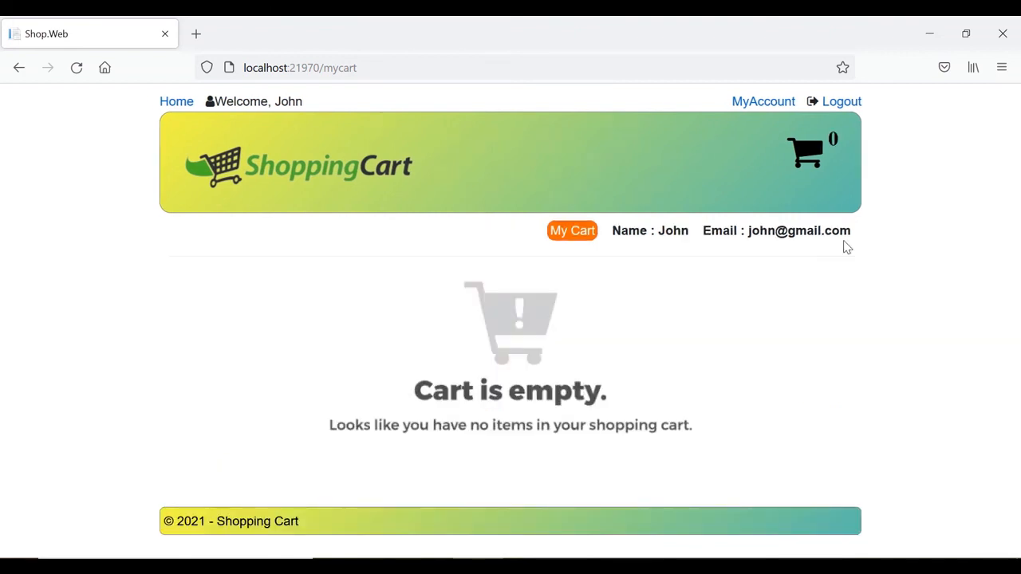
{"action": "mouse_move", "coordinate": [252, 164]}
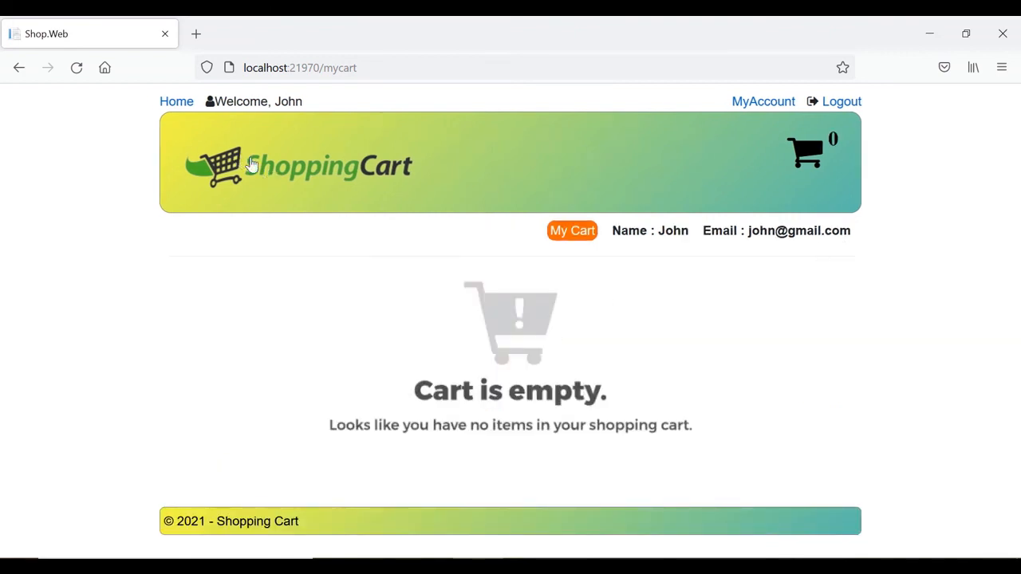
- From Home, add Jumbo Shirt, Blue Shirt and Shirt Super so the cart totals ₹1020
{"action": "left_click", "coordinate": [176, 102]}
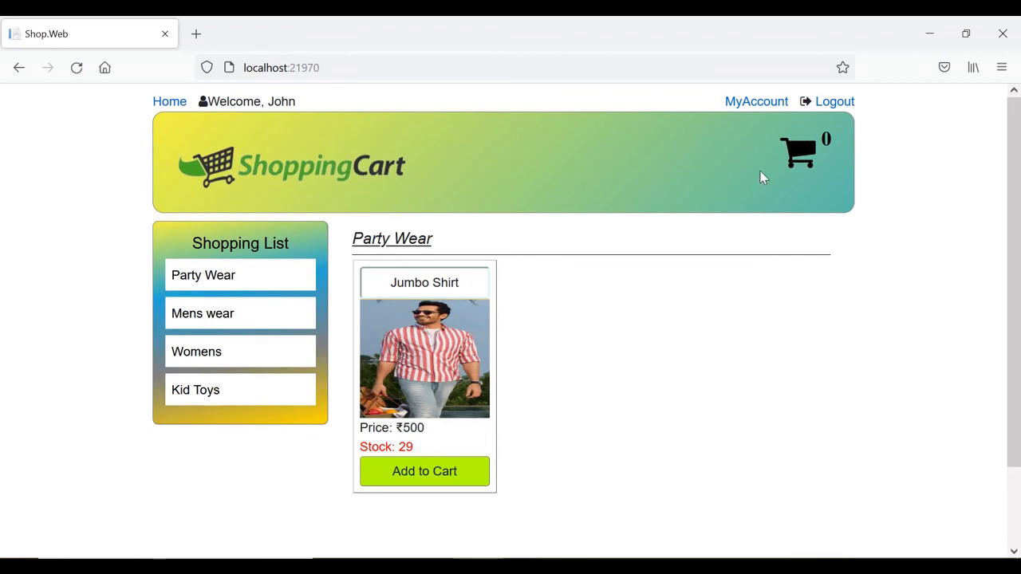
{"action": "mouse_move", "coordinate": [803, 152]}
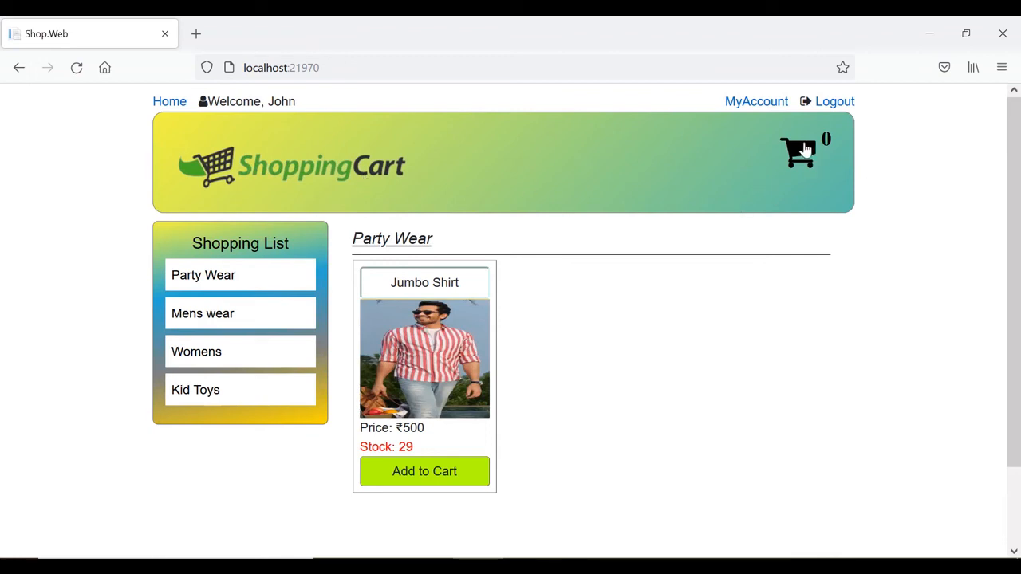
{"action": "left_click", "coordinate": [424, 470]}
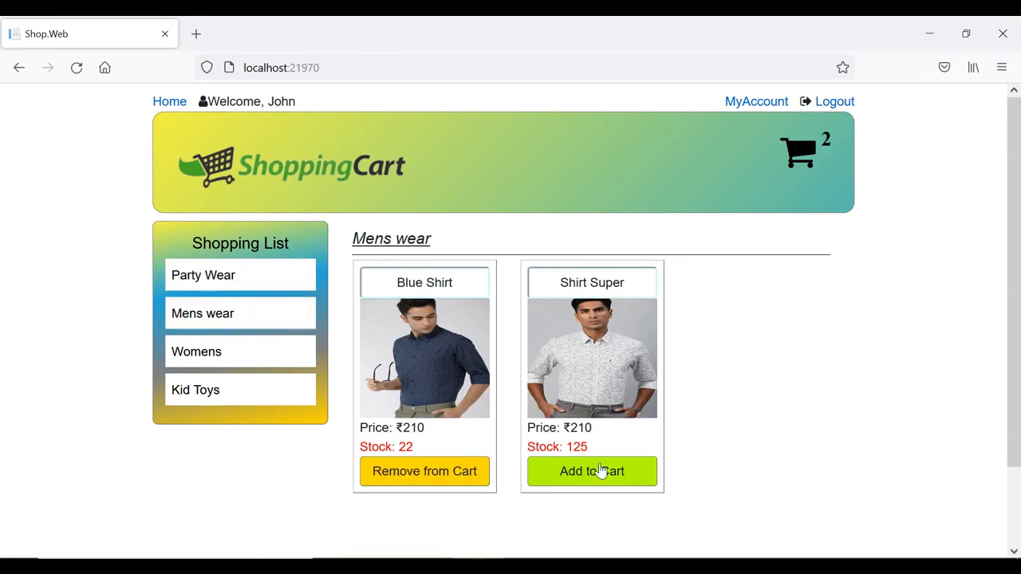
{"action": "left_click", "coordinate": [590, 470]}
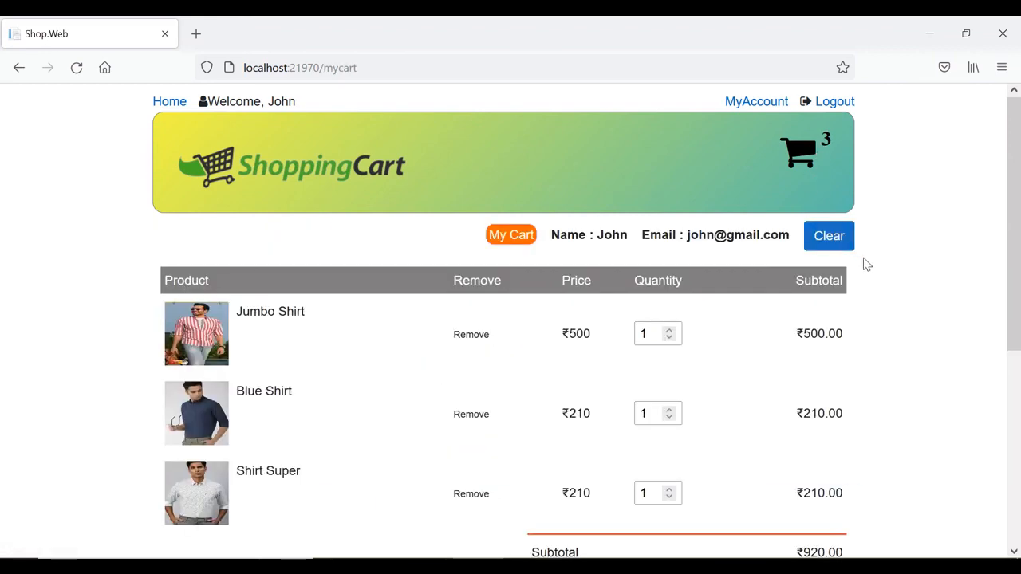
- Enter India as the shipping address on the cart page, then go to MyAccount
{"action": "scroll", "scroll_direction": "down", "scroll_amount": 3}
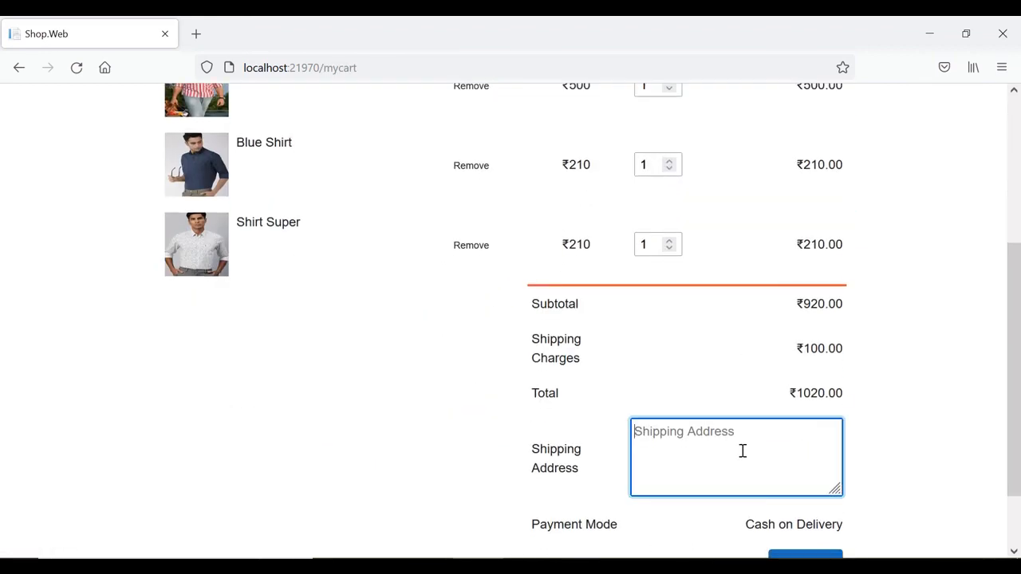
{"action": "type", "text": "India"}
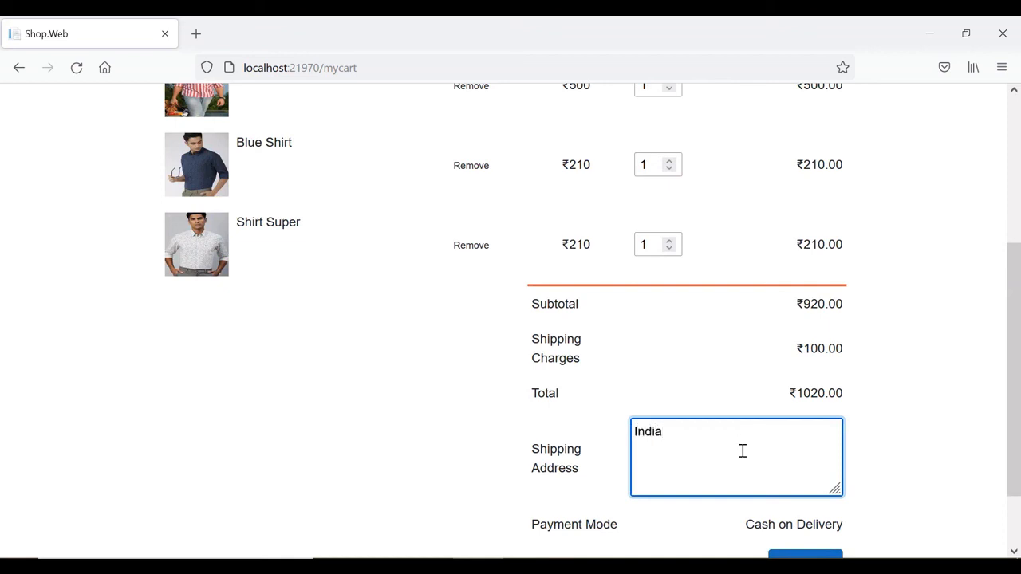
{"action": "scroll", "scroll_direction": "up", "scroll_amount": 3}
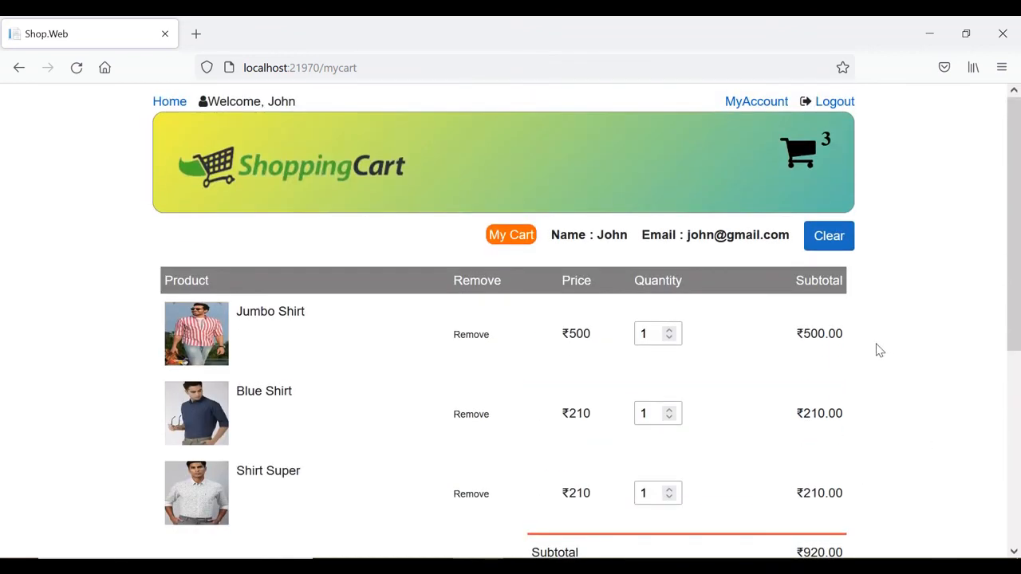
{"action": "scroll", "scroll_direction": "down", "scroll_amount": 3}
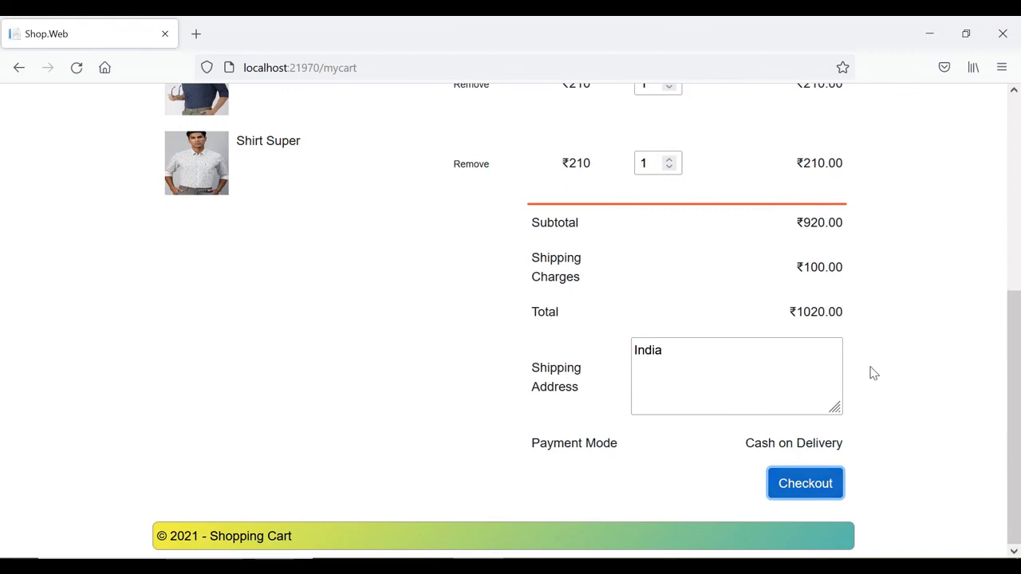
{"action": "scroll", "scroll_direction": "up", "scroll_amount": 3}
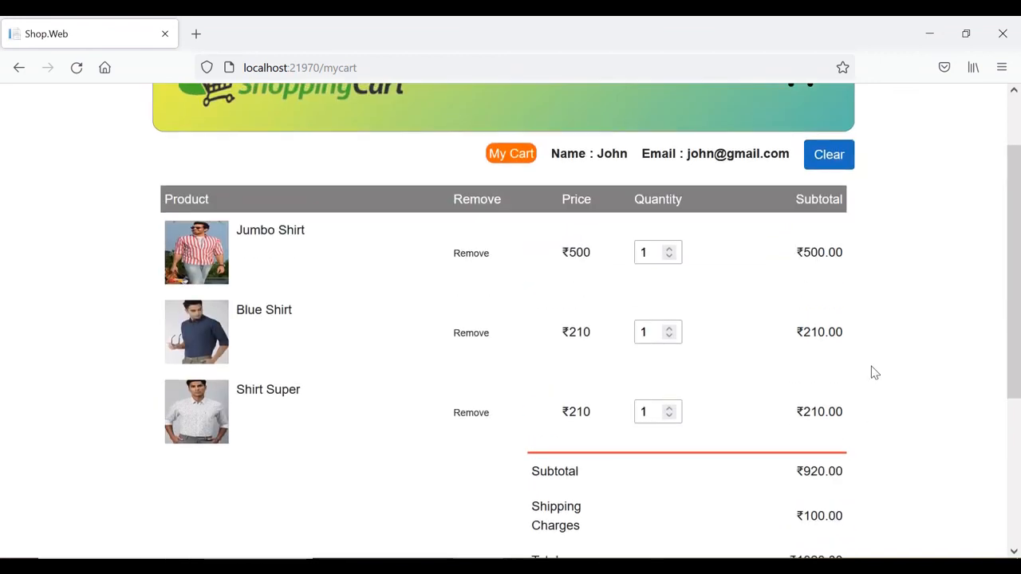
{"action": "scroll", "scroll_direction": "up", "scroll_amount": 3}
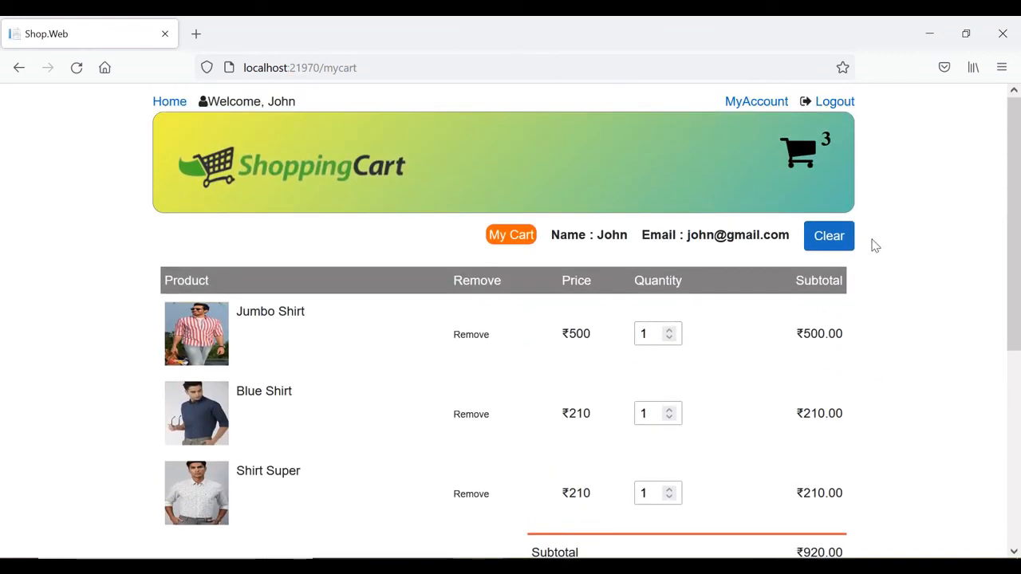
{"action": "mouse_move", "coordinate": [858, 263]}
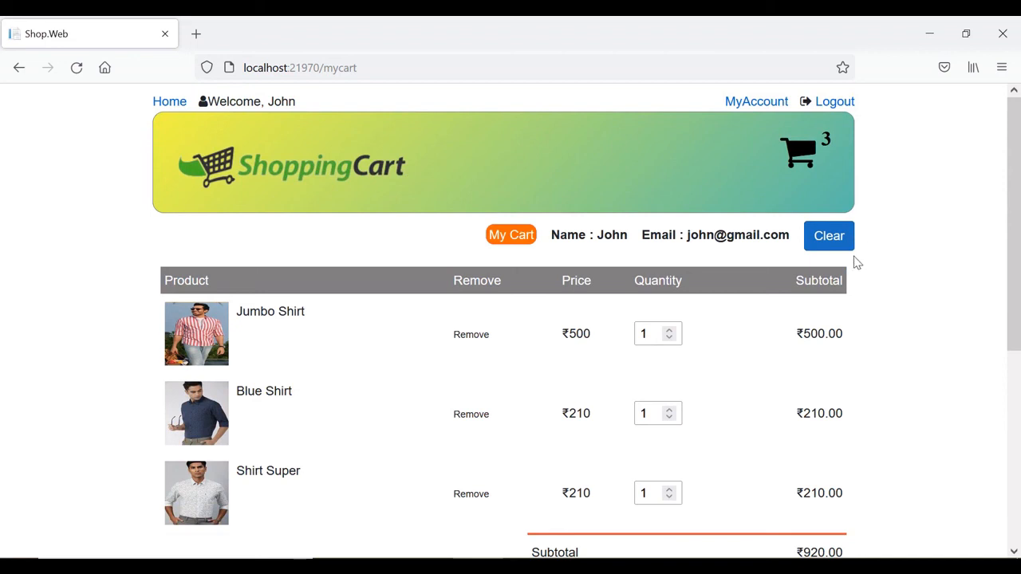
{"action": "mouse_move", "coordinate": [756, 102]}
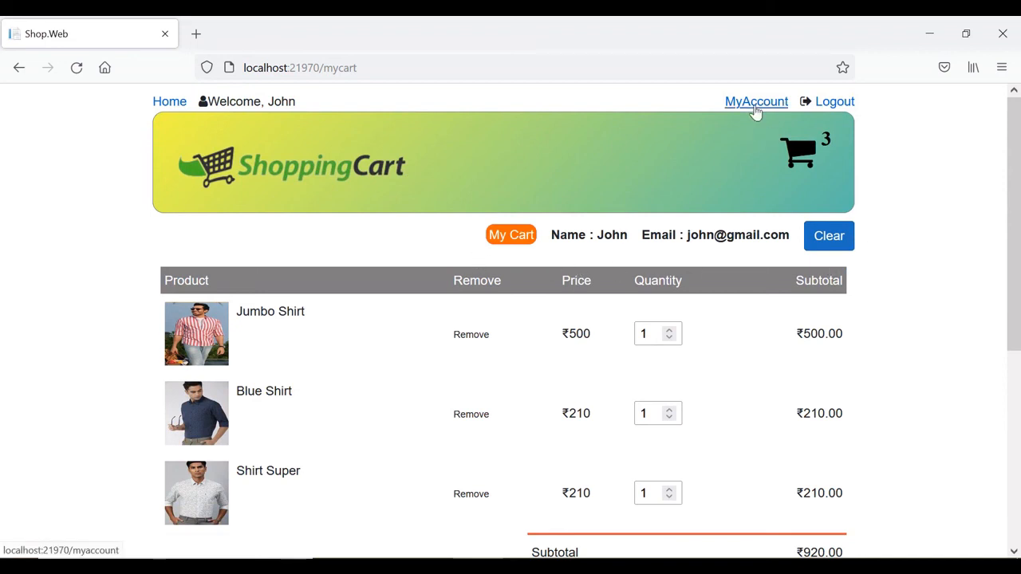
{"action": "mouse_move", "coordinate": [369, 251]}
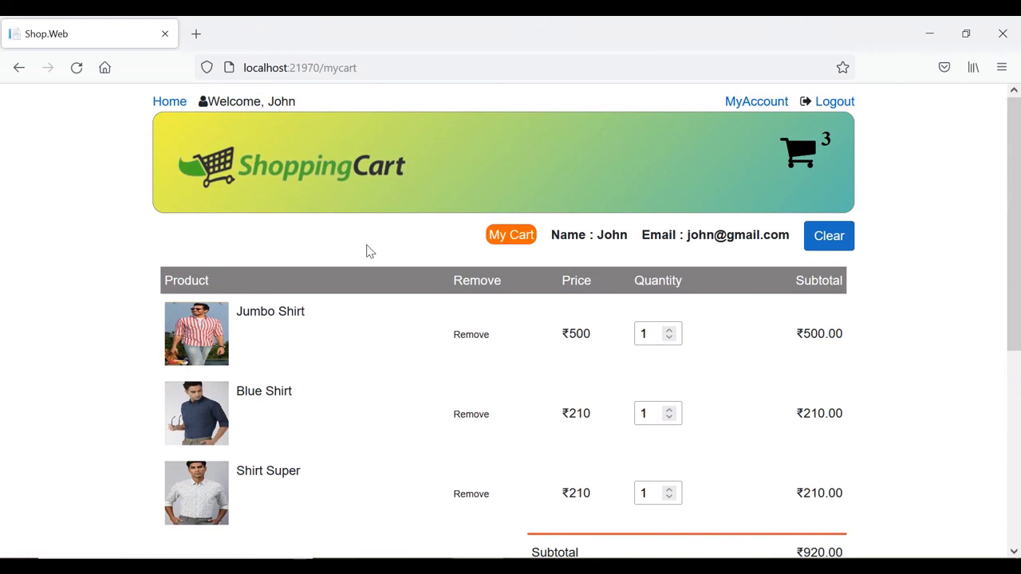
{"action": "mouse_move", "coordinate": [734, 158]}
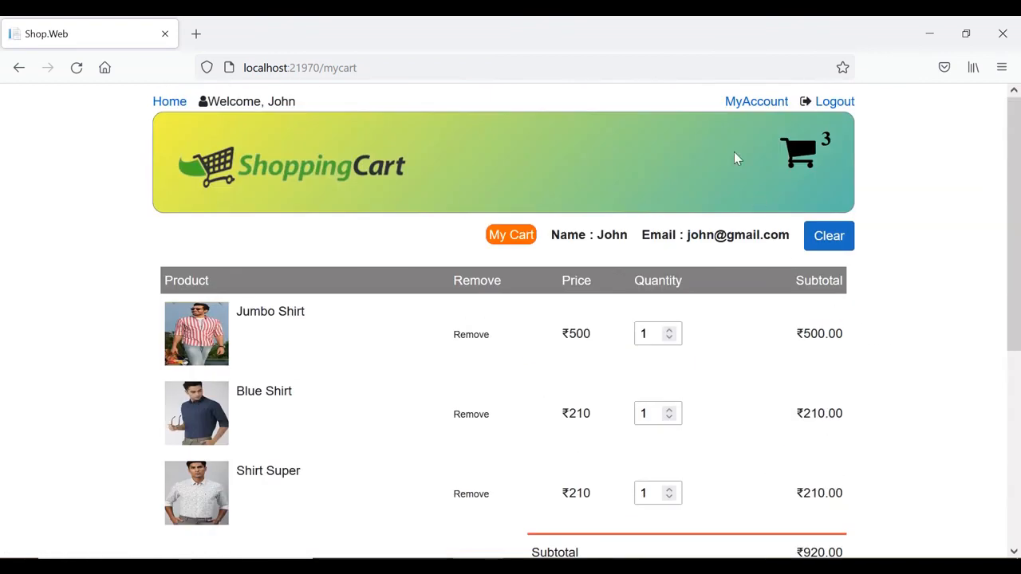
{"action": "left_click", "coordinate": [755, 102]}
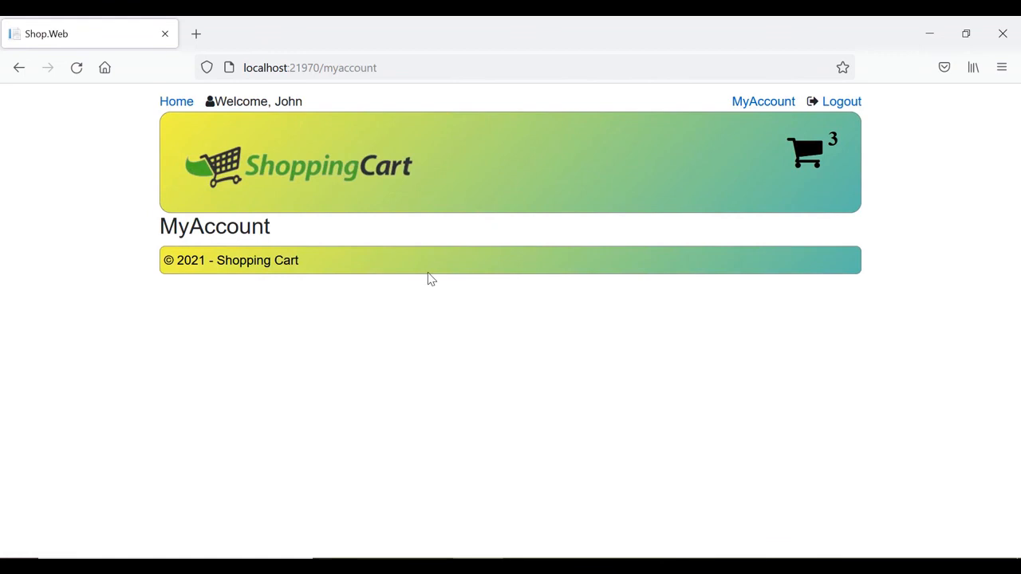
{"action": "mouse_move", "coordinate": [391, 549]}
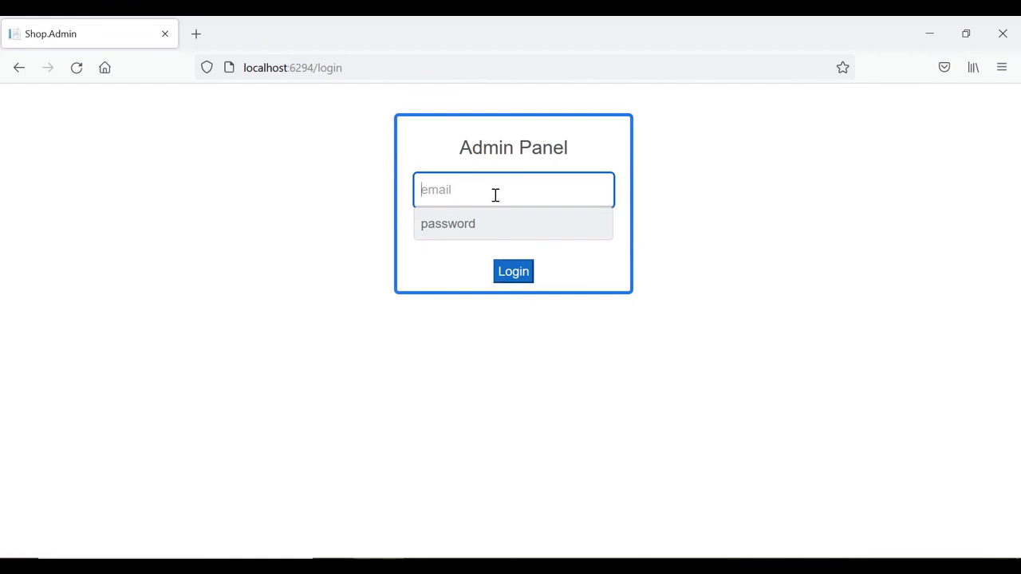
{"action": "type", "text": "demo@gmi"}
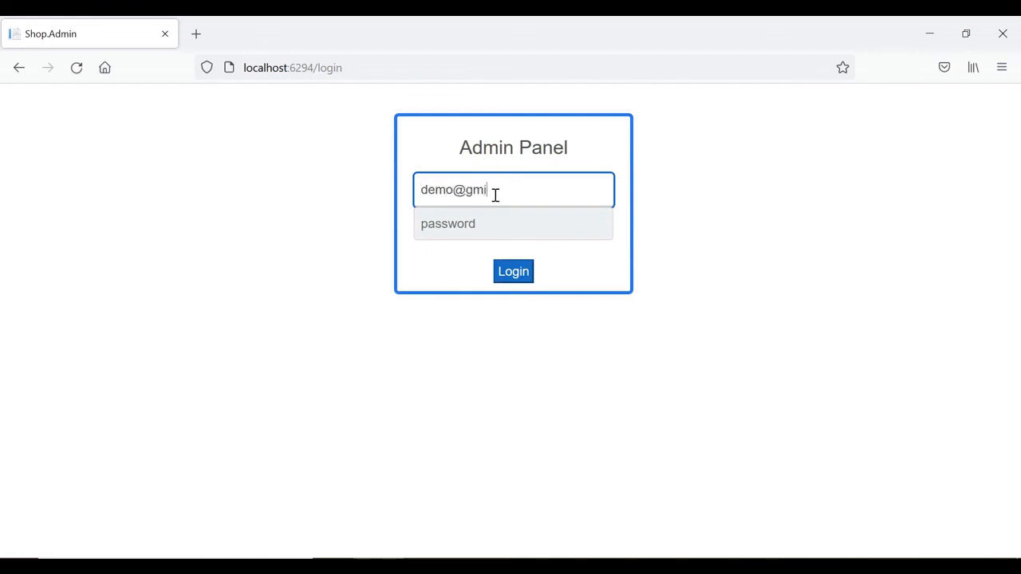
{"action": "type", "text": "l.com"}
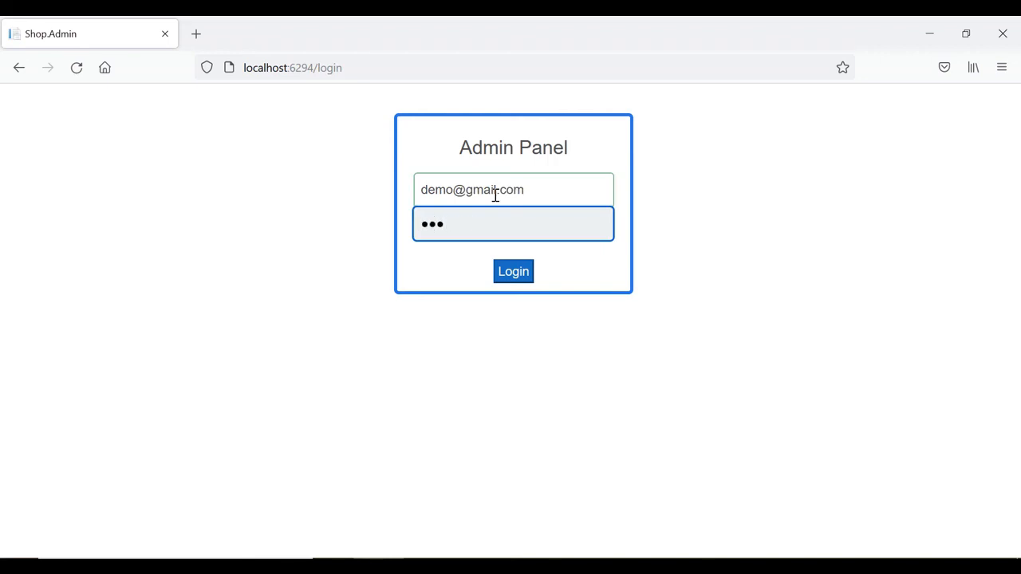
{"action": "type", "text": "•"}
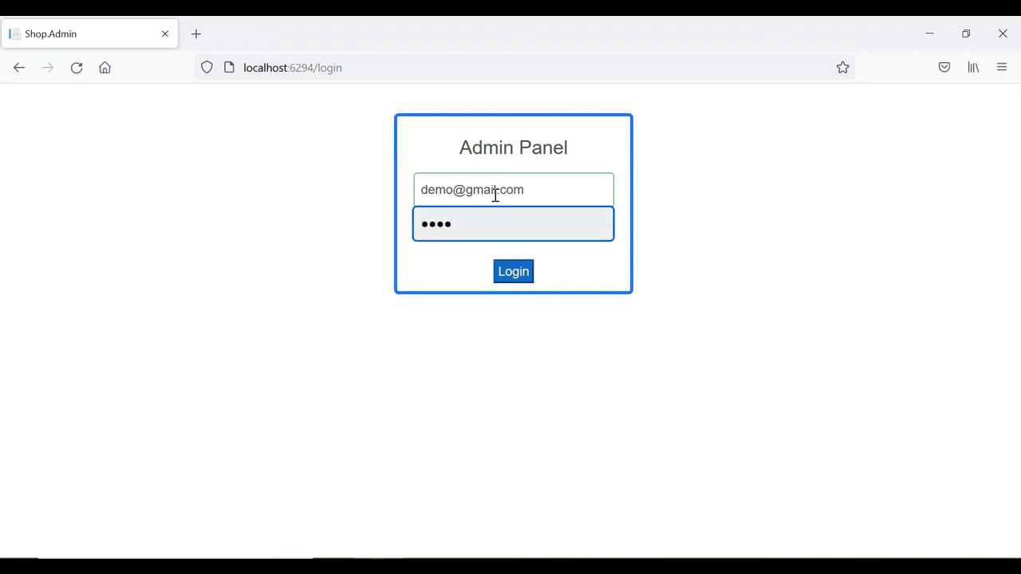
{"action": "left_click", "coordinate": [514, 271]}
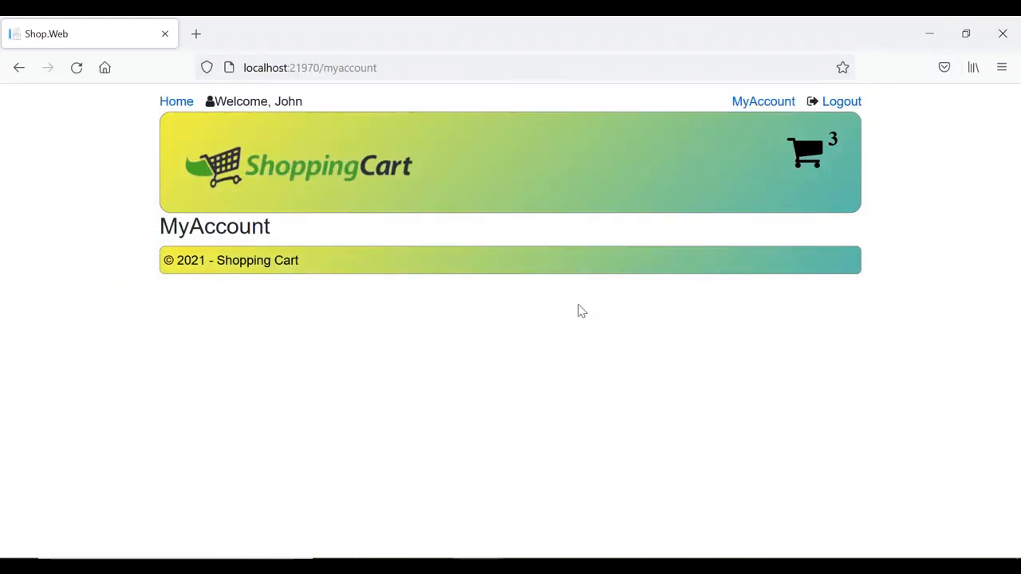
{"action": "mouse_move", "coordinate": [762, 102]}
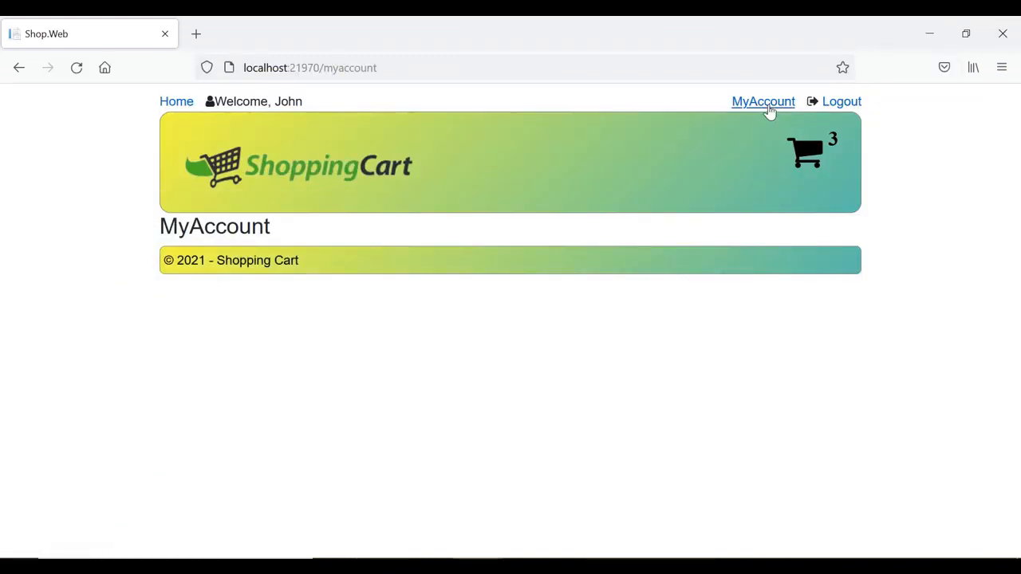
- Return to the Home page listing the Party Wear products
{"action": "left_click", "coordinate": [169, 102]}
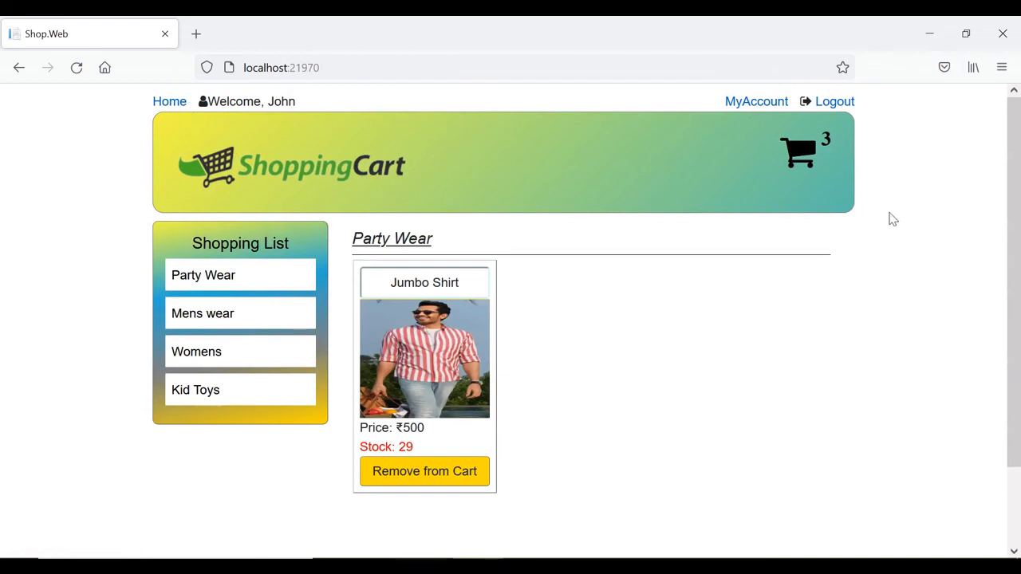